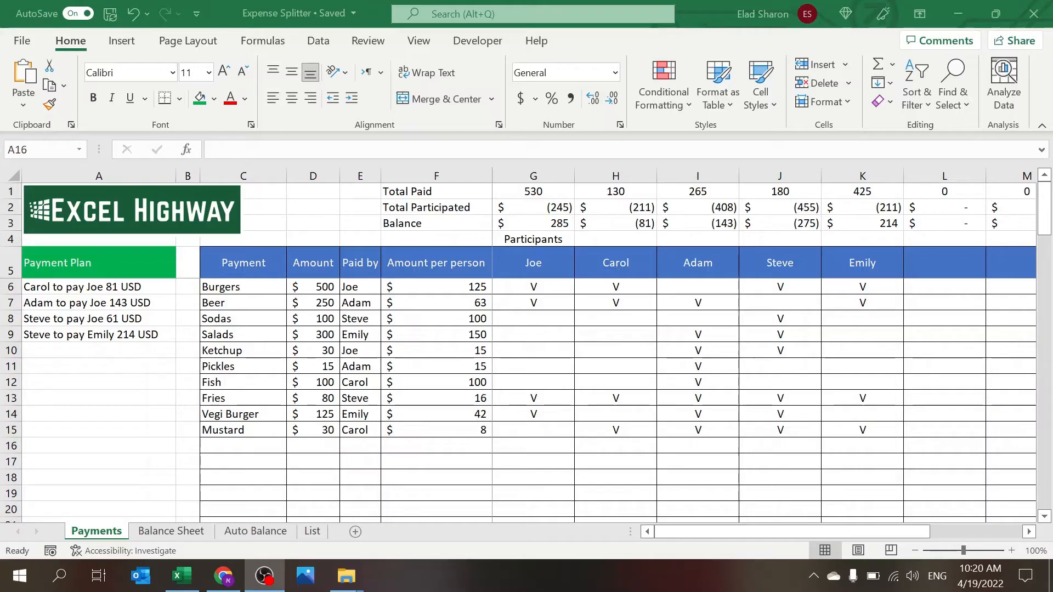
{"action": "mouse_move", "coordinate": [106, 279]}
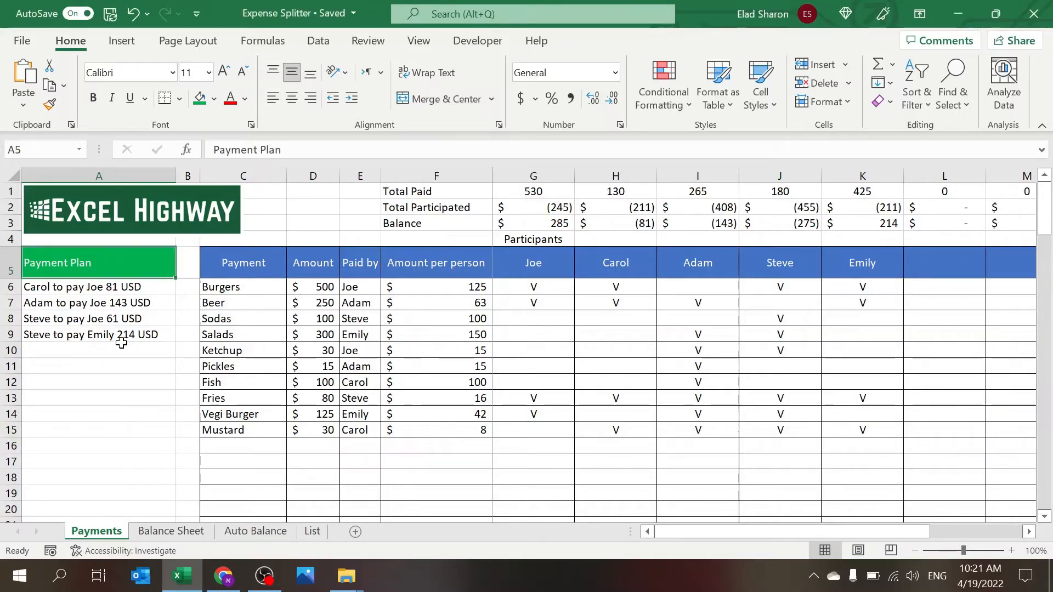
{"action": "mouse_move", "coordinate": [120, 337]}
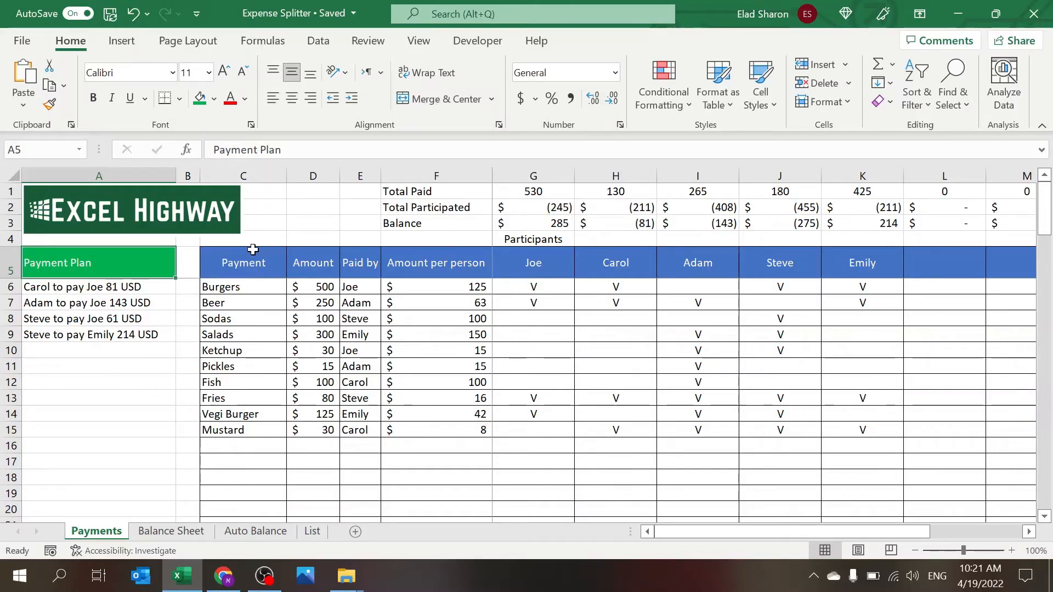
{"action": "mouse_move", "coordinate": [486, 437]}
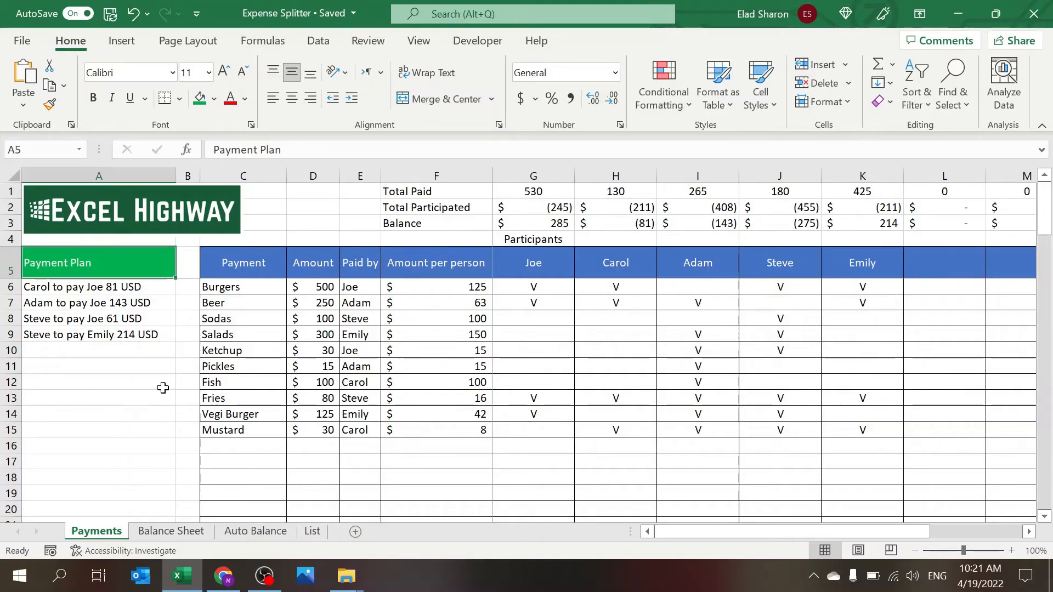
Step: Switch from the Payments sheet to the Balance Sheet of paid, owed and balance figures
{"action": "left_click", "coordinate": [171, 531]}
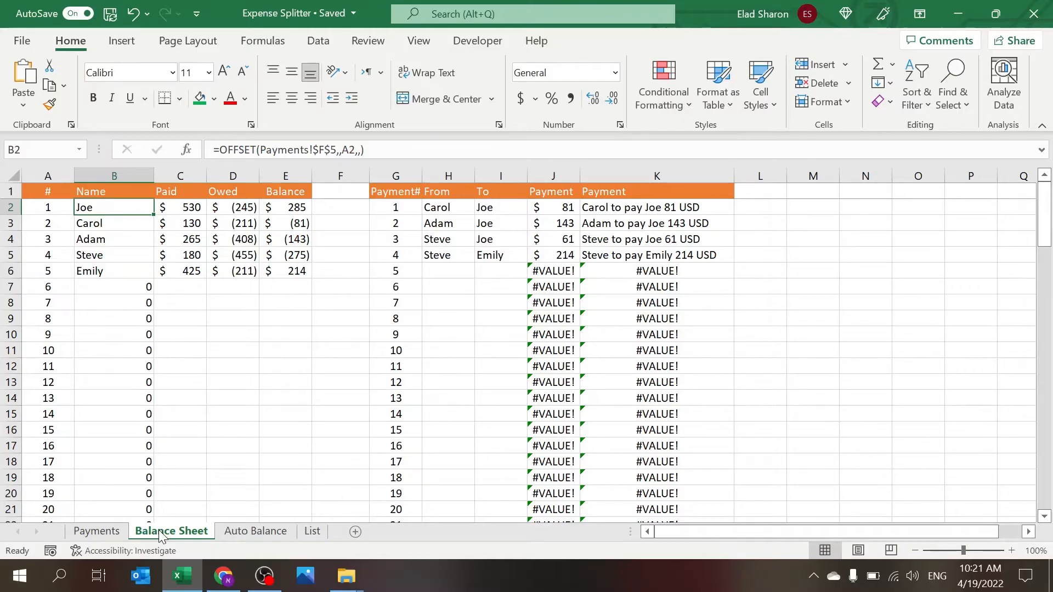
{"action": "mouse_move", "coordinate": [188, 513]}
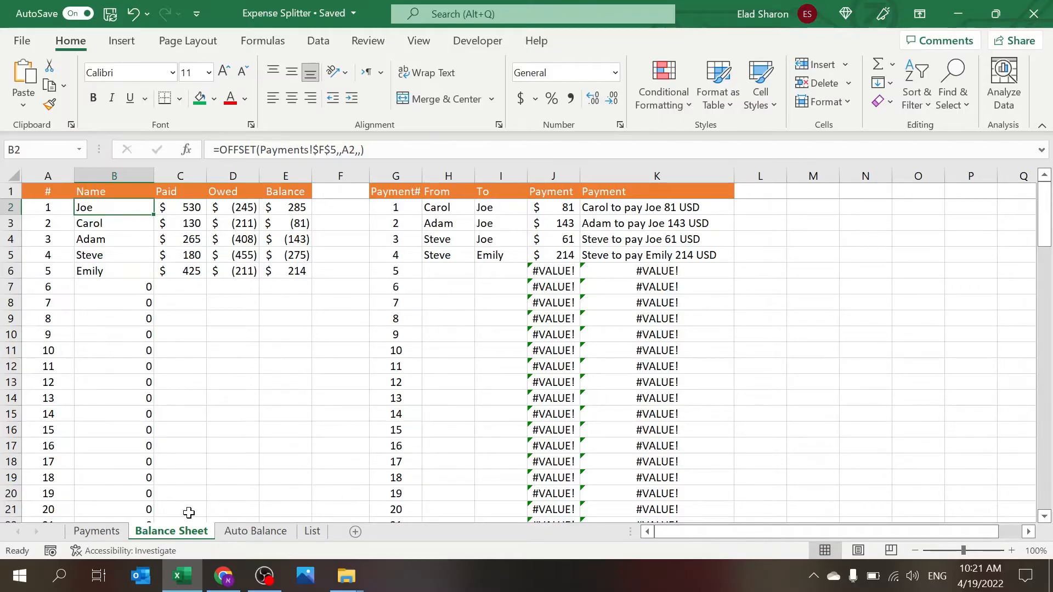
Step: Pass through the Auto Balance sheet to the List sheet and select an empty cell beside Paid
{"action": "left_click", "coordinate": [255, 531]}
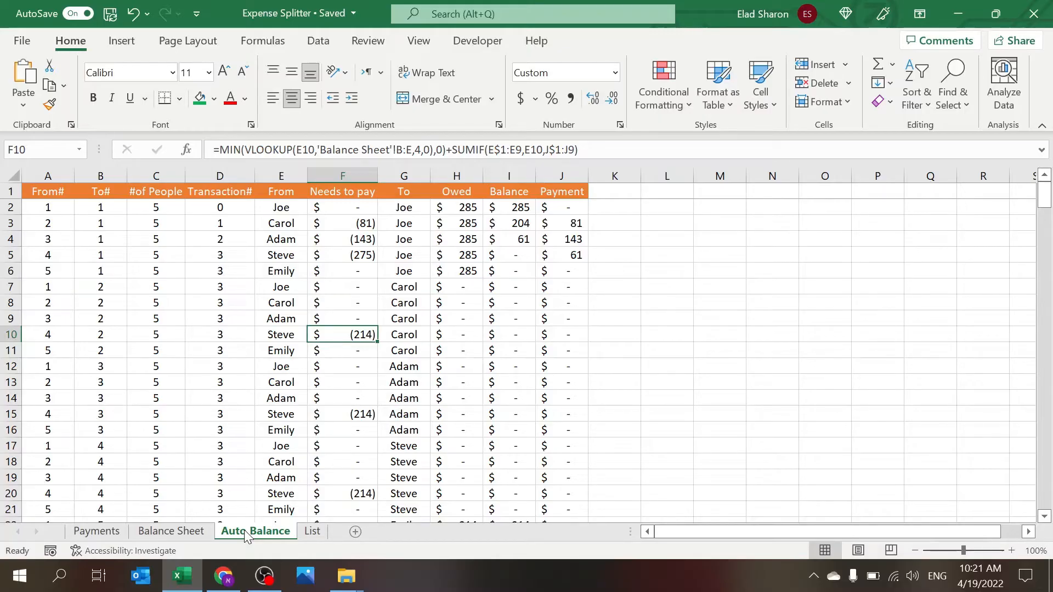
{"action": "mouse_move", "coordinate": [311, 531]}
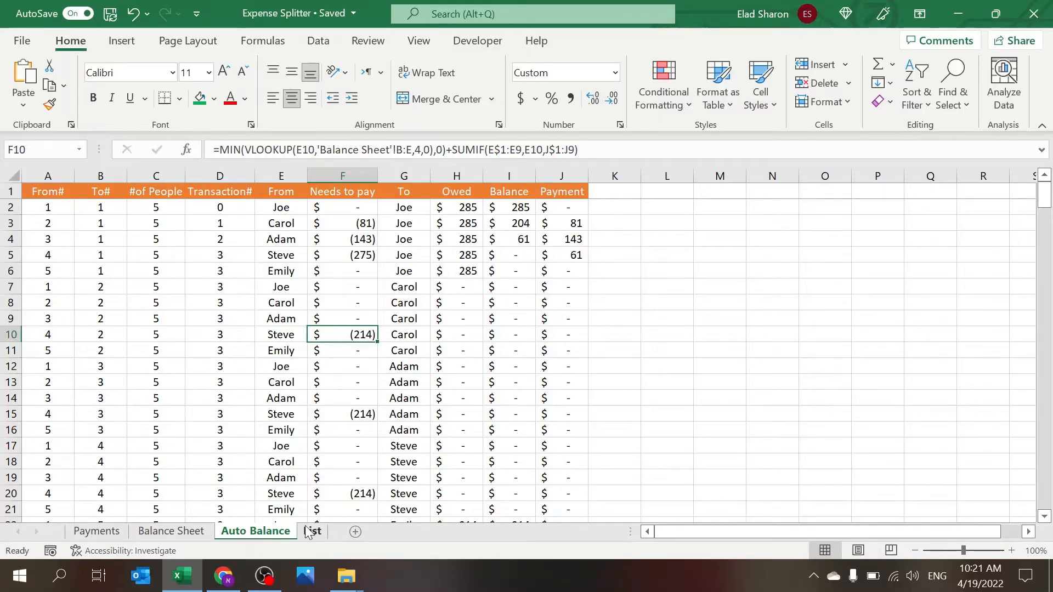
{"action": "left_click", "coordinate": [311, 530]}
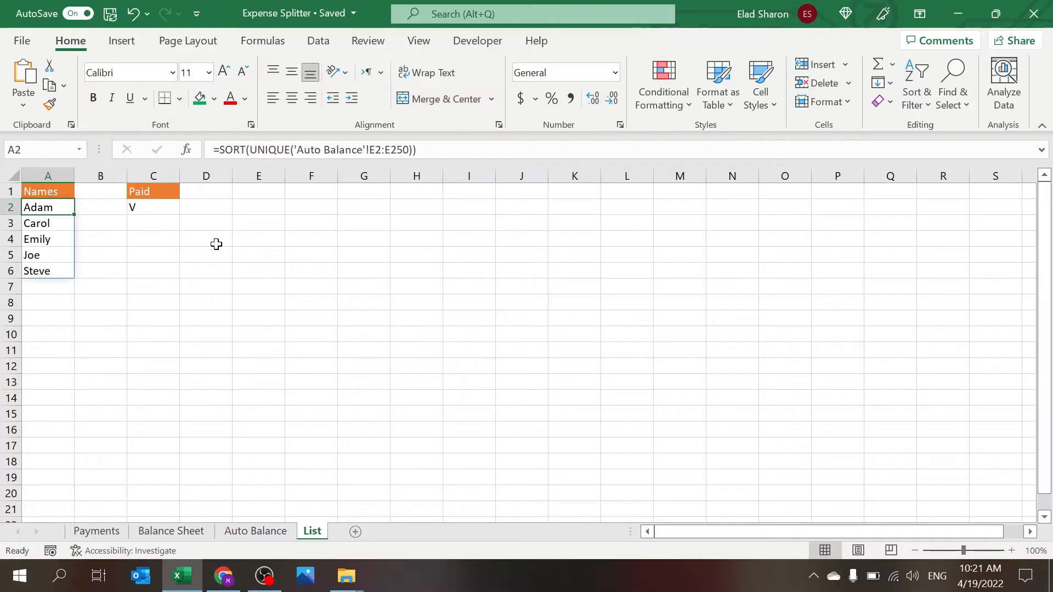
{"action": "left_click", "coordinate": [205, 207]}
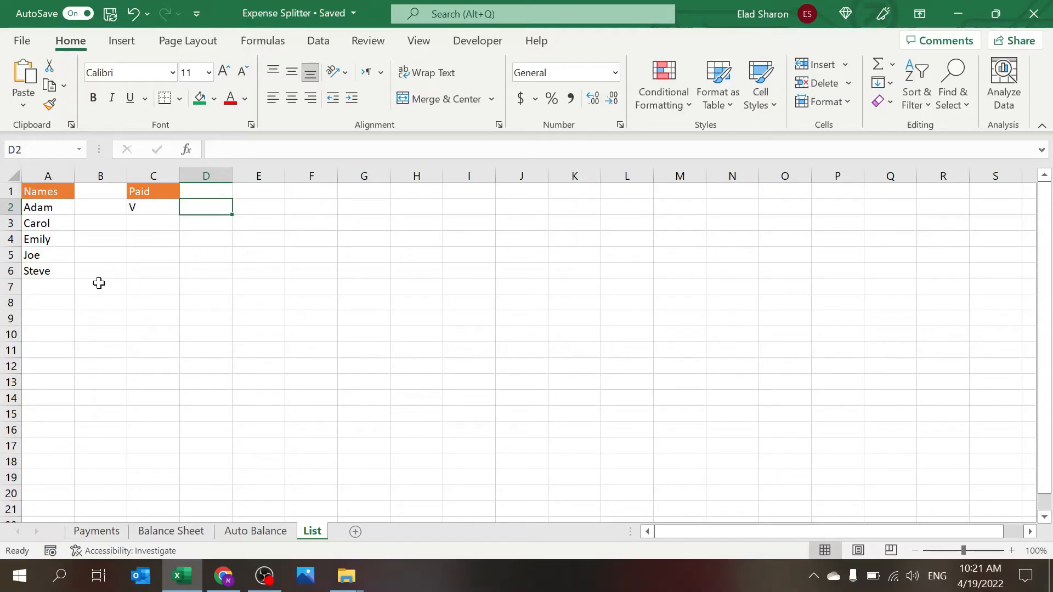
{"action": "mouse_move", "coordinate": [200, 308]}
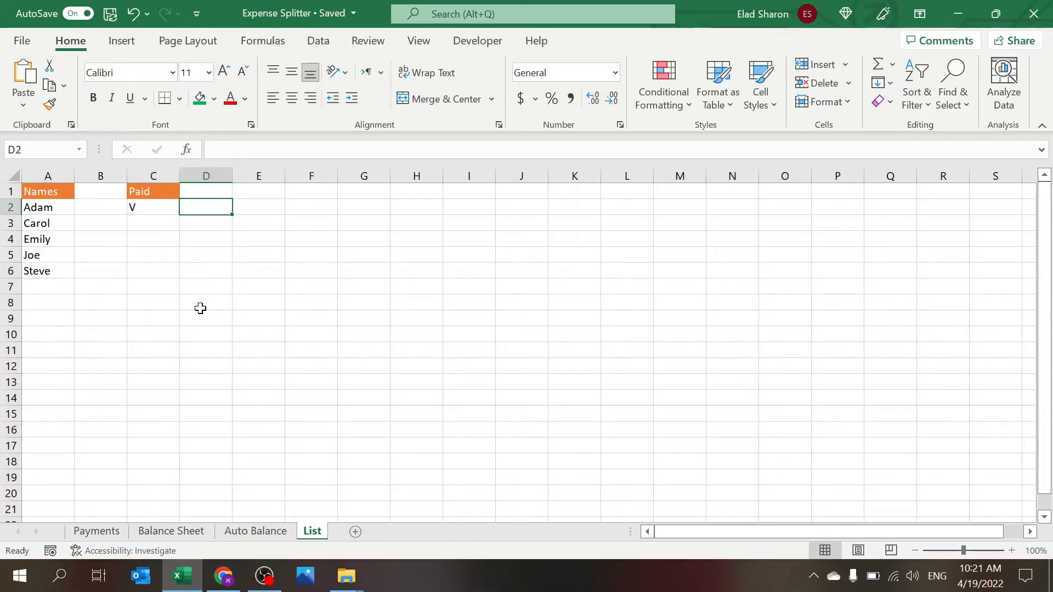
{"action": "mouse_move", "coordinate": [199, 498]}
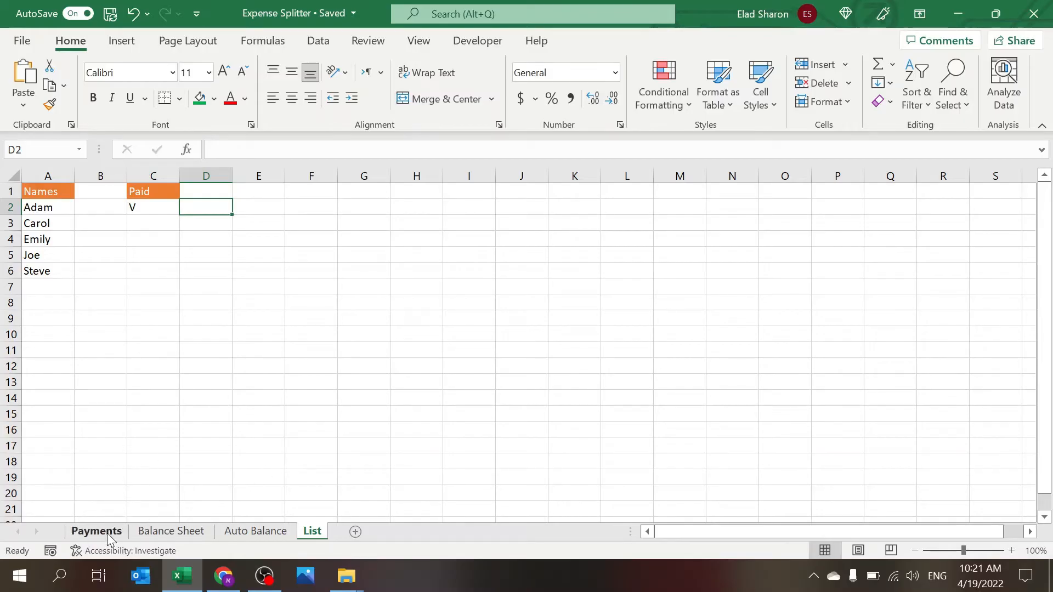
Step: Back on Payments, point out the Payment, Amount and Paid by headers, the Beer item and the Burgers payer
{"action": "left_click", "coordinate": [96, 531]}
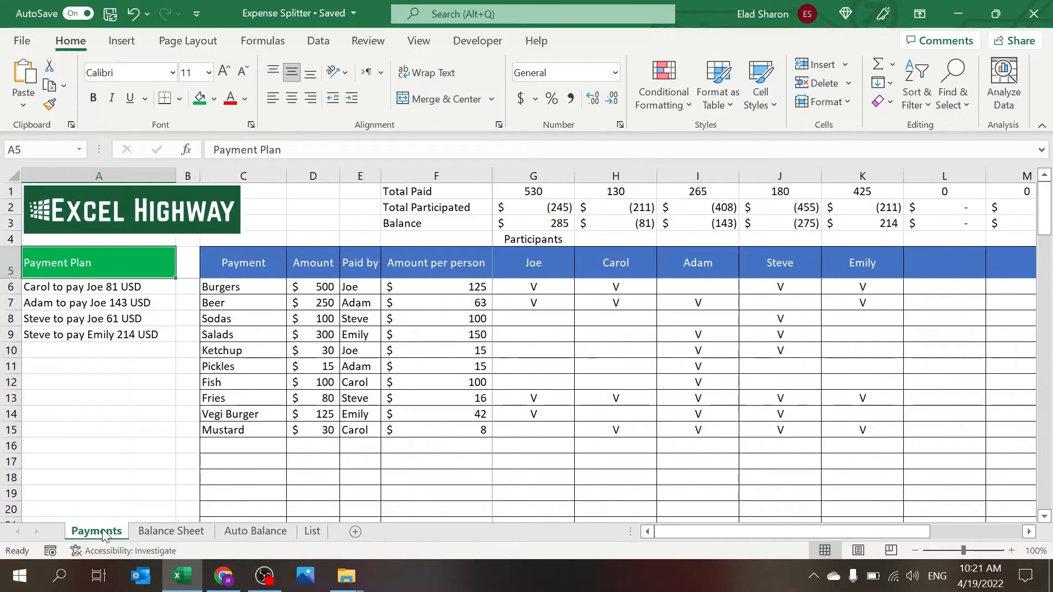
{"action": "mouse_move", "coordinate": [295, 269]}
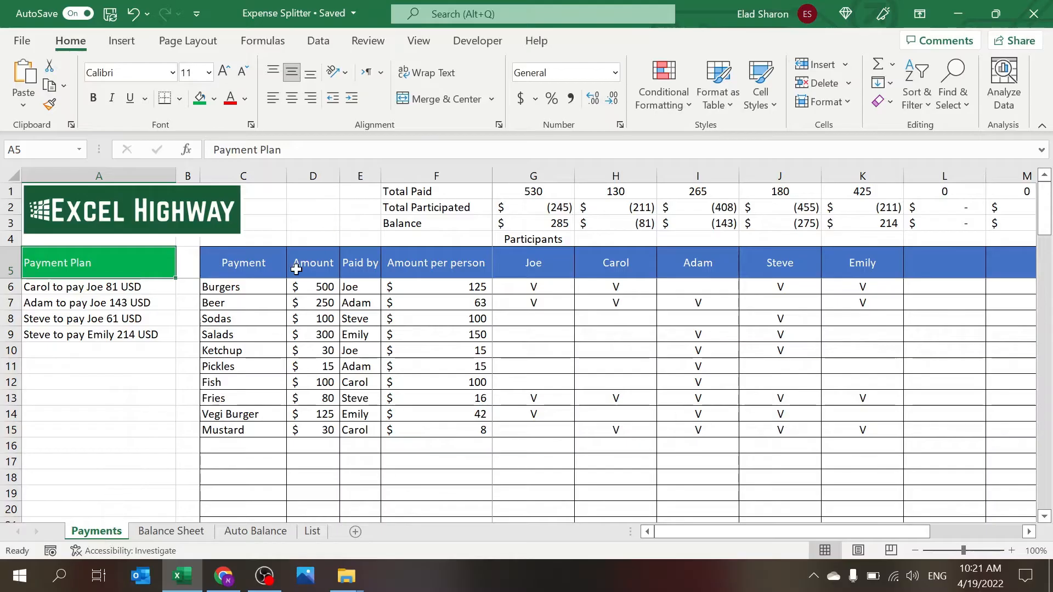
{"action": "mouse_move", "coordinate": [315, 423]}
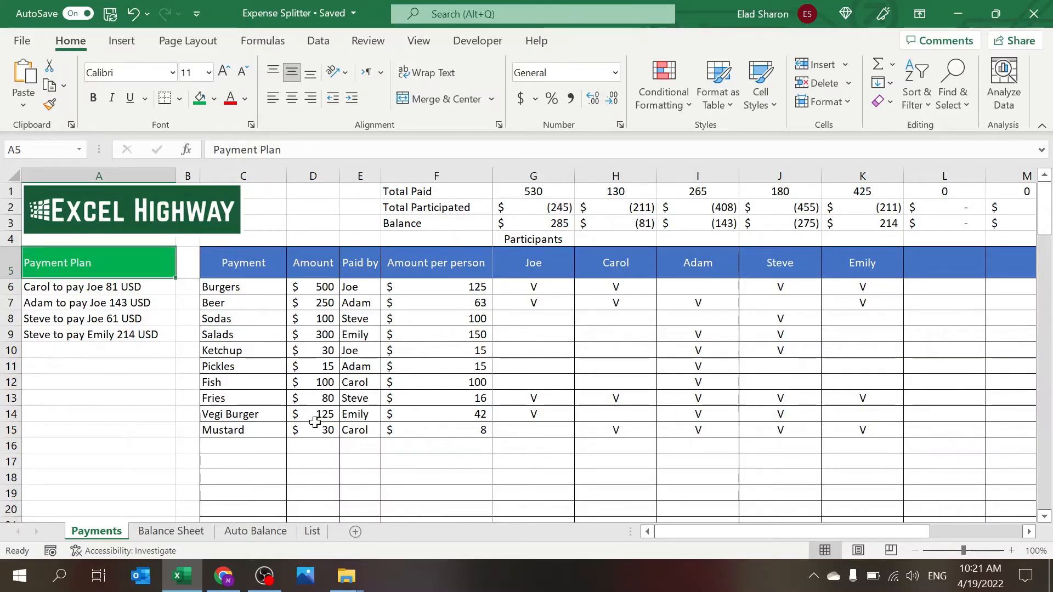
{"action": "mouse_move", "coordinate": [290, 477]}
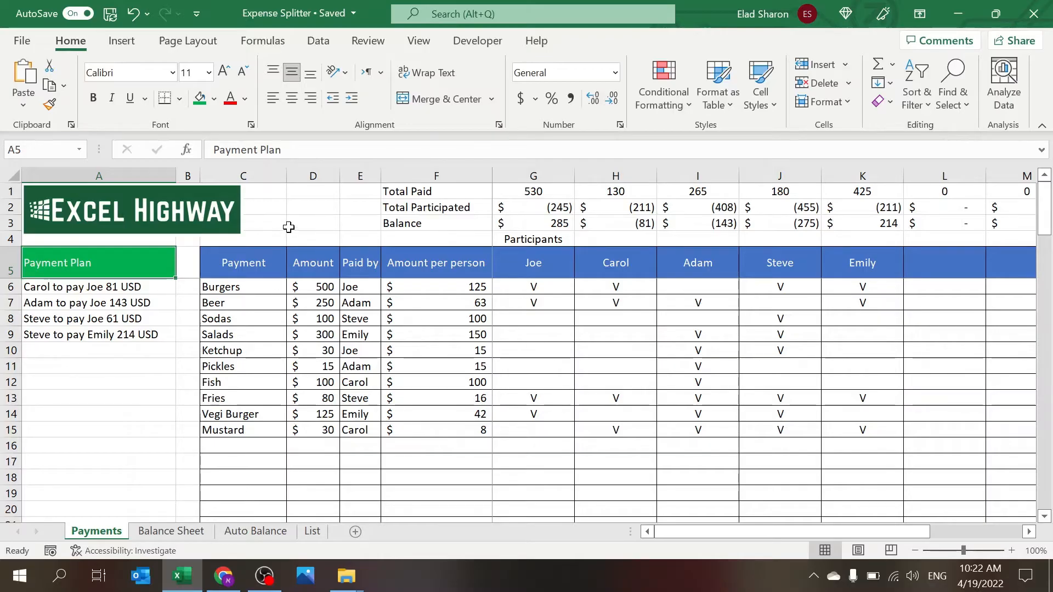
{"action": "left_click", "coordinate": [244, 262]}
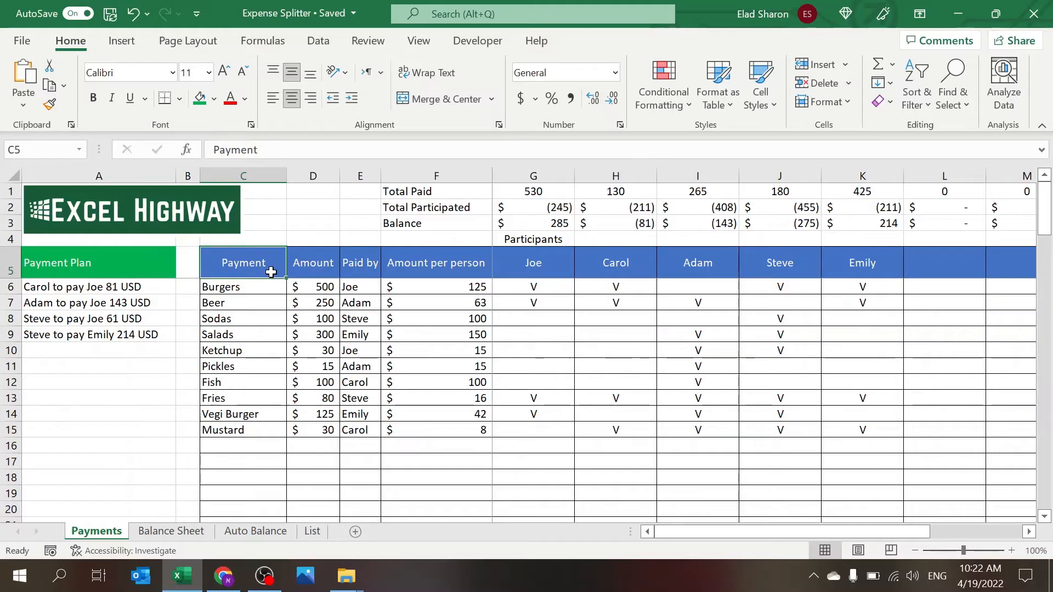
{"action": "mouse_move", "coordinate": [292, 464]}
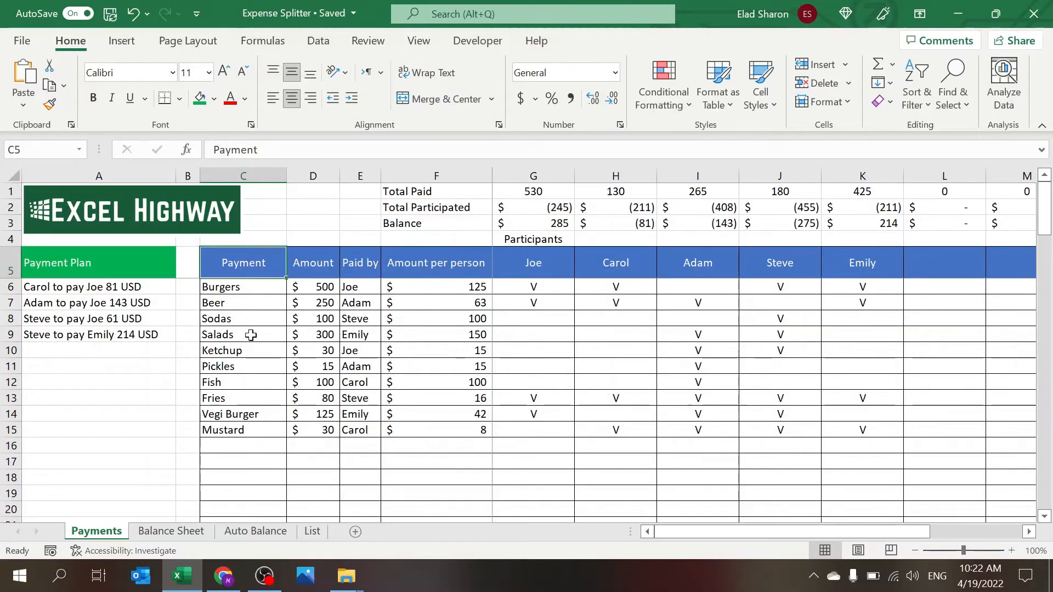
{"action": "left_click", "coordinate": [243, 302]}
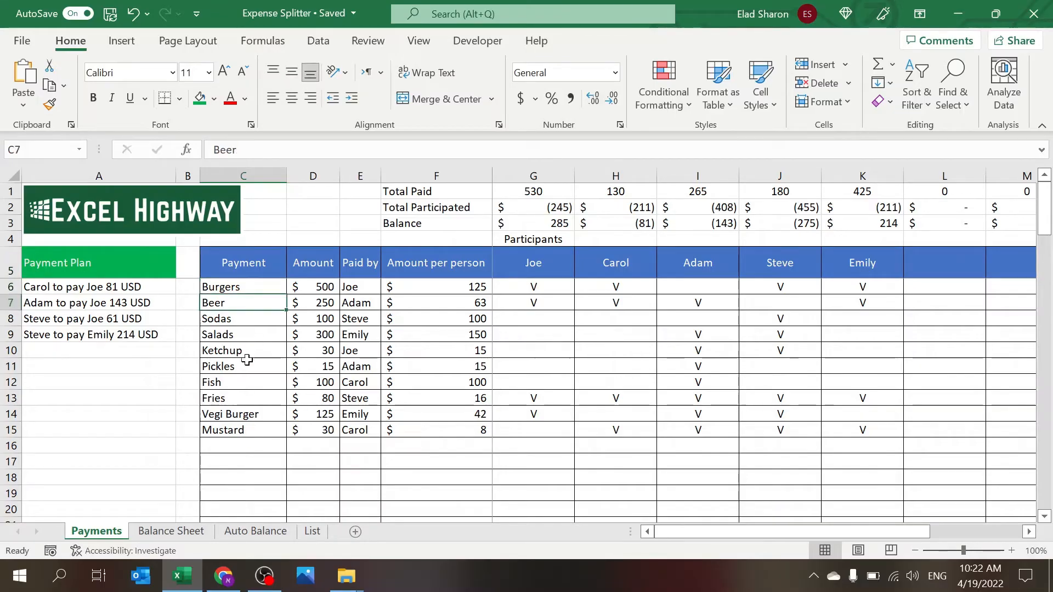
{"action": "left_click", "coordinate": [312, 262]}
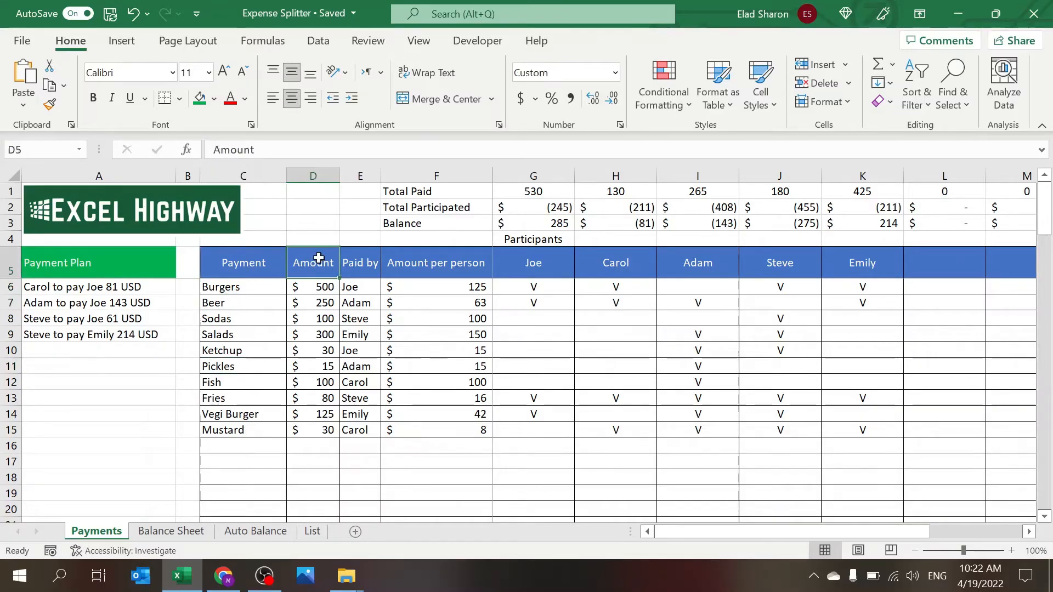
{"action": "mouse_move", "coordinate": [315, 356]}
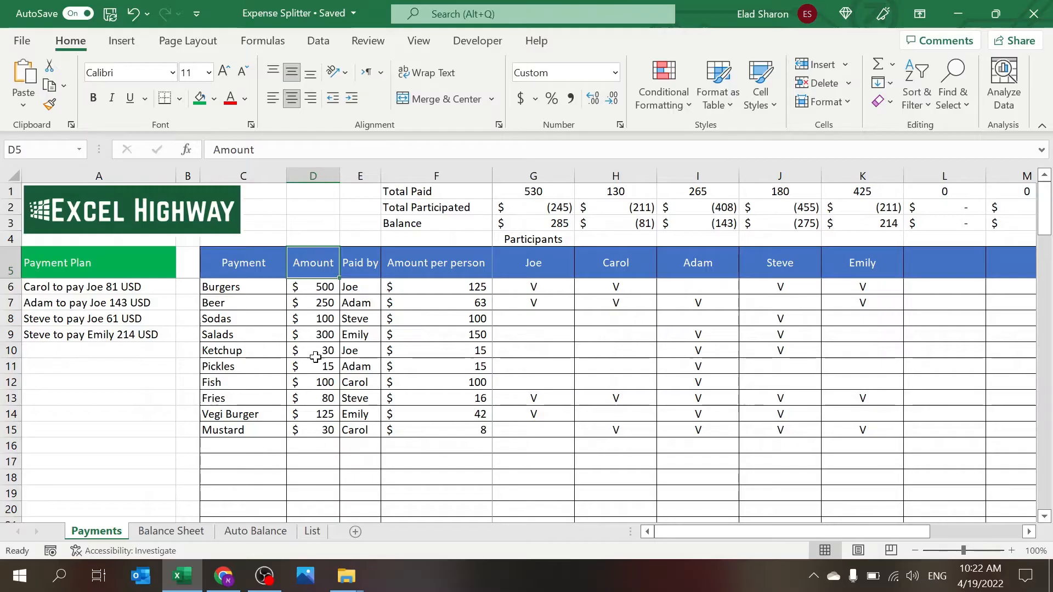
{"action": "left_click", "coordinate": [359, 262]}
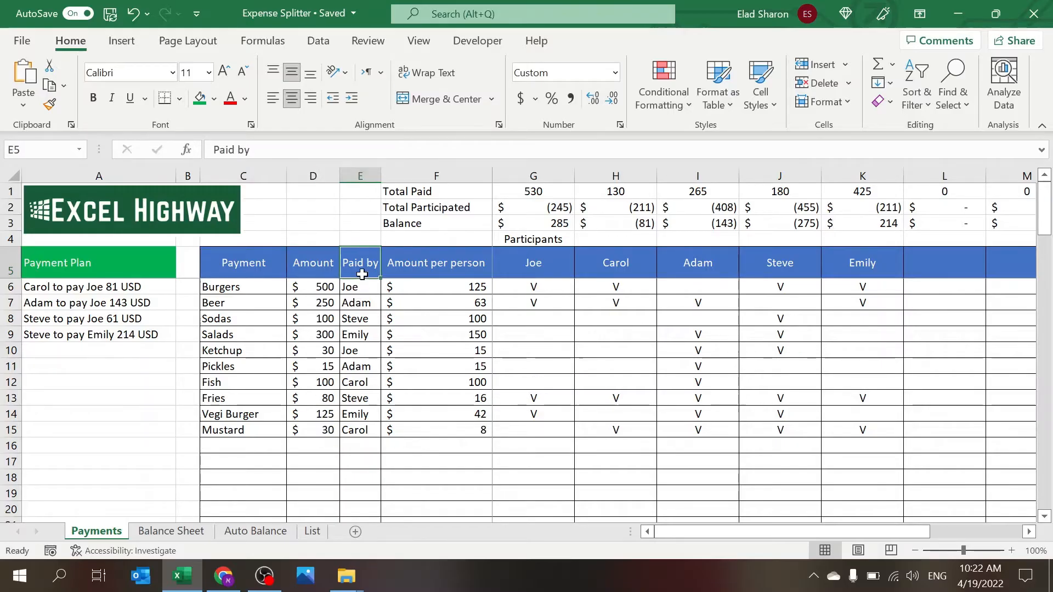
{"action": "left_click", "coordinate": [360, 286]}
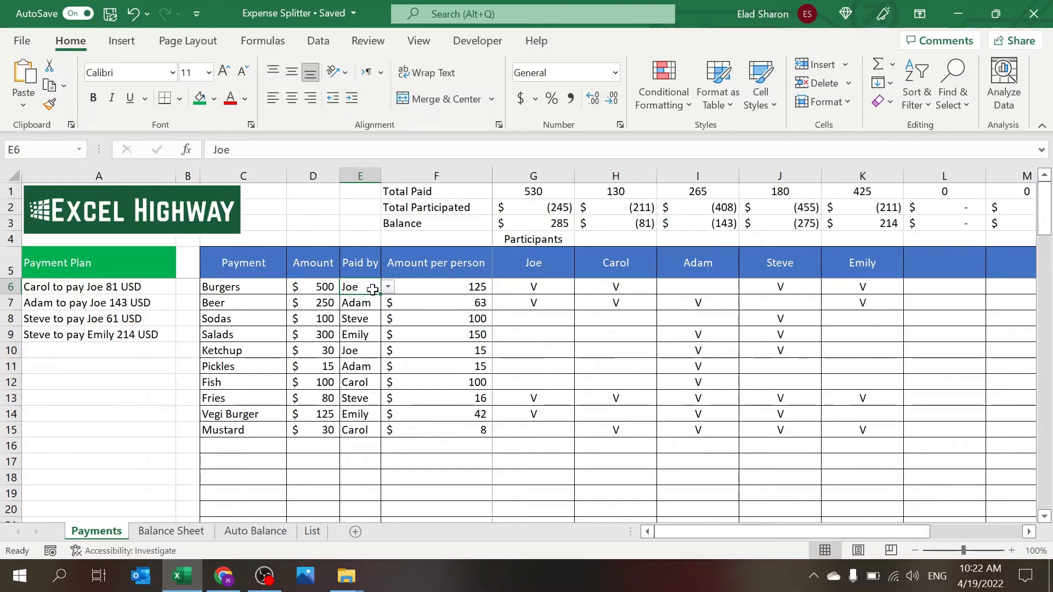
{"action": "left_click", "coordinate": [312, 531]}
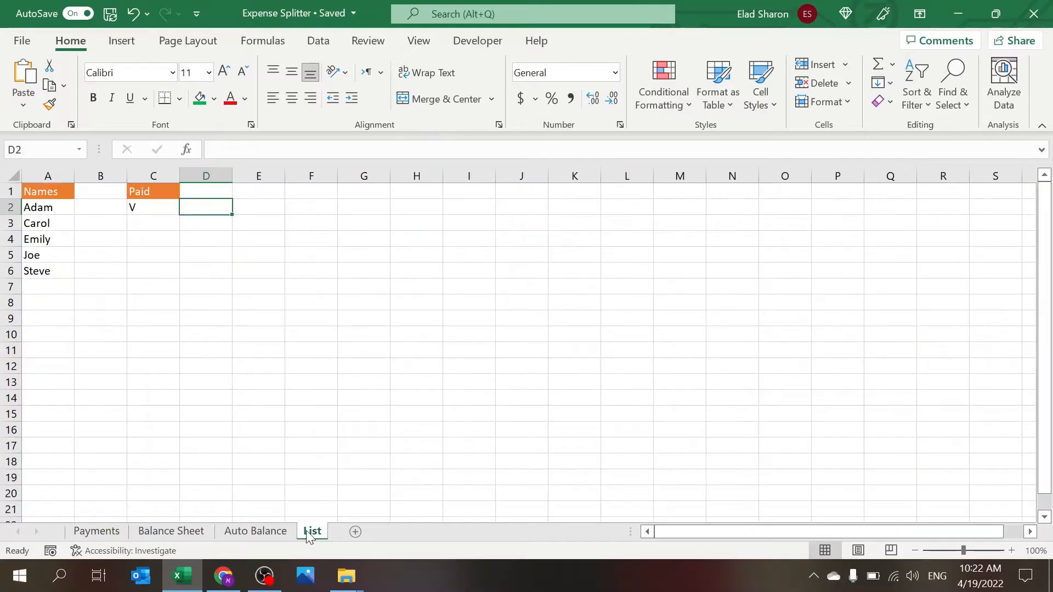
{"action": "left_click", "coordinate": [96, 531]}
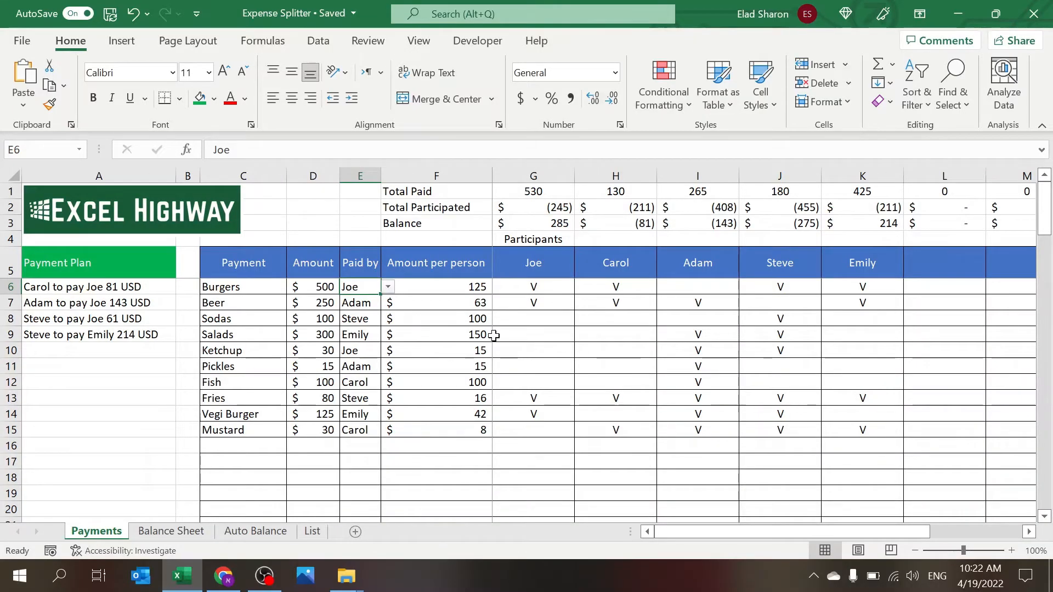
{"action": "left_click", "coordinate": [436, 286]}
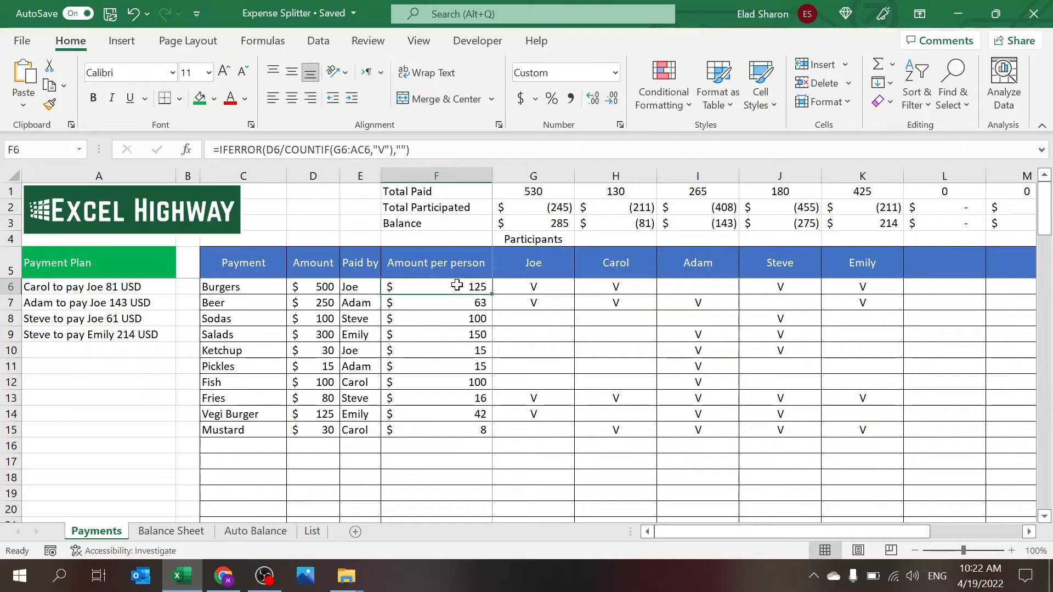
{"action": "double_click", "coordinate": [435, 286]}
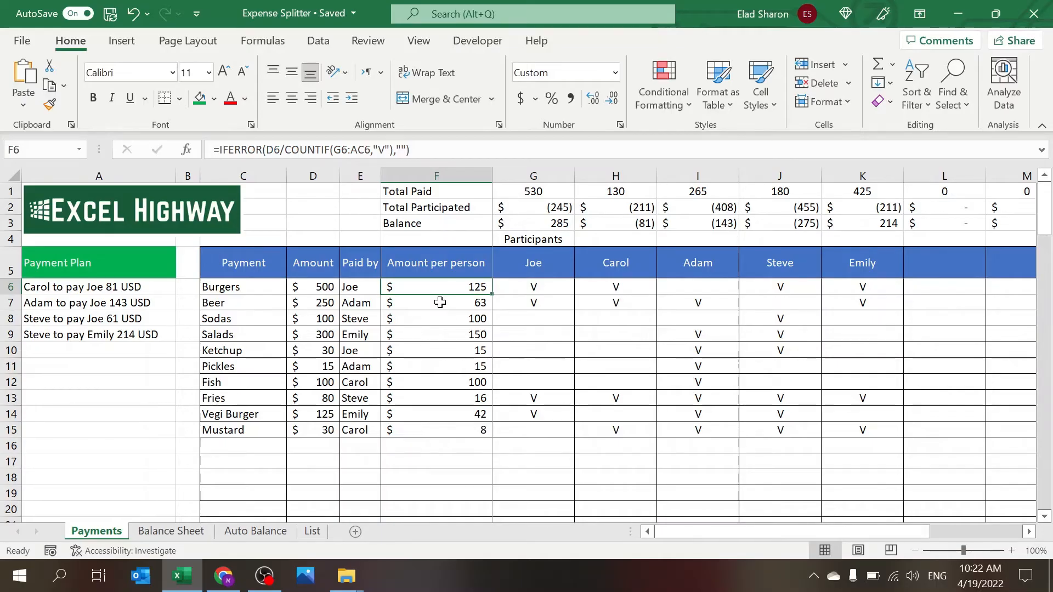
{"action": "left_click", "coordinate": [533, 262]}
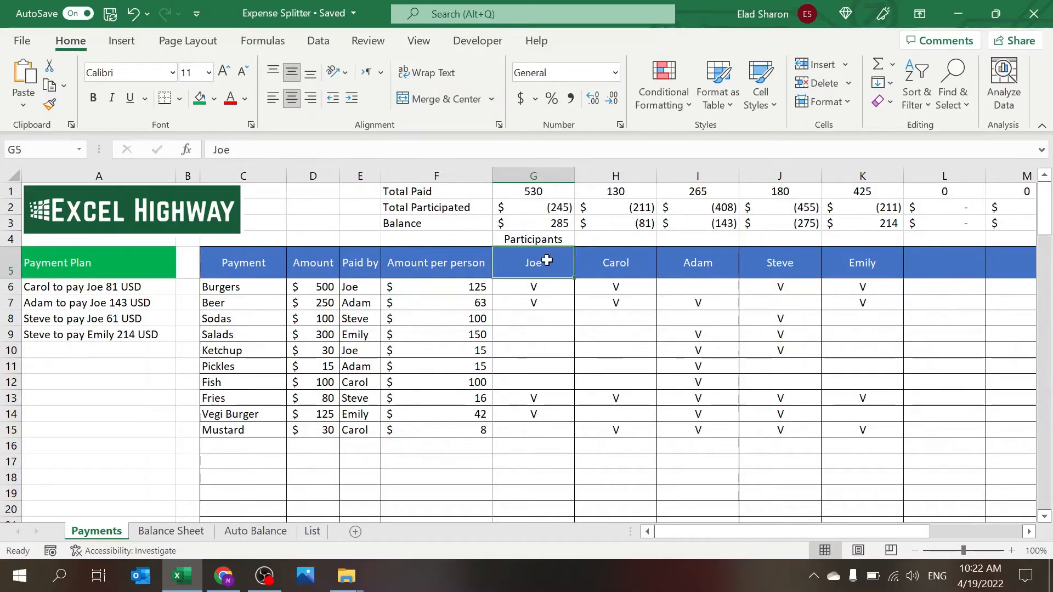
{"action": "left_click", "coordinate": [698, 262]}
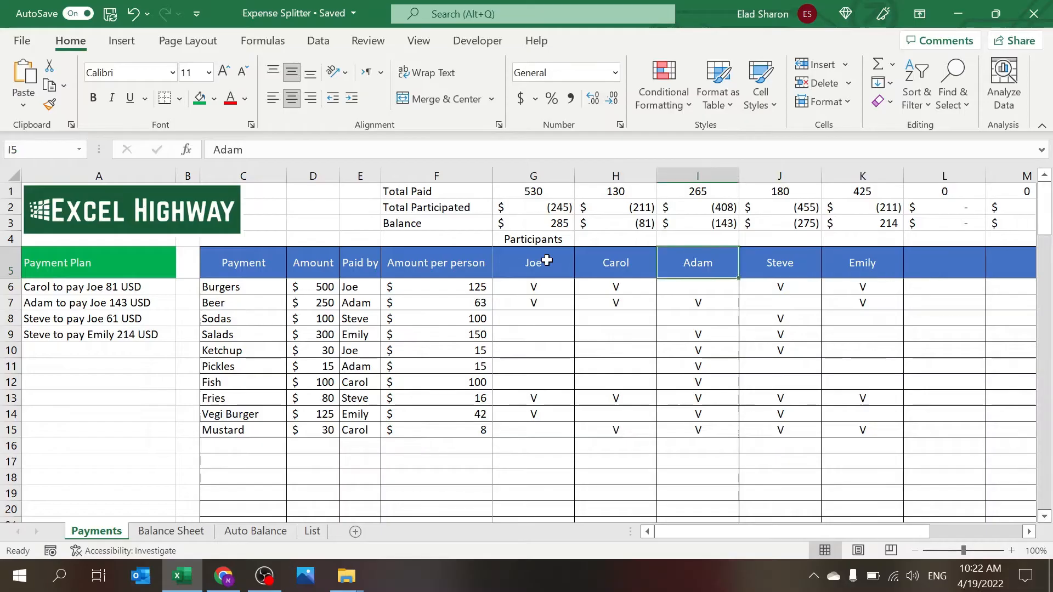
{"action": "left_click", "coordinate": [532, 263]}
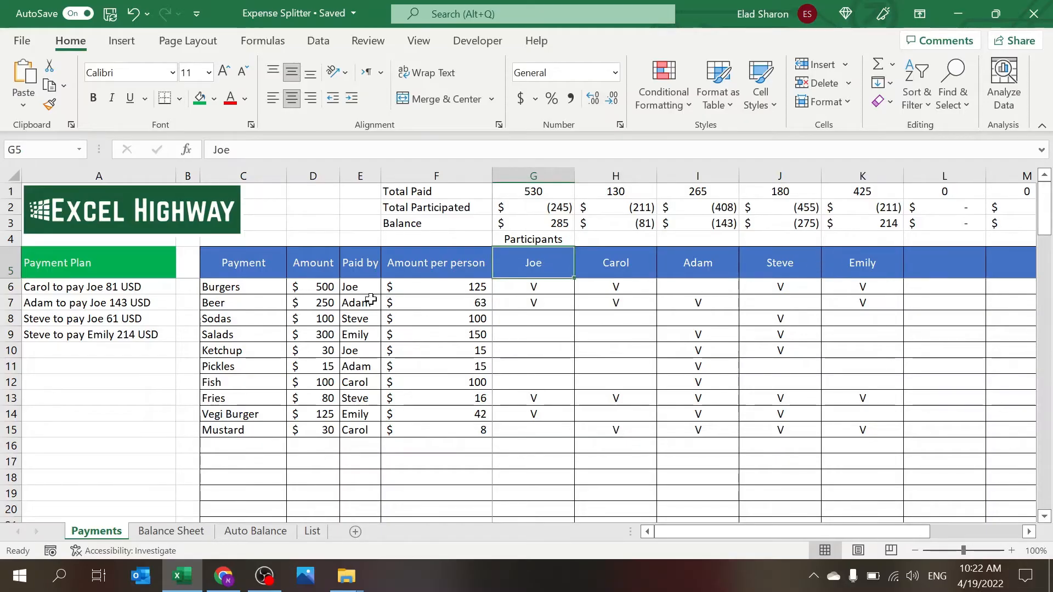
{"action": "left_click", "coordinate": [360, 287]}
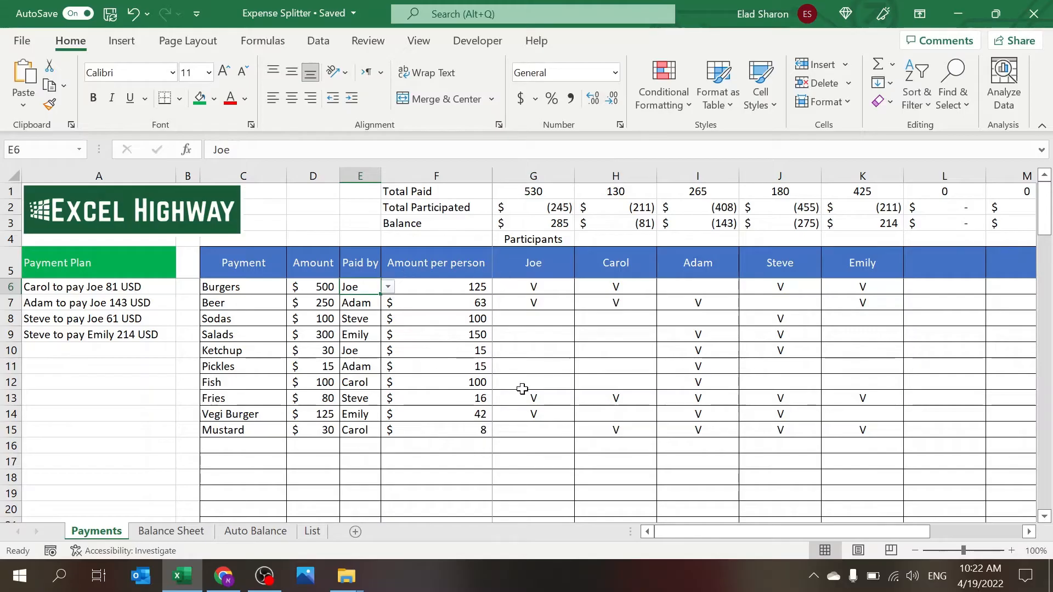
{"action": "mouse_move", "coordinate": [221, 360]}
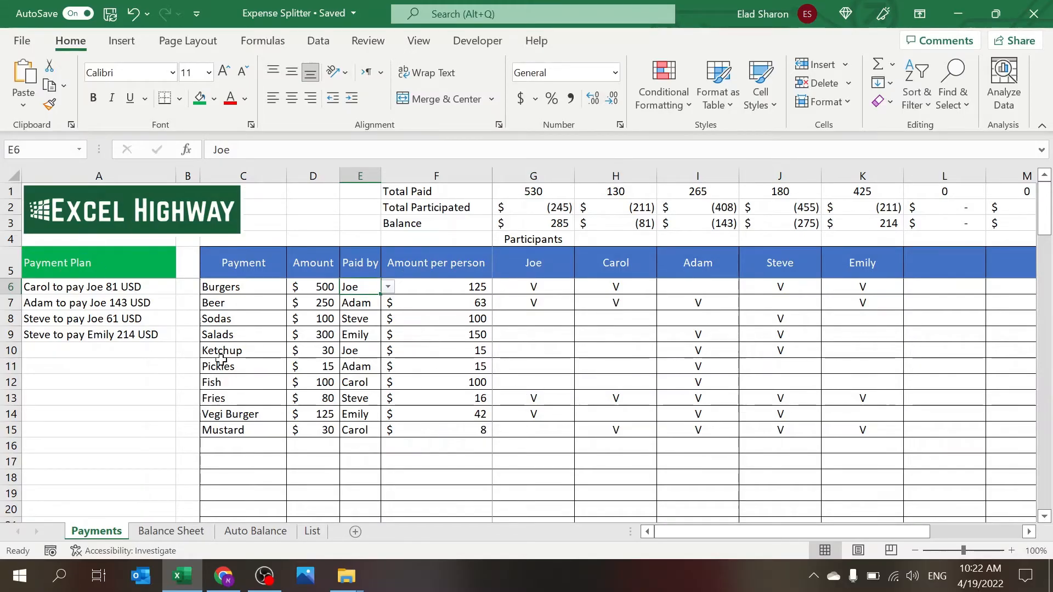
{"action": "mouse_move", "coordinate": [560, 258]}
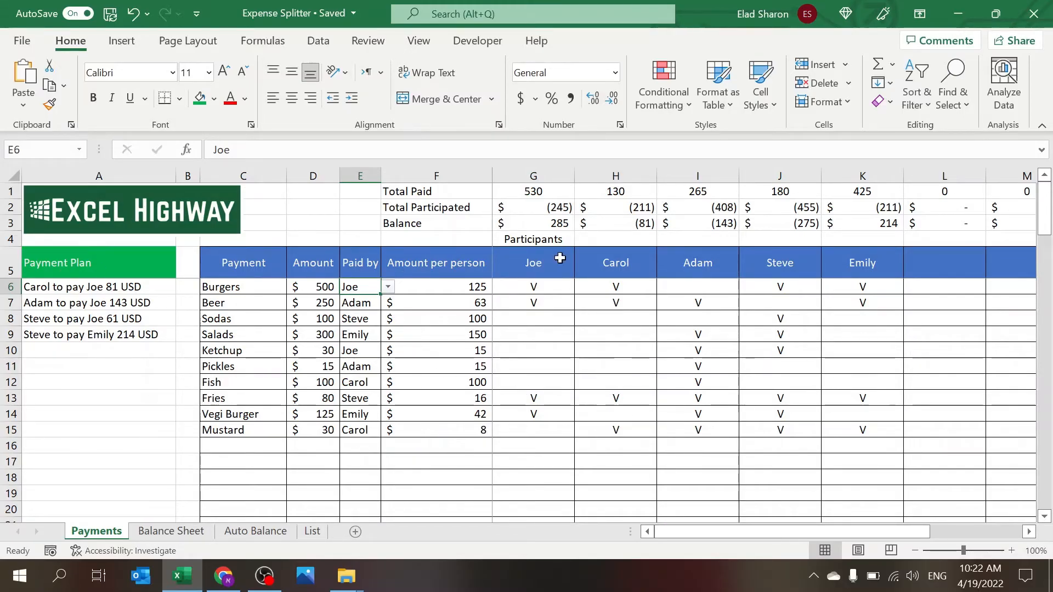
{"action": "left_click", "coordinate": [697, 262]}
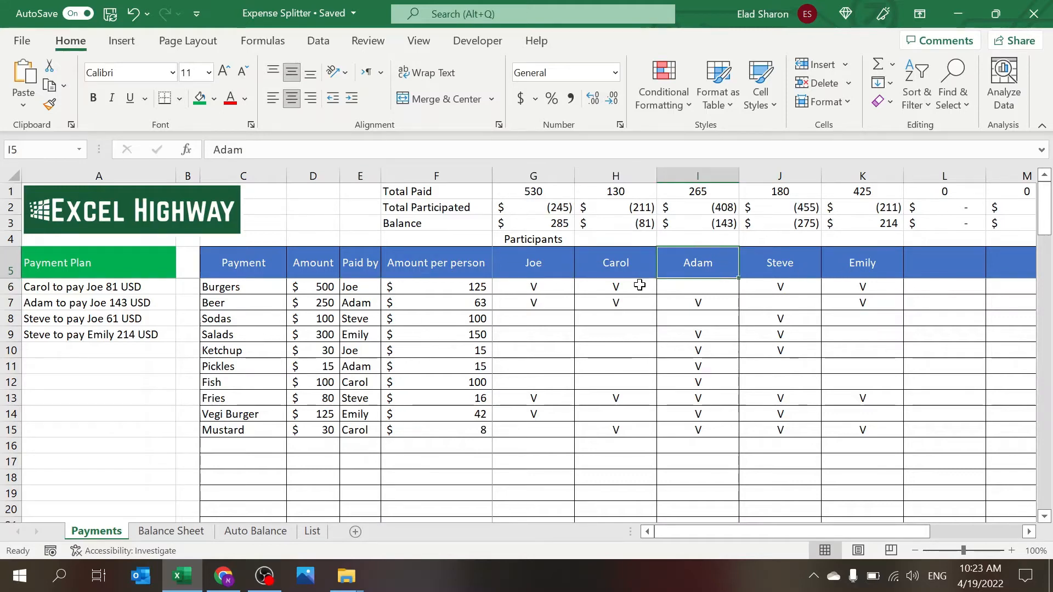
{"action": "left_click", "coordinate": [533, 286]}
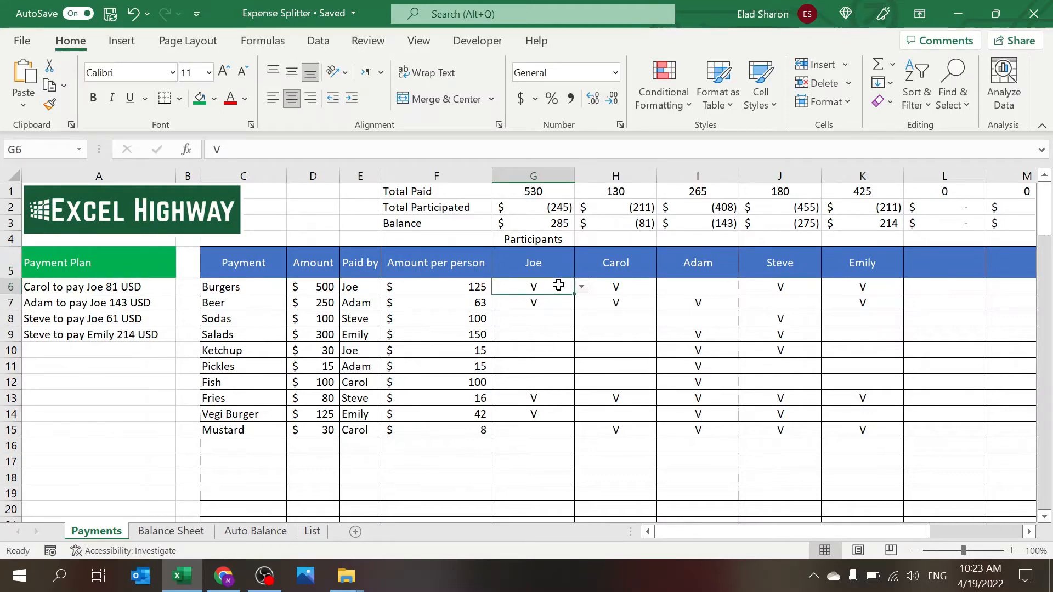
{"action": "key", "text": "Delete"}
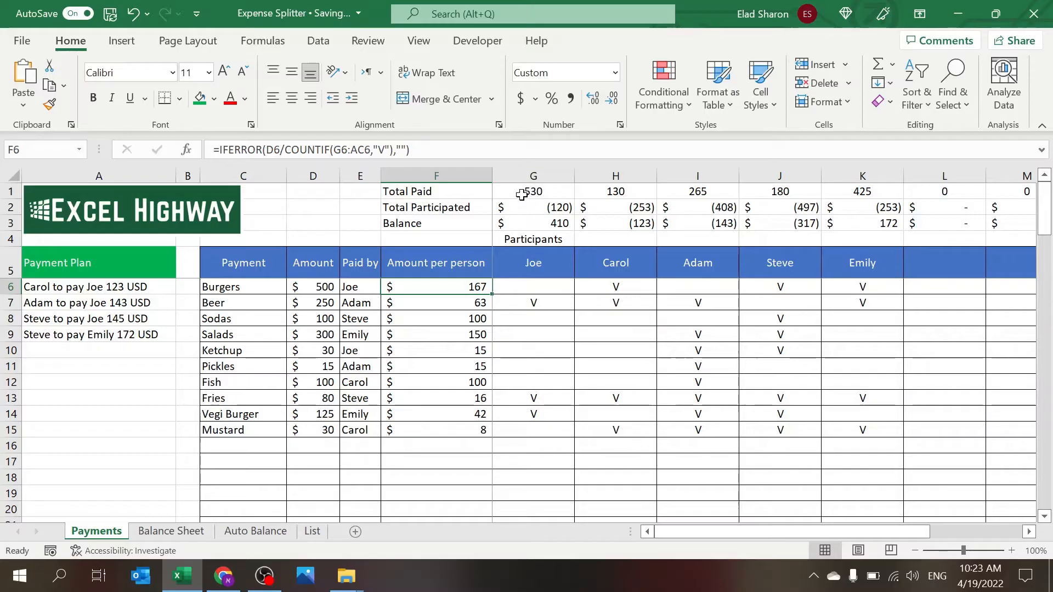
{"action": "left_click", "coordinate": [533, 191]}
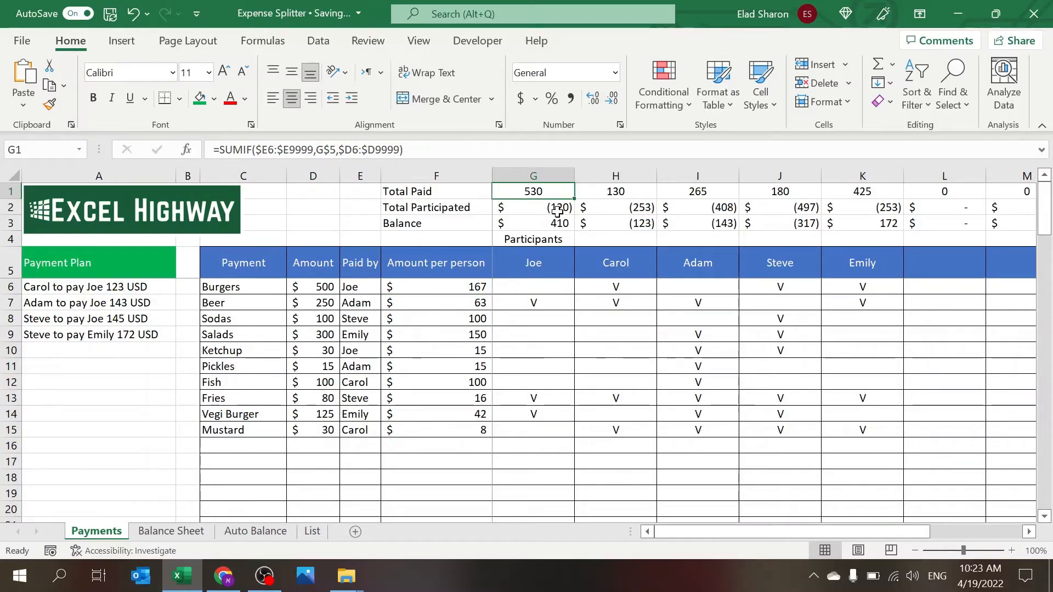
{"action": "left_click", "coordinate": [533, 222]}
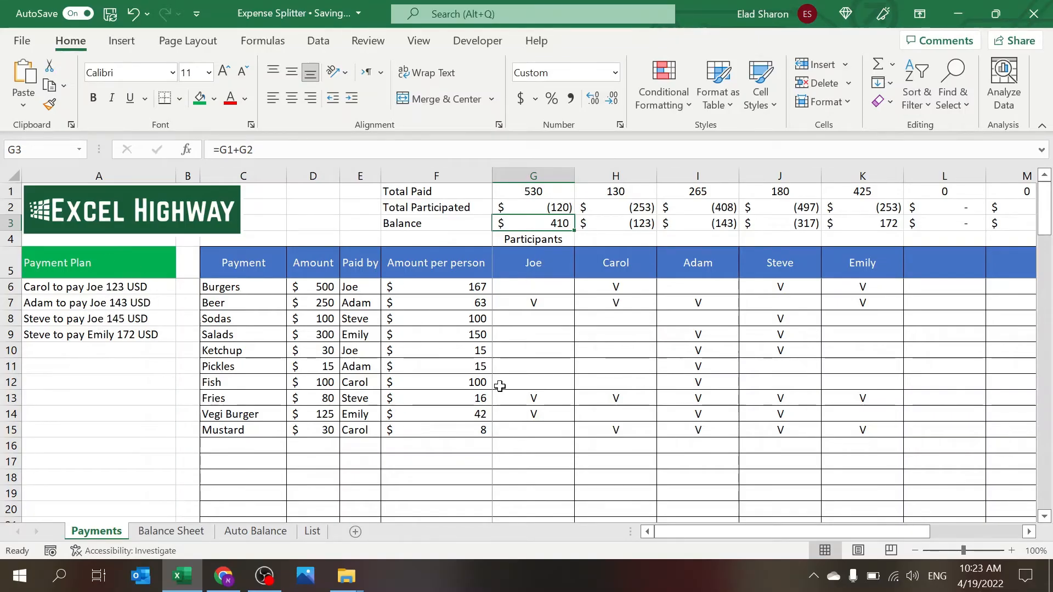
{"action": "left_click", "coordinate": [533, 287]}
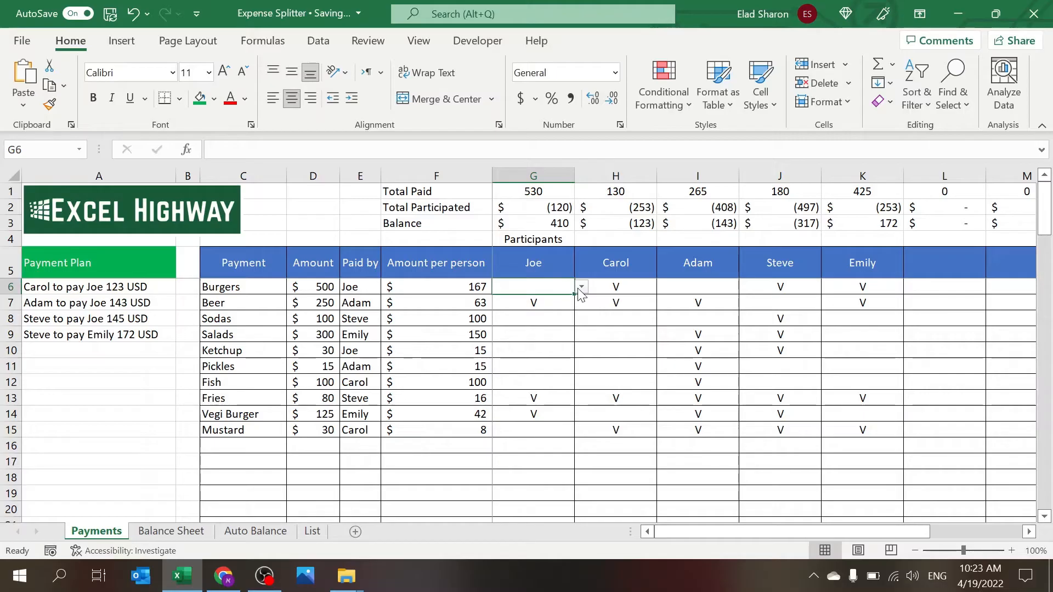
{"action": "type", "text": "V"}
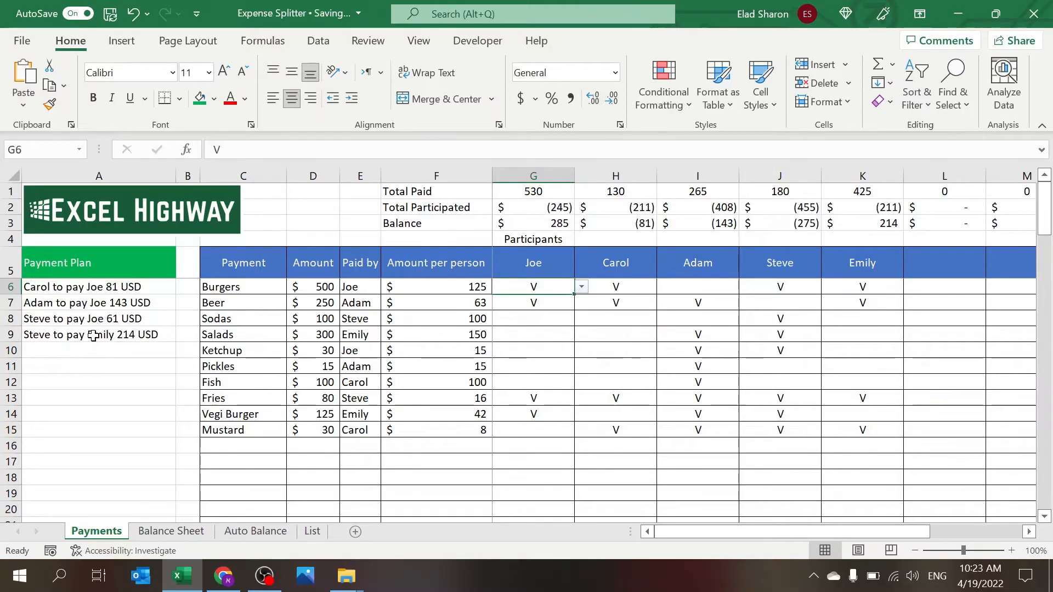
{"action": "mouse_move", "coordinate": [590, 322]}
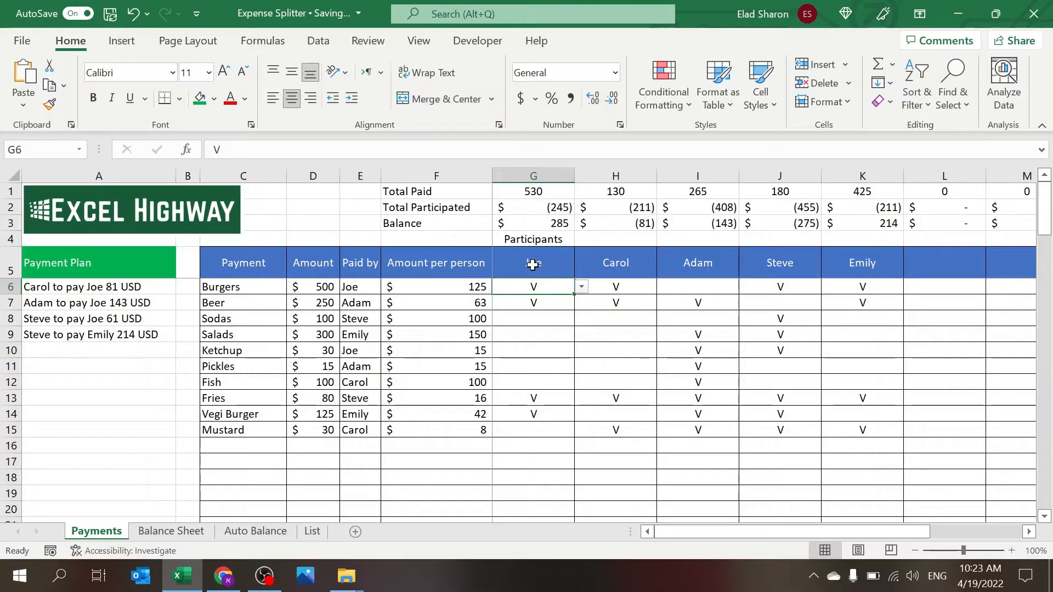
{"action": "left_click", "coordinate": [533, 262]}
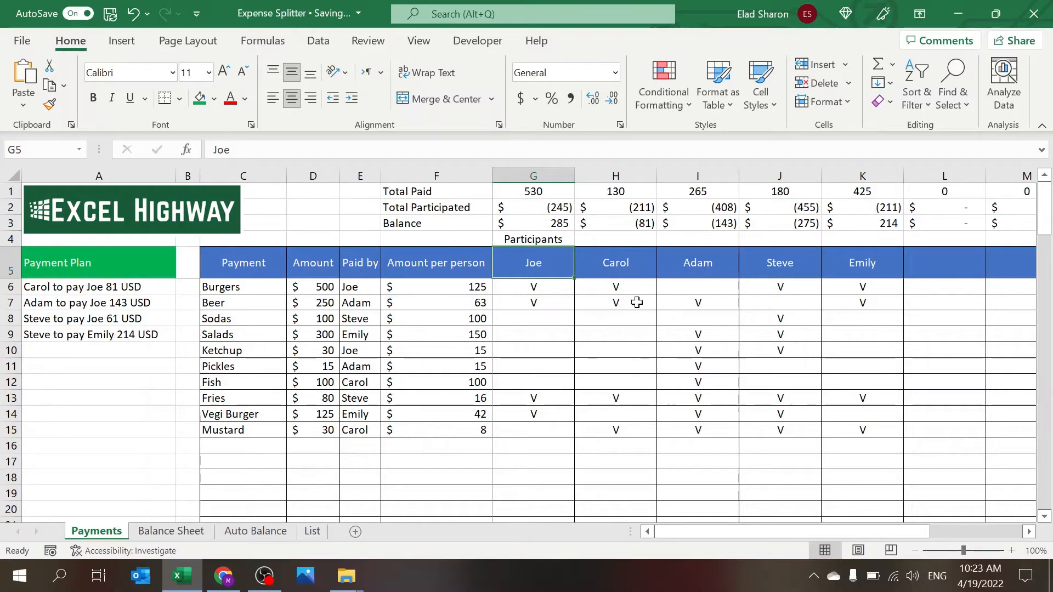
{"action": "left_click", "coordinate": [533, 191]}
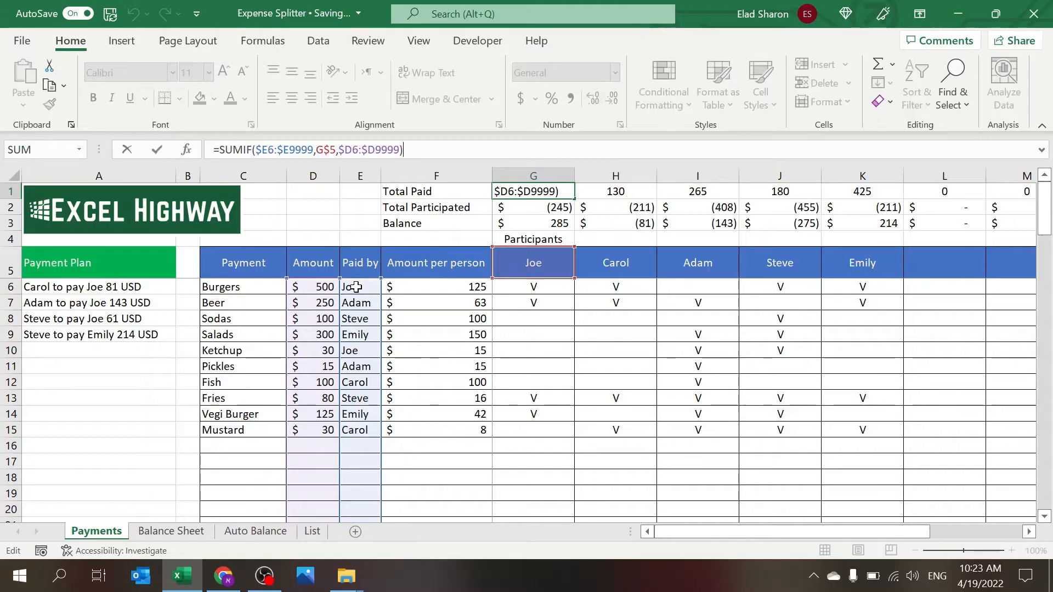
{"action": "key", "text": "Return"}
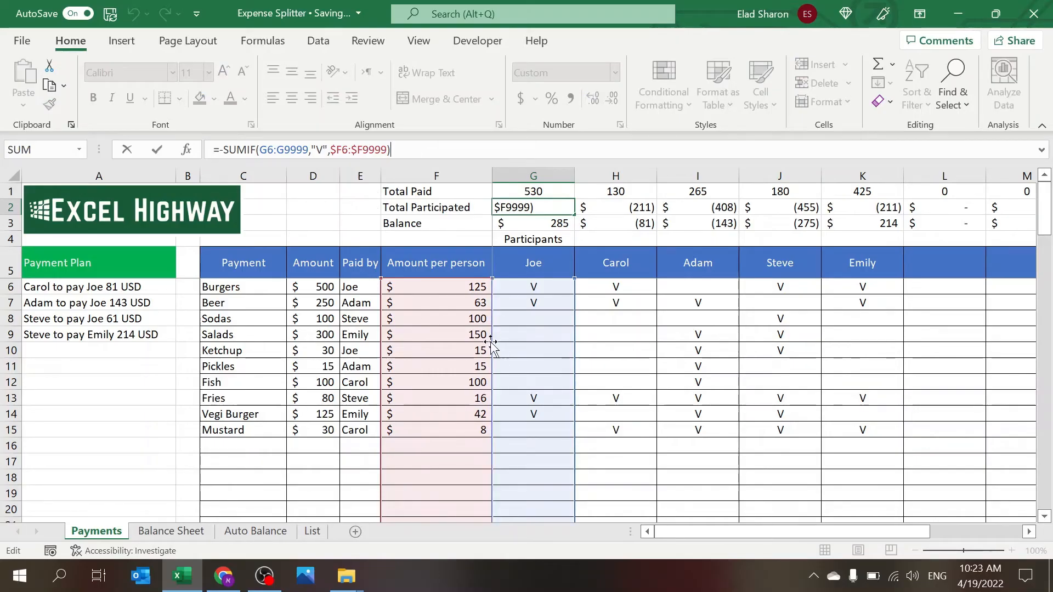
{"action": "mouse_move", "coordinate": [423, 406]}
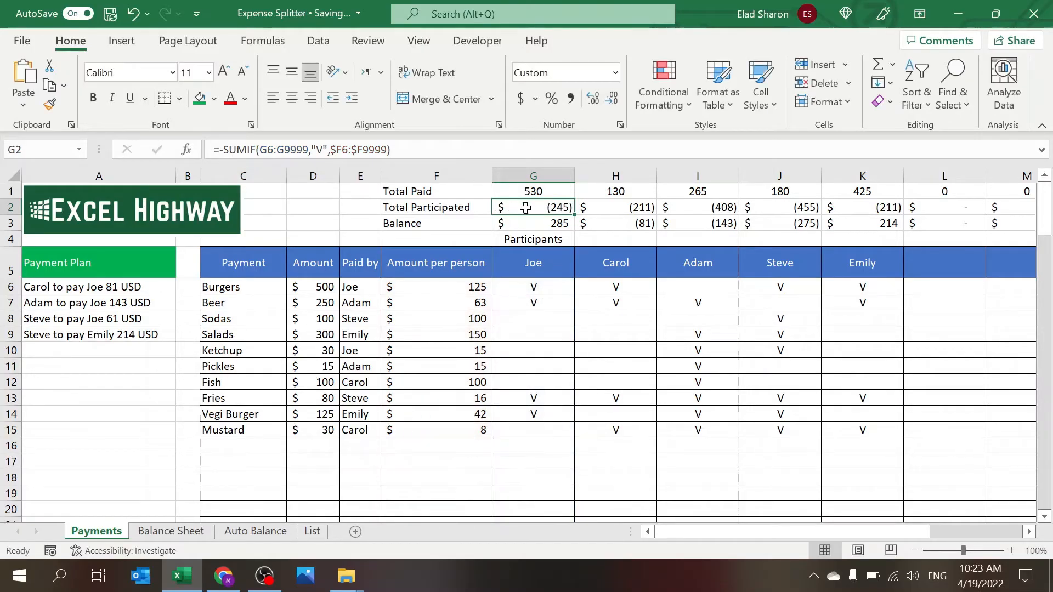
{"action": "mouse_move", "coordinate": [555, 192]}
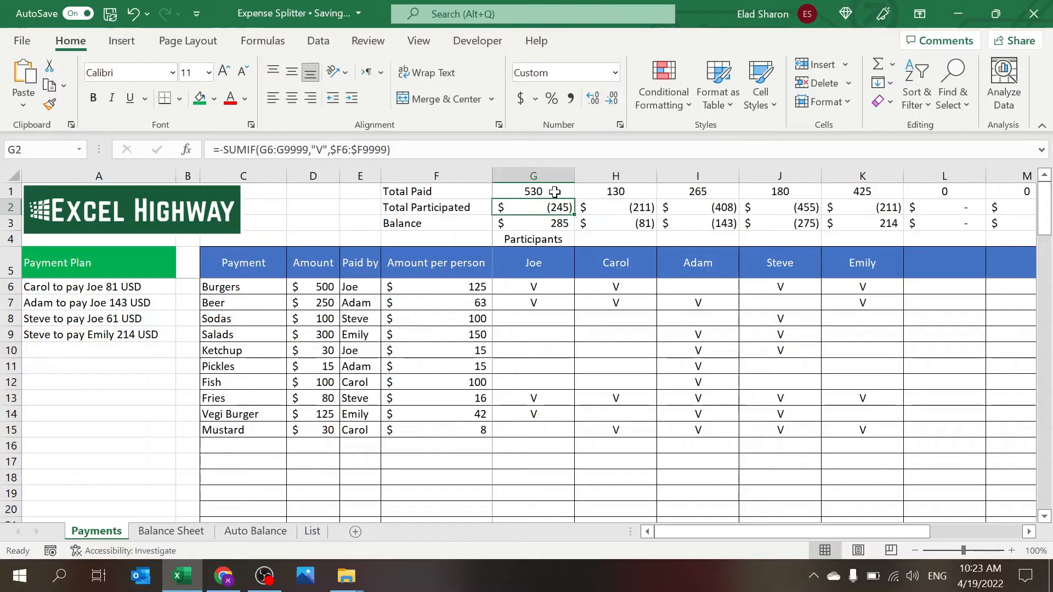
{"action": "left_click", "coordinate": [533, 222]}
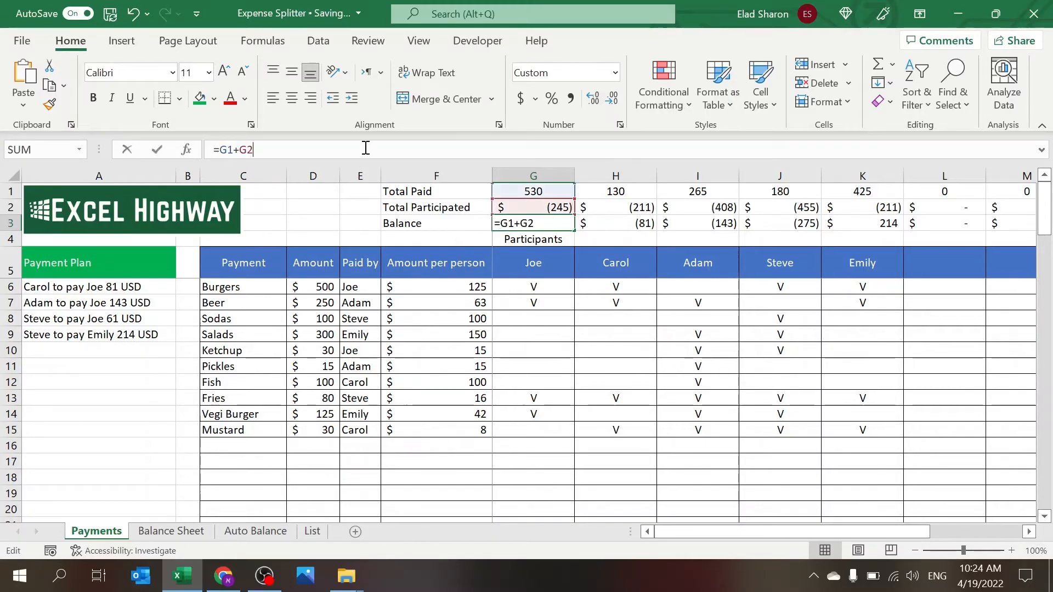
{"action": "key", "text": "Enter"}
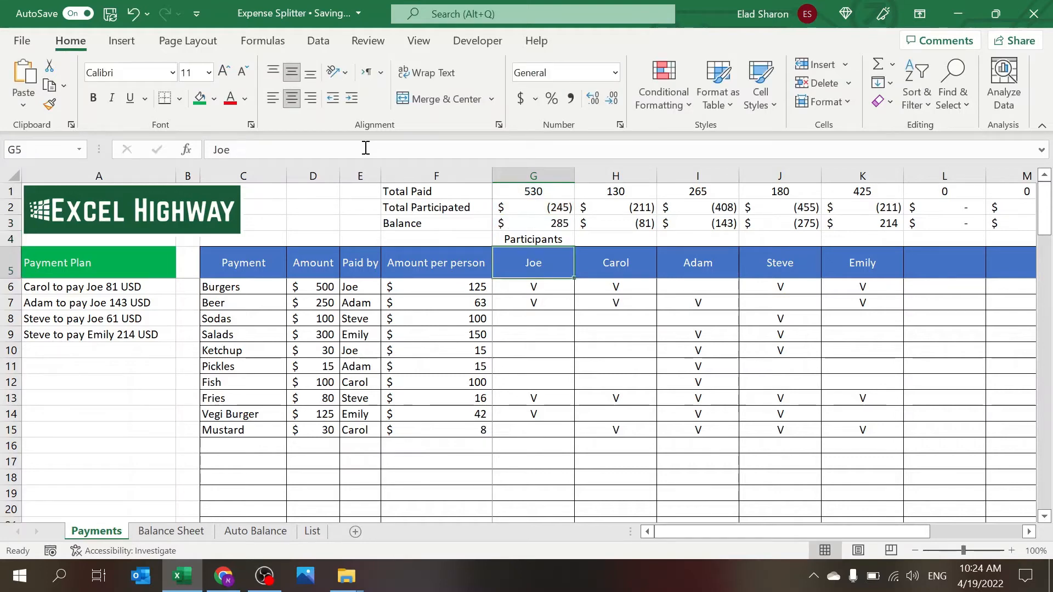
Step: Add Jim as a new participant in the empty header next to Emily
{"action": "left_click", "coordinate": [862, 239]}
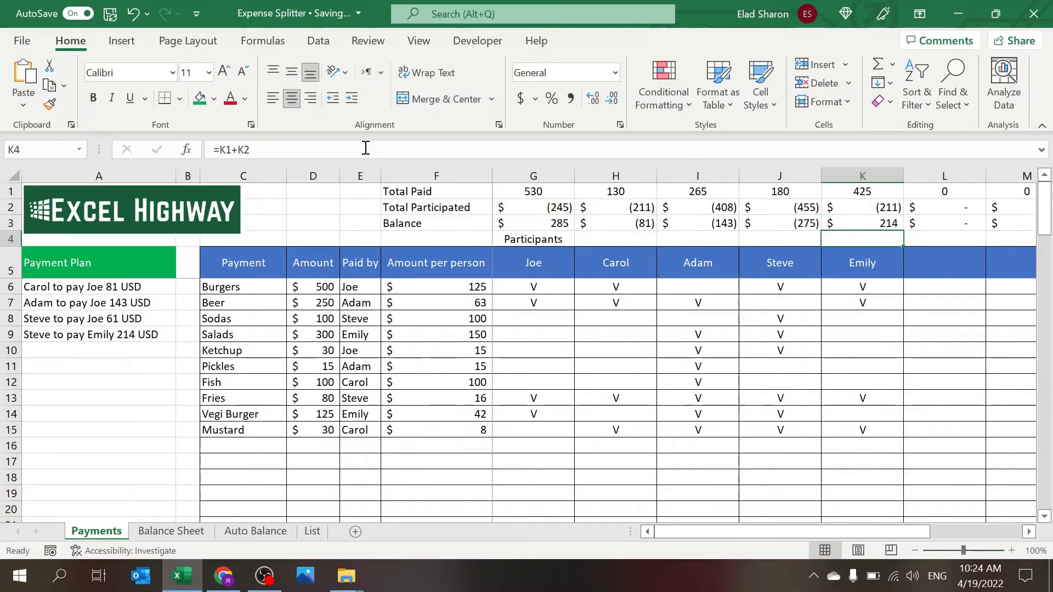
{"action": "left_click", "coordinate": [243, 286]}
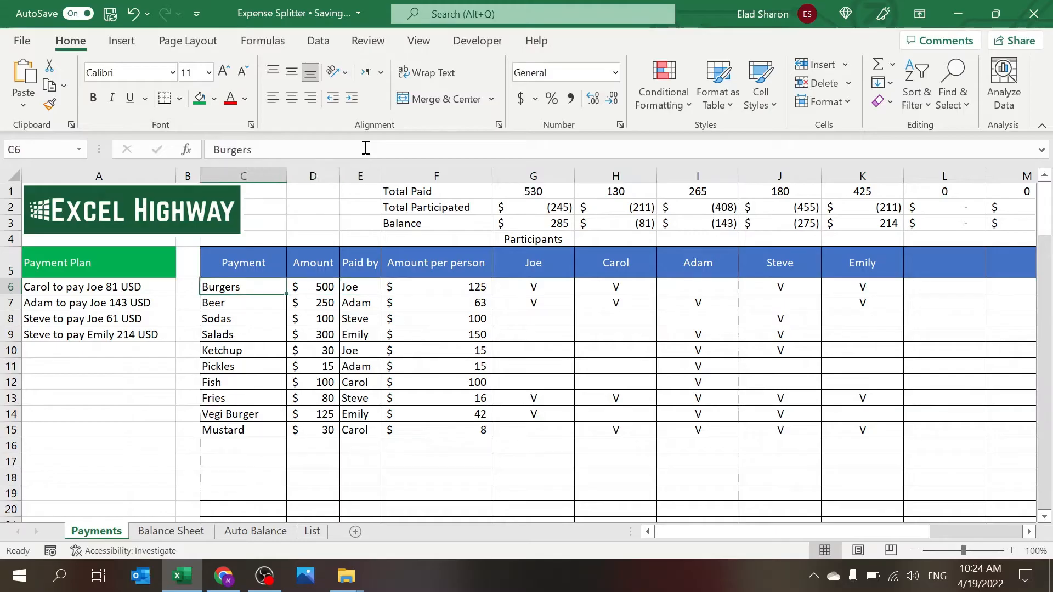
{"action": "left_click", "coordinate": [943, 262]}
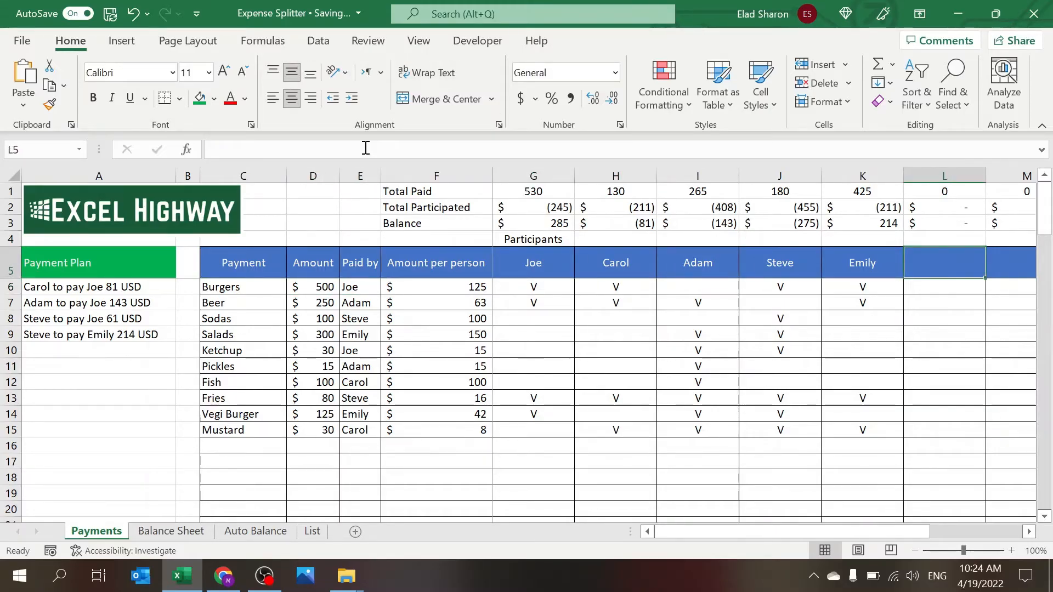
{"action": "type", "text": "Jim"}
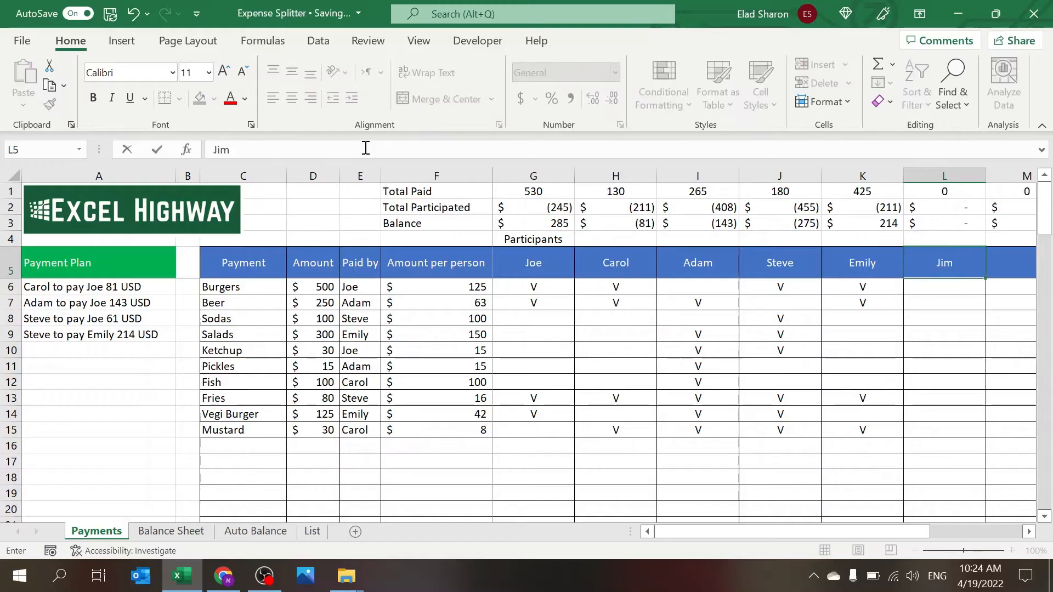
{"action": "key", "text": "Return"}
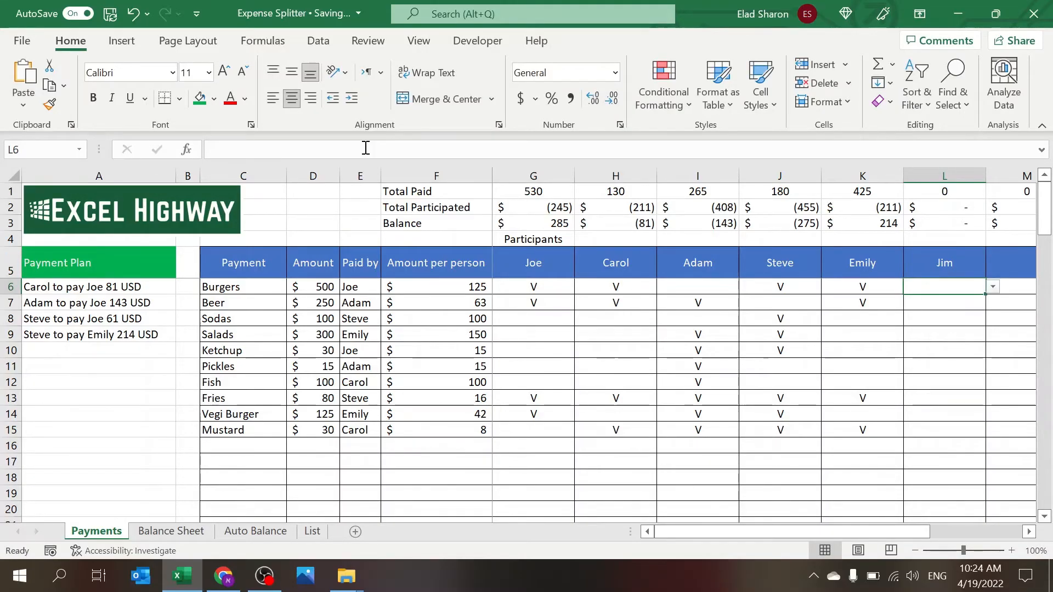
Step: Mark Jim with a V as sharing the Burgers payment, so he owes Emily 100 USD
{"action": "type", "text": "V"}
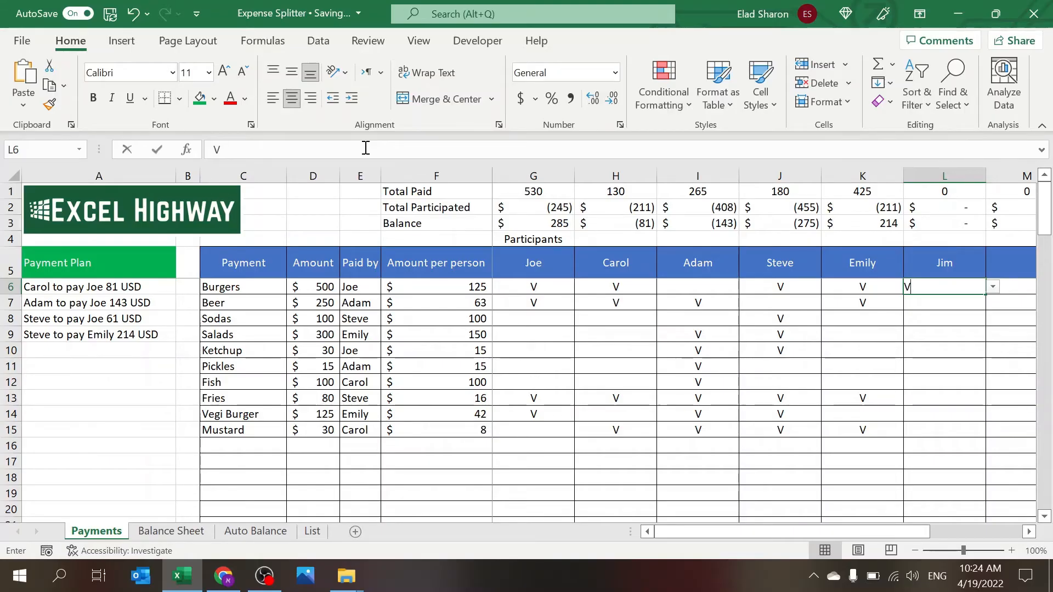
{"action": "key", "text": "Return"}
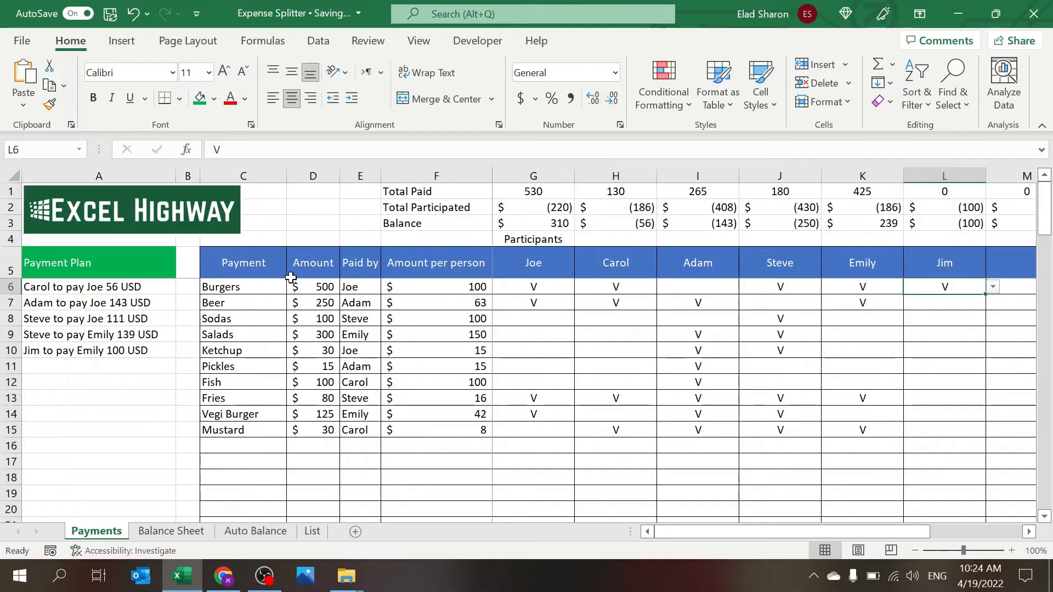
{"action": "mouse_move", "coordinate": [947, 217]}
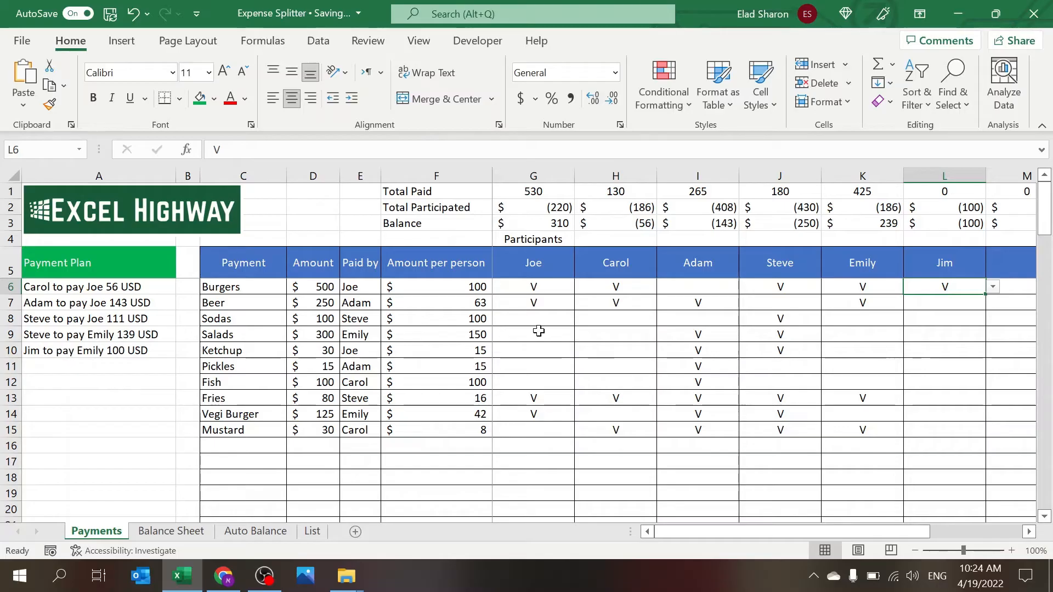
Step: Set Jim as the Paid by person for Burgers so the plan recalculates around him
{"action": "left_click", "coordinate": [360, 287]}
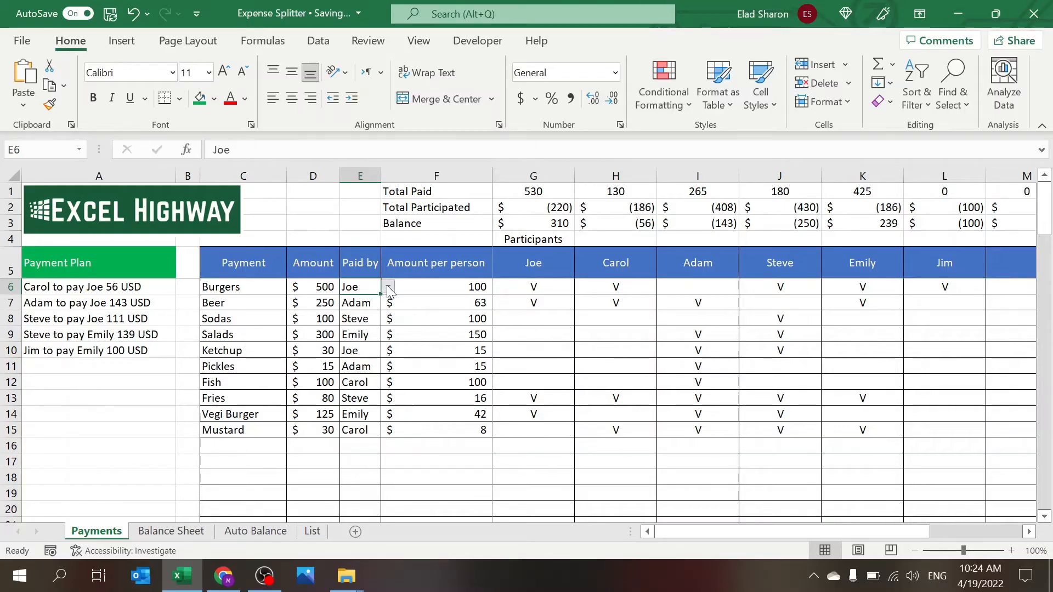
{"action": "mouse_move", "coordinate": [336, 343]}
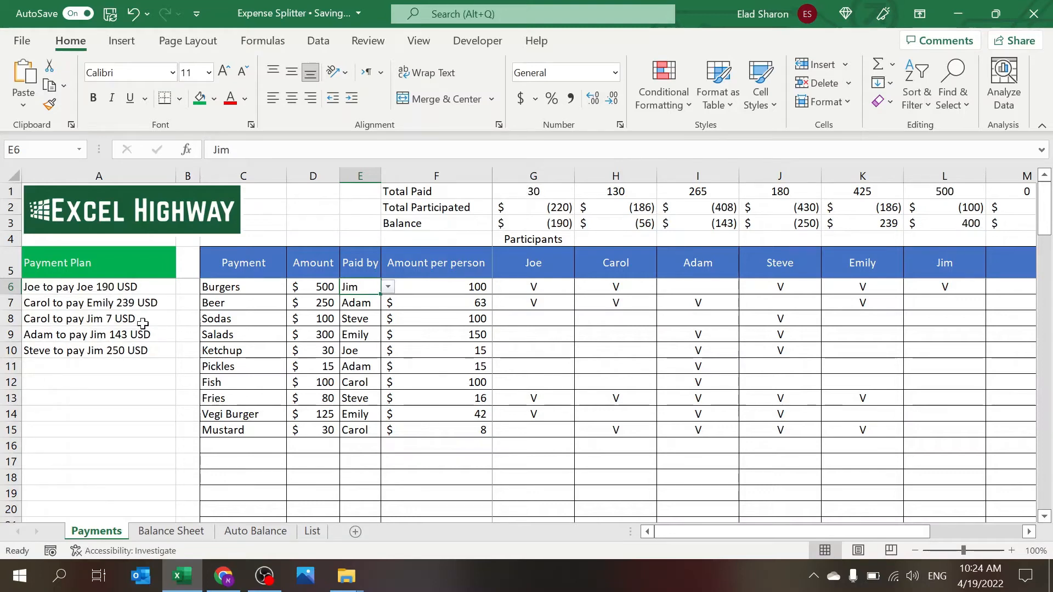
{"action": "mouse_move", "coordinate": [639, 325]}
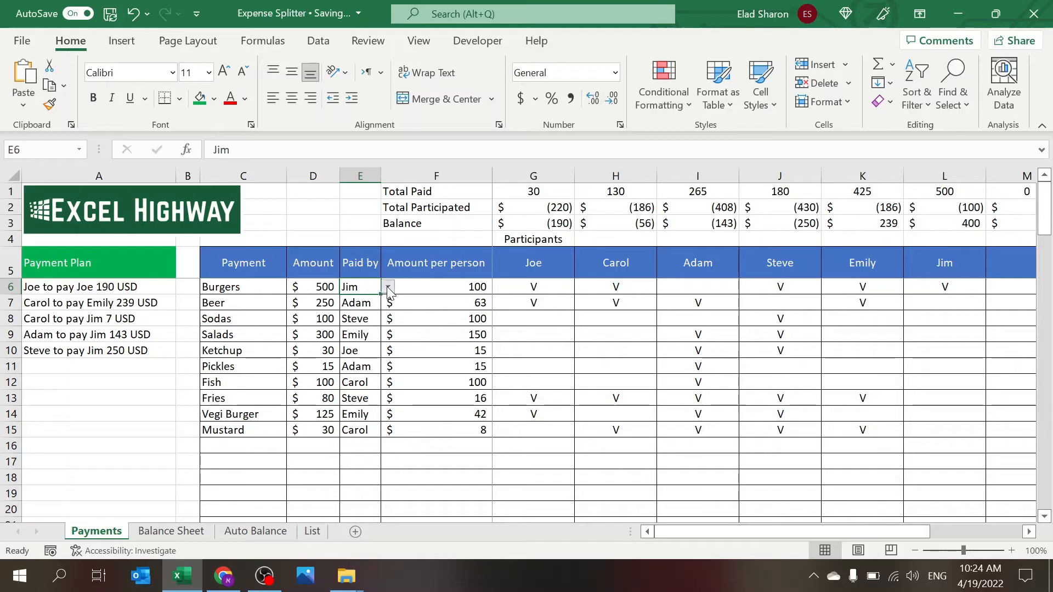
{"action": "mouse_move", "coordinate": [468, 330]}
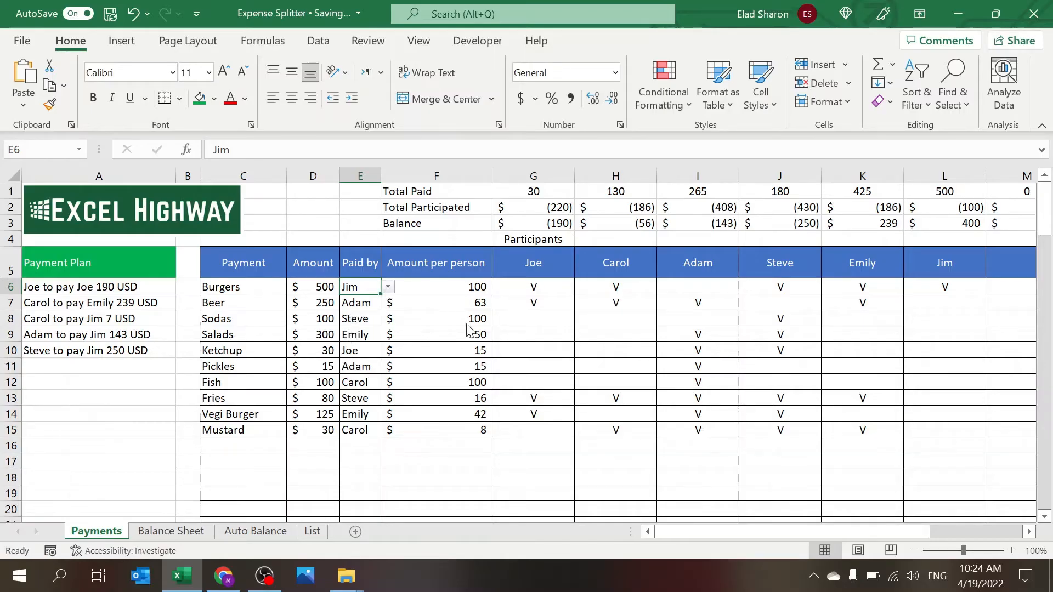
{"action": "left_click", "coordinate": [944, 367]}
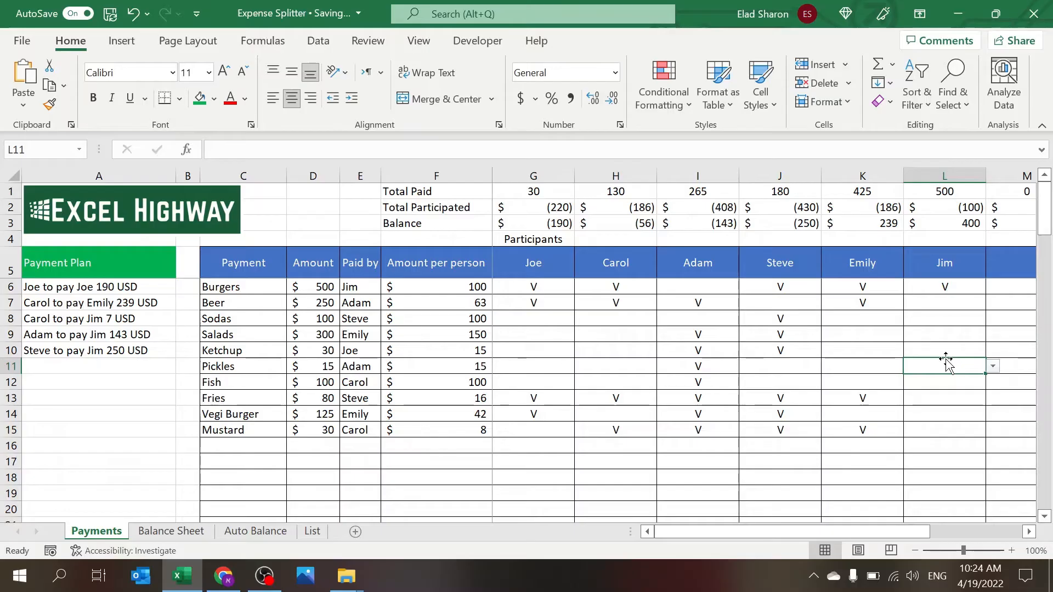
{"action": "mouse_move", "coordinate": [714, 361]}
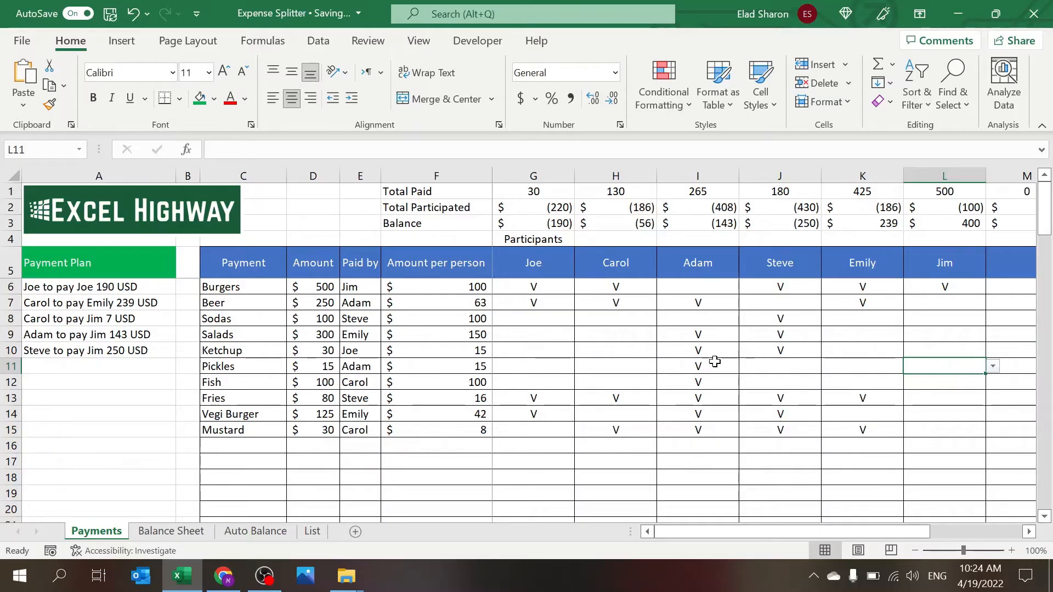
{"action": "mouse_move", "coordinate": [165, 280]}
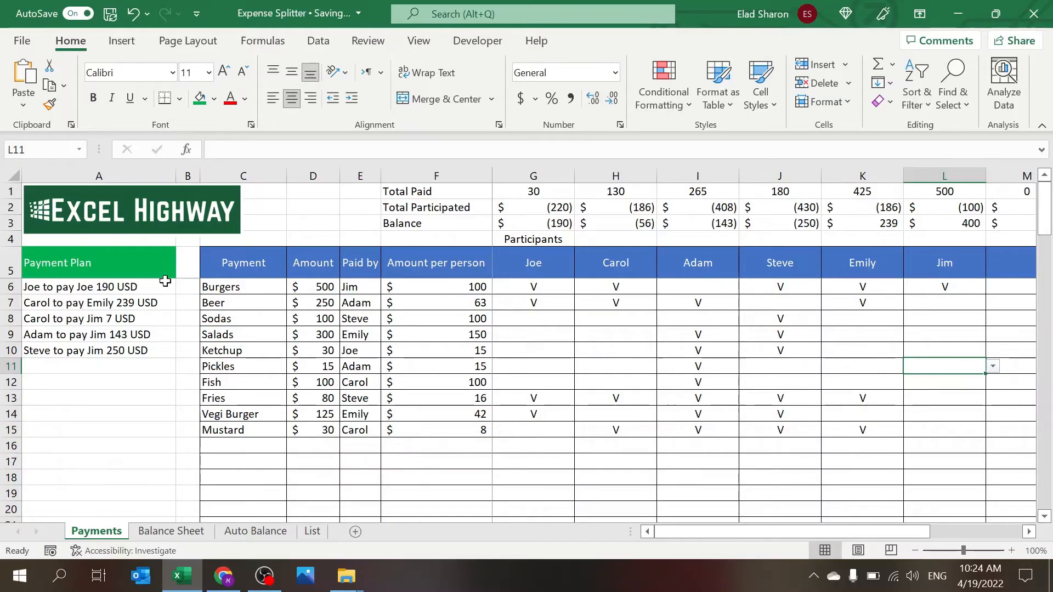
Step: Check the first payment plan line, then review the generated payment sentences on the Balance Sheet
{"action": "left_click", "coordinate": [98, 286]}
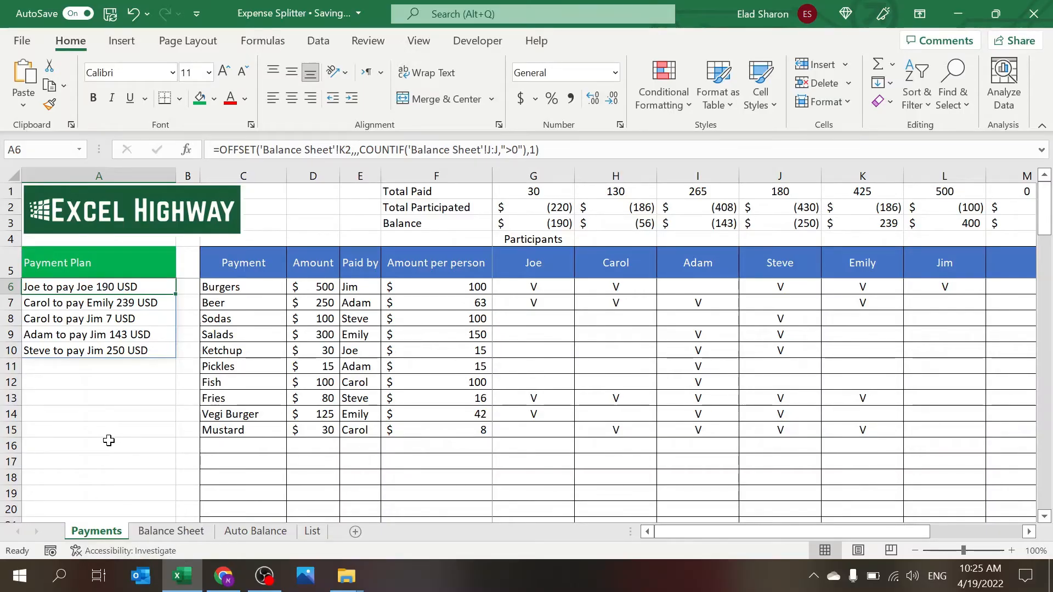
{"action": "left_click", "coordinate": [171, 530]}
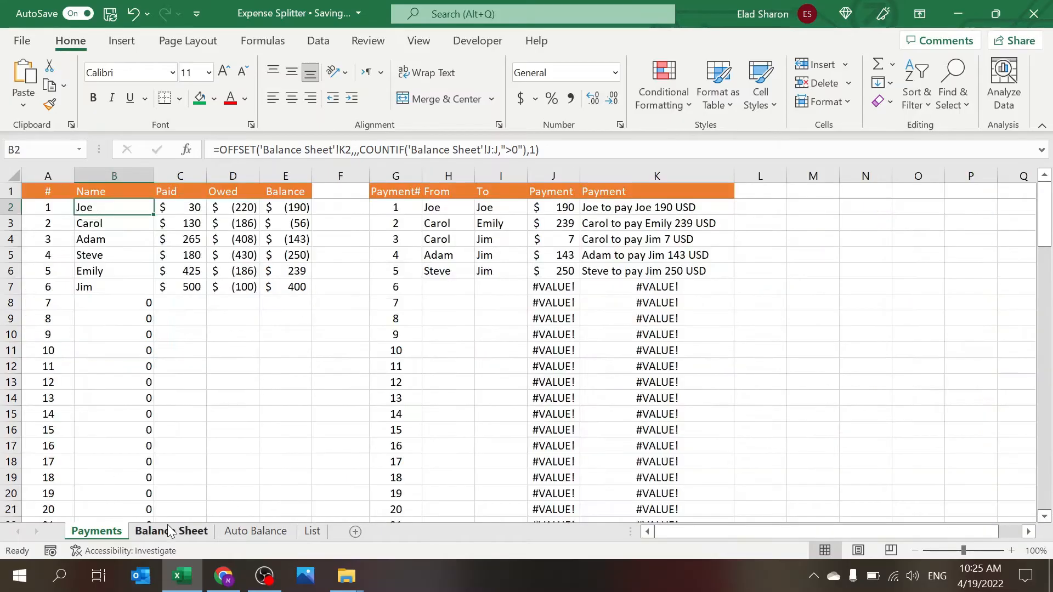
{"action": "left_click", "coordinate": [171, 530]}
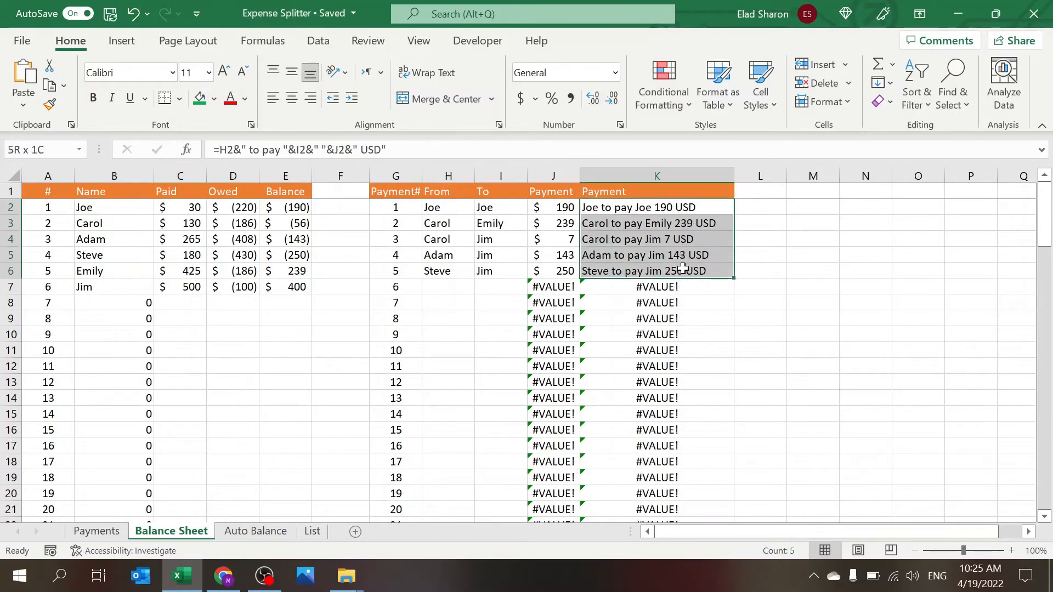
{"action": "left_click", "coordinate": [759, 238]}
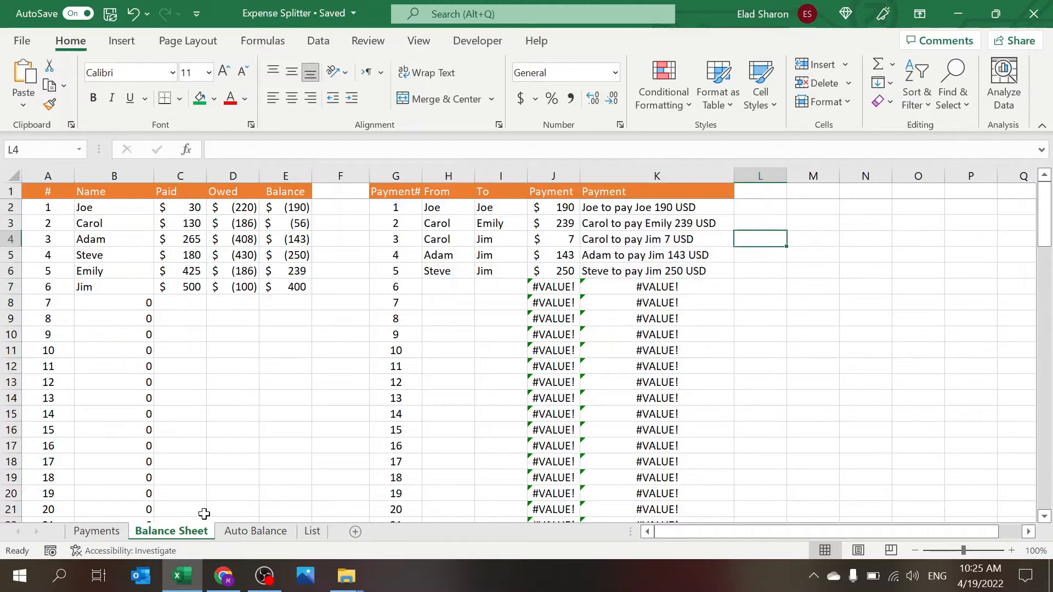
Step: Inspect the Names SORT(UNIQUE) formula on List and the Auto Balance From column it draws from
{"action": "left_click", "coordinate": [311, 531]}
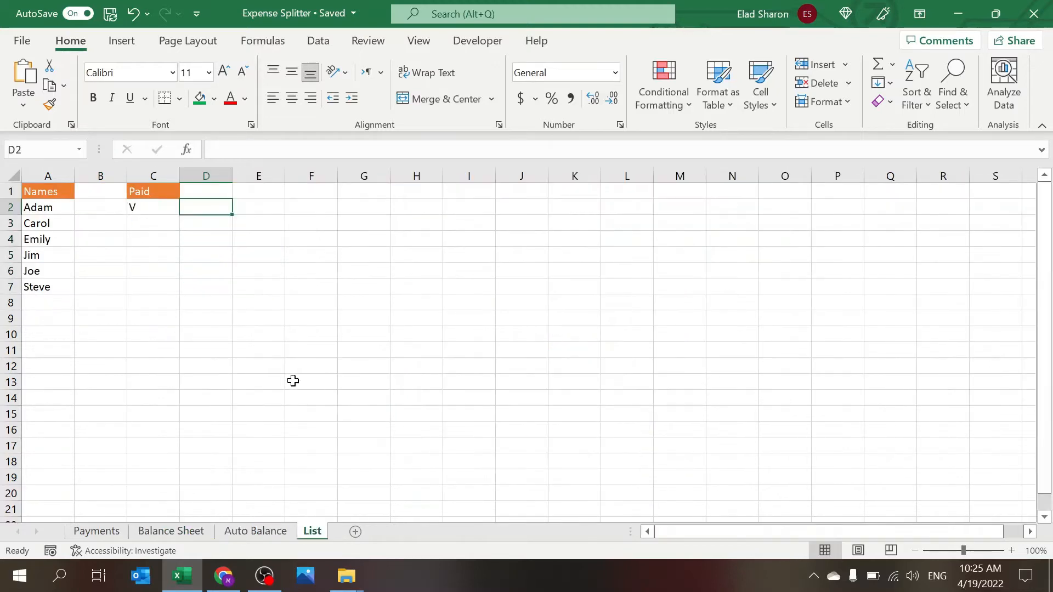
{"action": "mouse_move", "coordinate": [79, 223]}
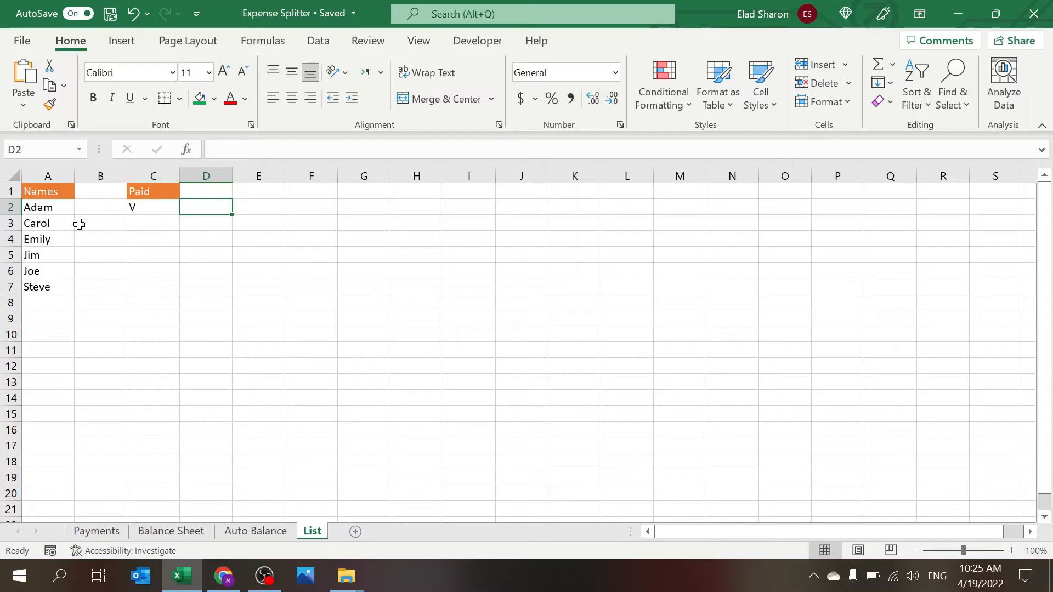
{"action": "left_click", "coordinate": [38, 207]}
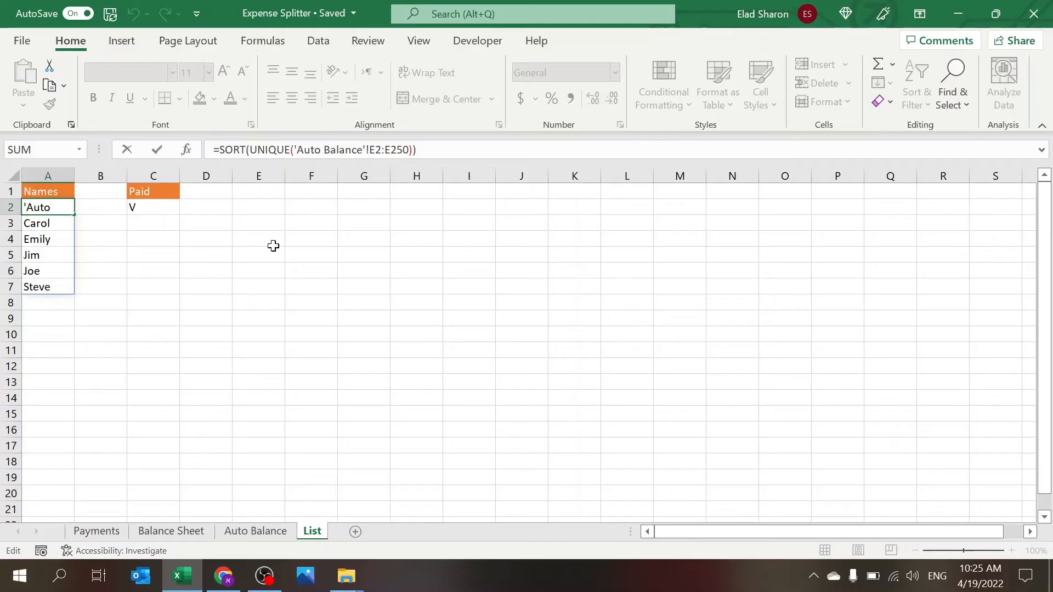
{"action": "left_click", "coordinate": [255, 531]}
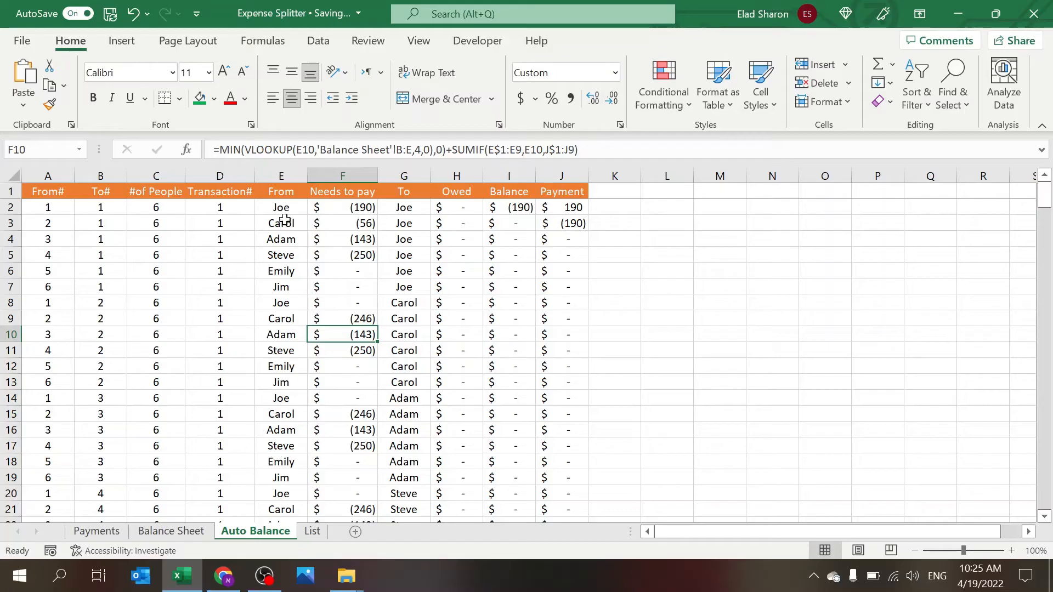
{"action": "mouse_move", "coordinate": [231, 238]}
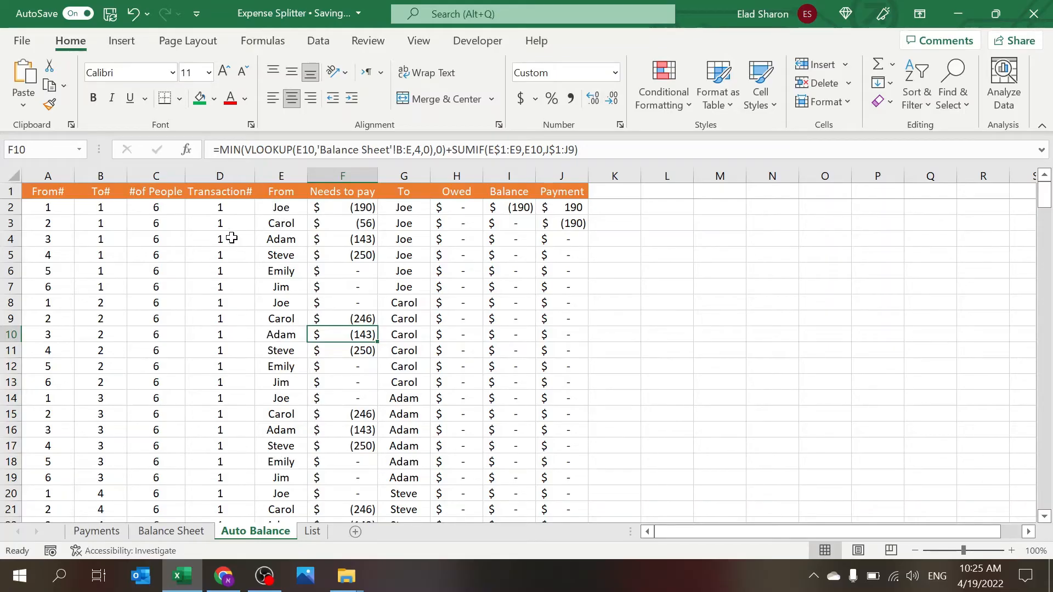
{"action": "left_click", "coordinate": [281, 176]}
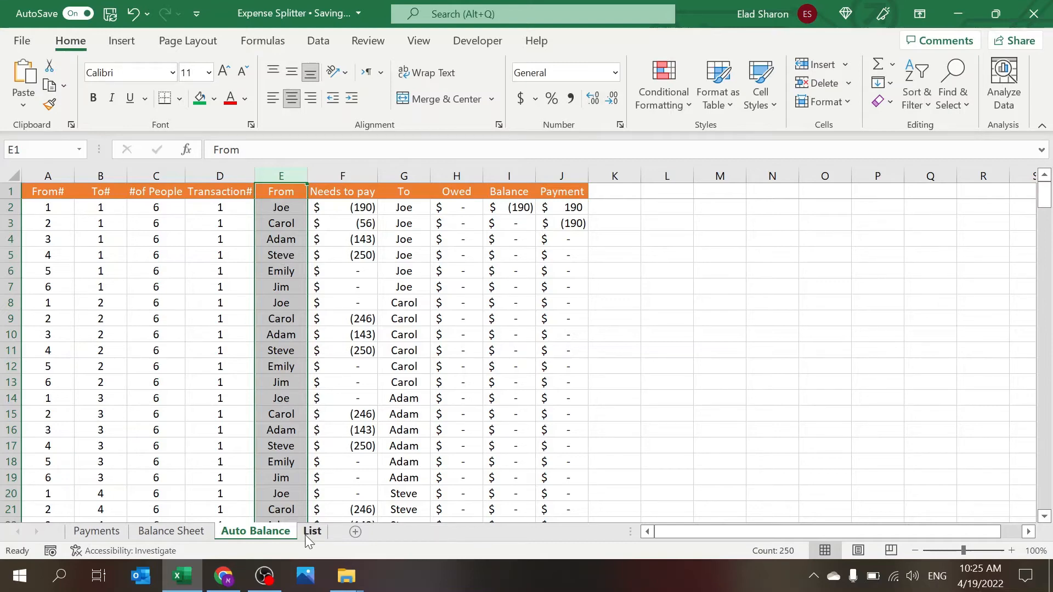
Step: Return to the List sheet and recheck the Names formula in cell A2
{"action": "left_click", "coordinate": [311, 531]}
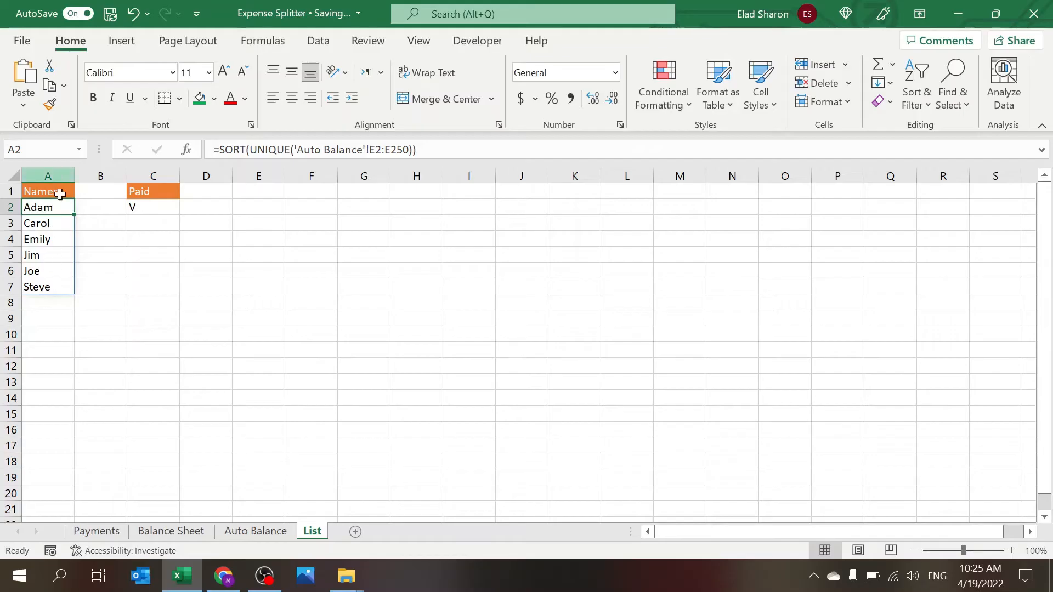
{"action": "mouse_move", "coordinate": [61, 237]}
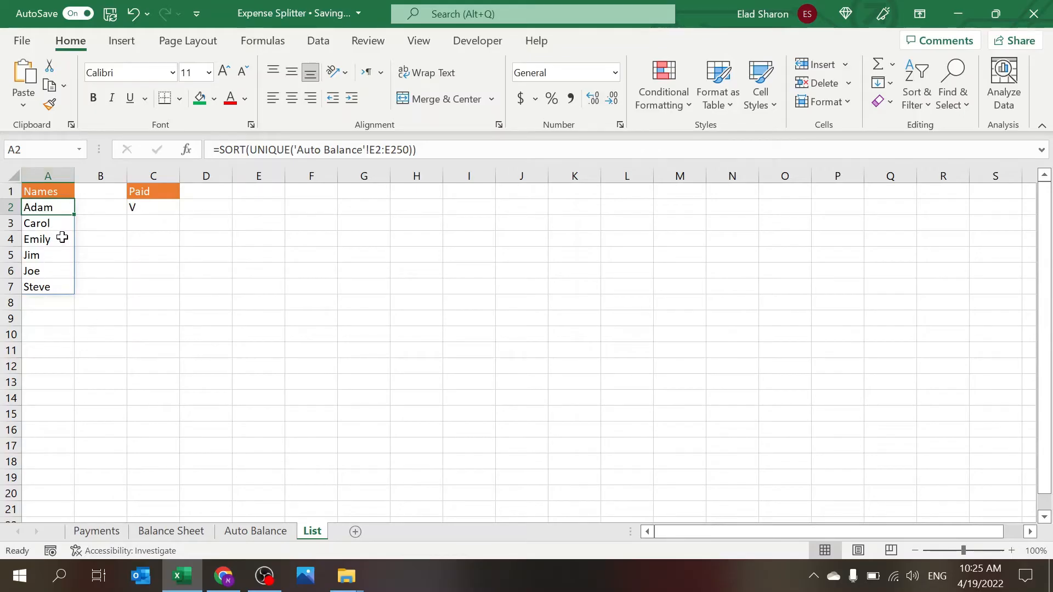
{"action": "left_click", "coordinate": [154, 271]}
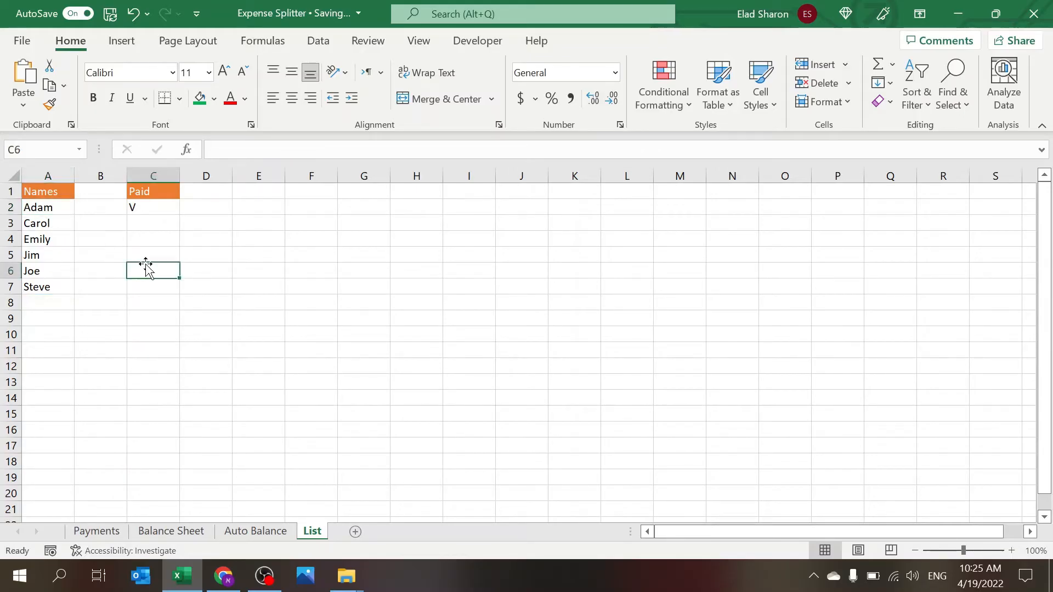
{"action": "mouse_move", "coordinate": [61, 207]}
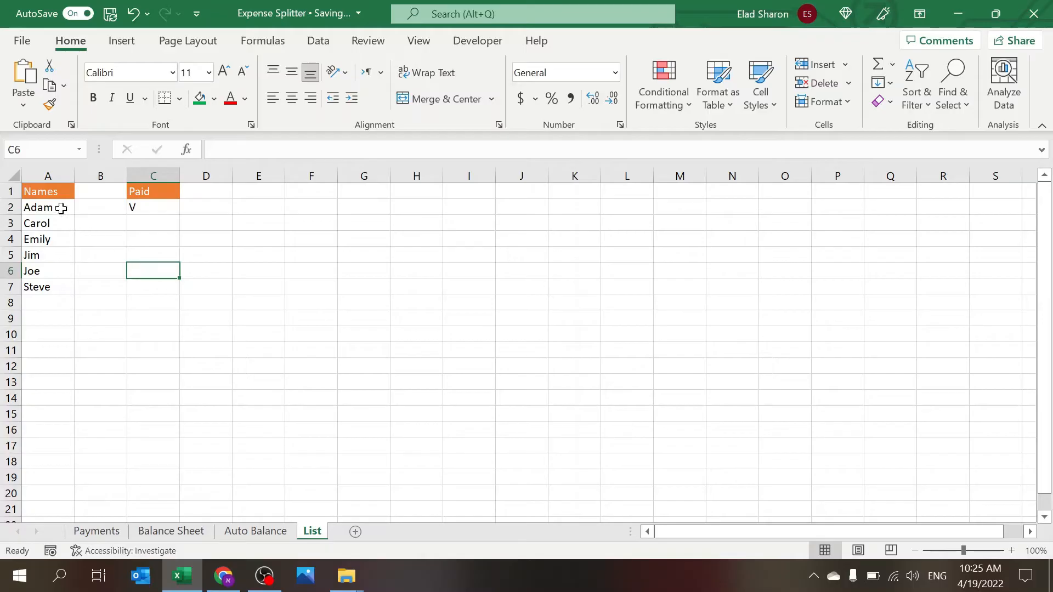
{"action": "left_click", "coordinate": [38, 207]}
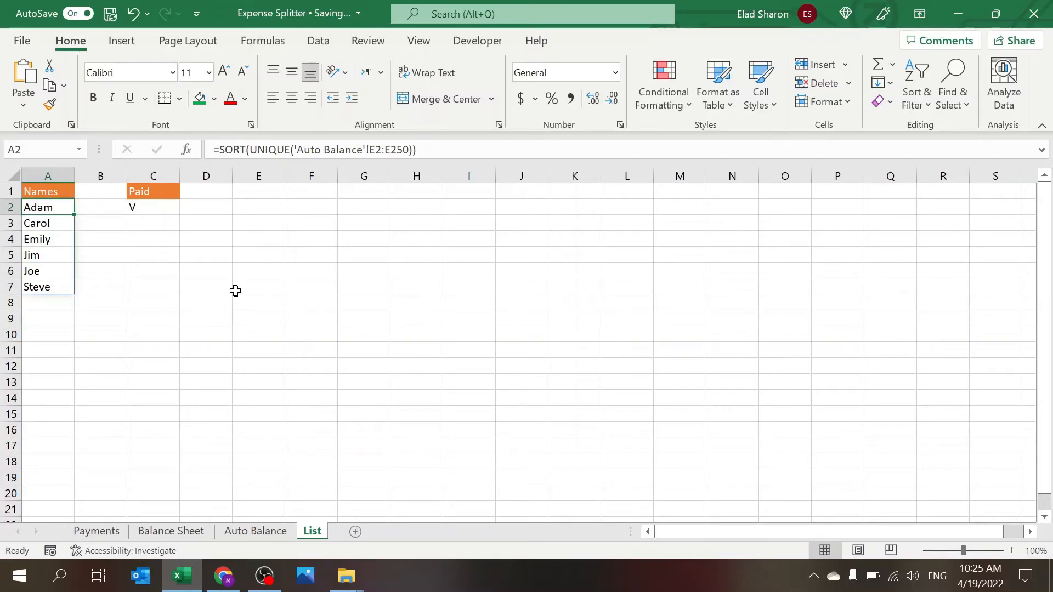
{"action": "left_click", "coordinate": [257, 287]}
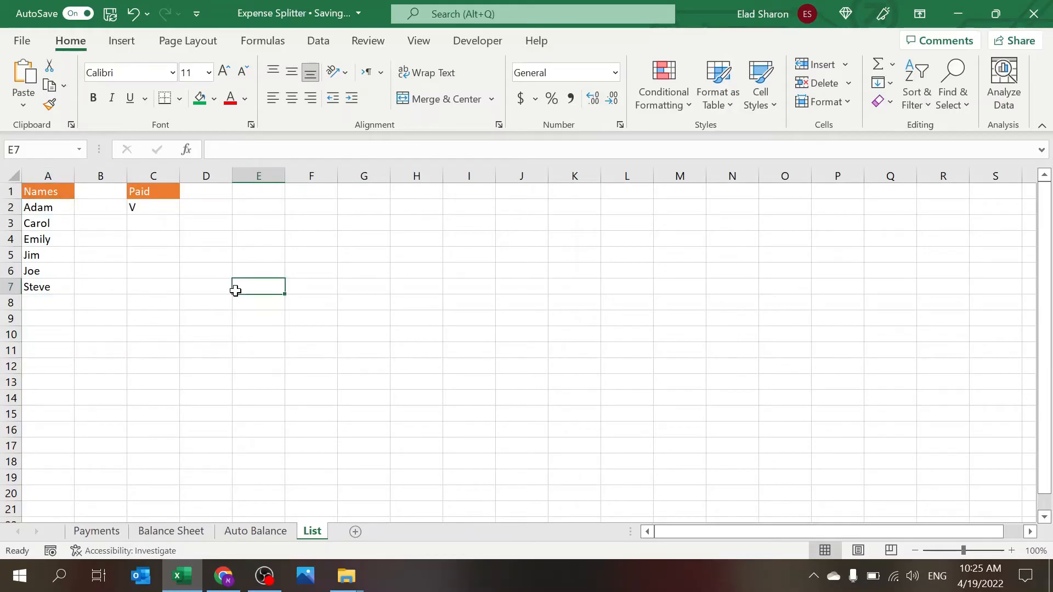
Step: On Auto Balance, select the From and To name columns that pair each person with each other
{"action": "left_click", "coordinate": [256, 531]}
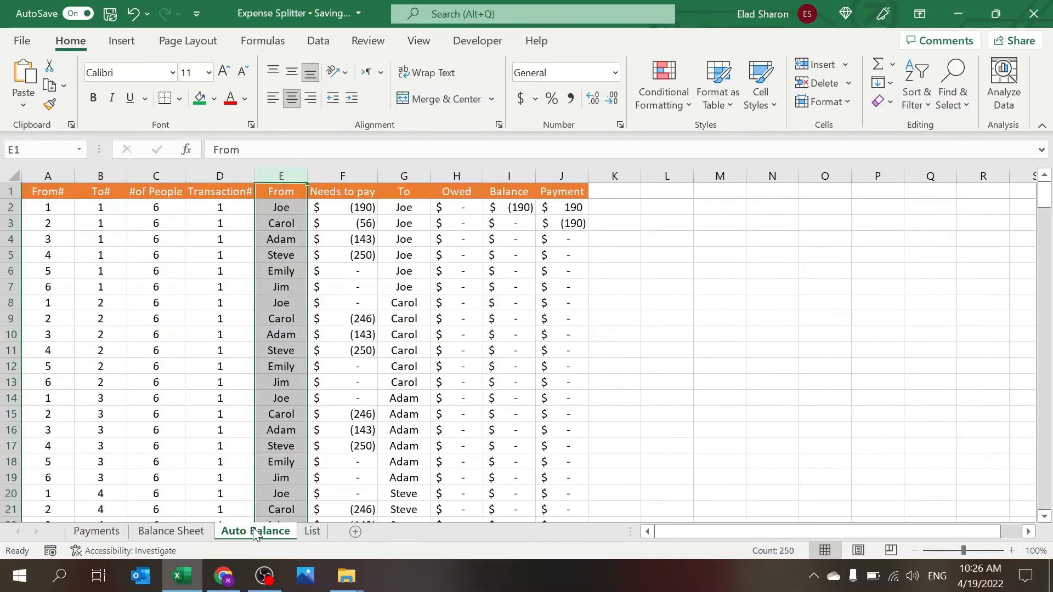
{"action": "left_click", "coordinate": [667, 254]}
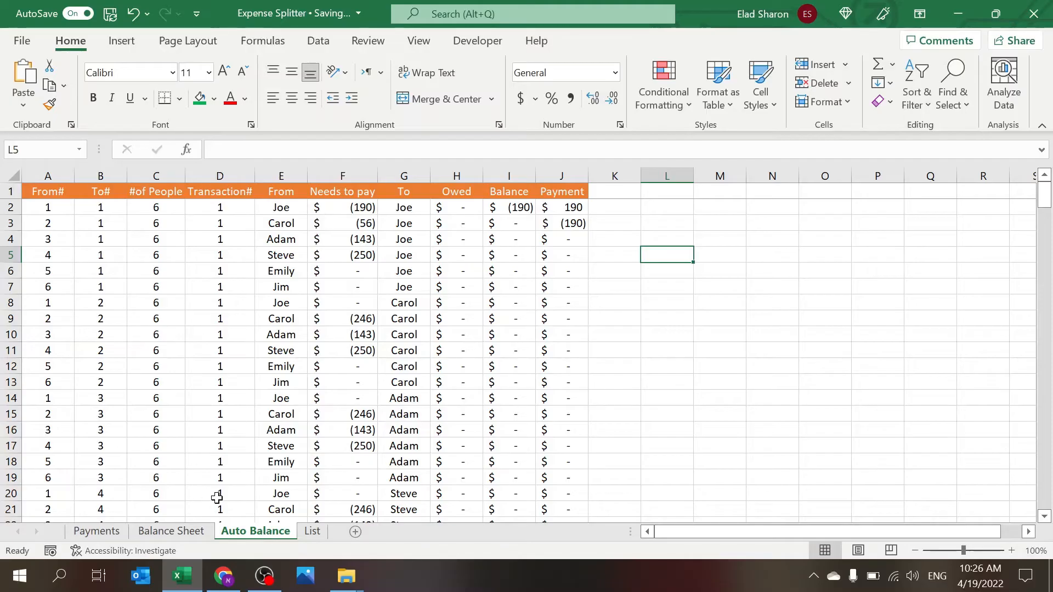
{"action": "mouse_move", "coordinate": [240, 442]}
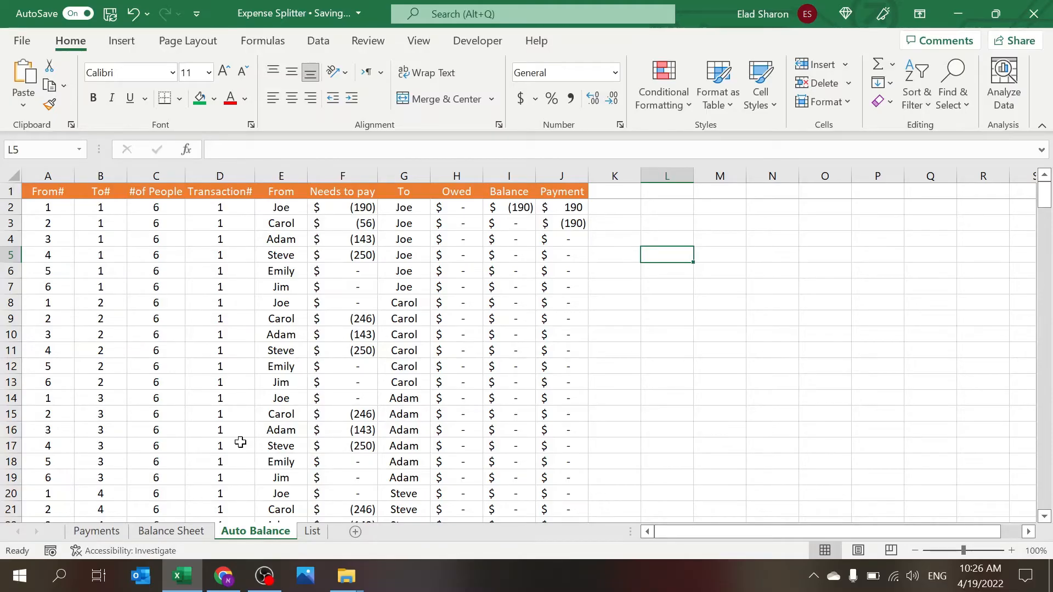
{"action": "left_click", "coordinate": [280, 176]}
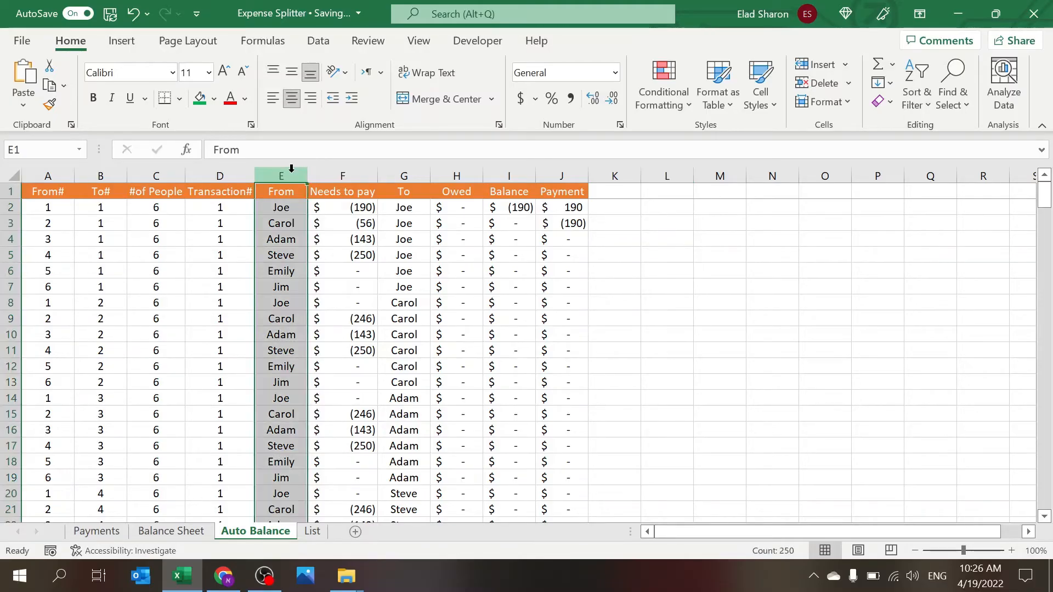
{"action": "left_click", "coordinate": [403, 176]}
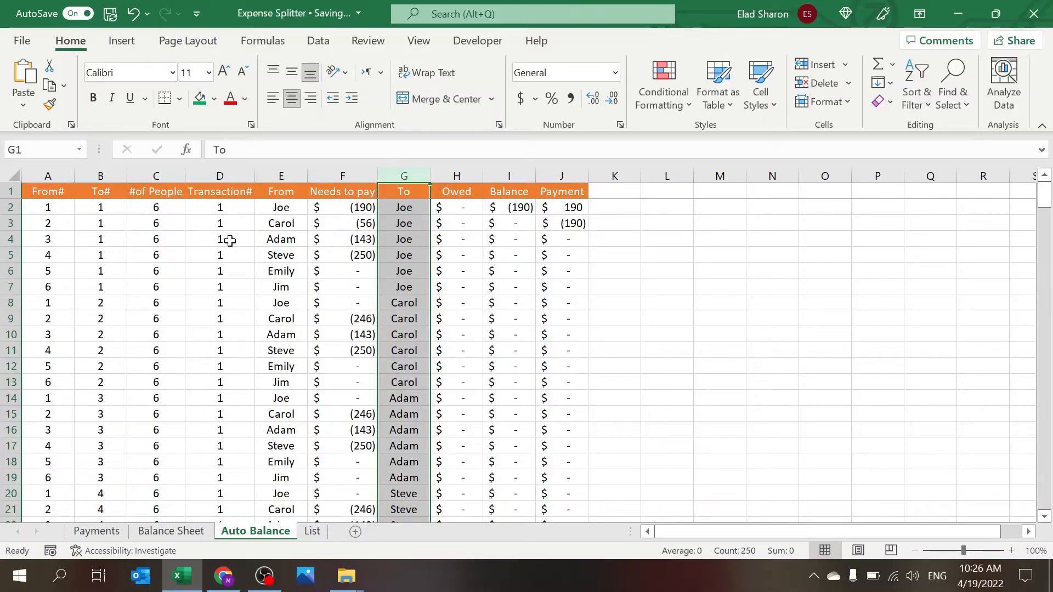
Step: View the Transaction#, To# incrementing and #of People counting formulas
{"action": "left_click", "coordinate": [219, 270]}
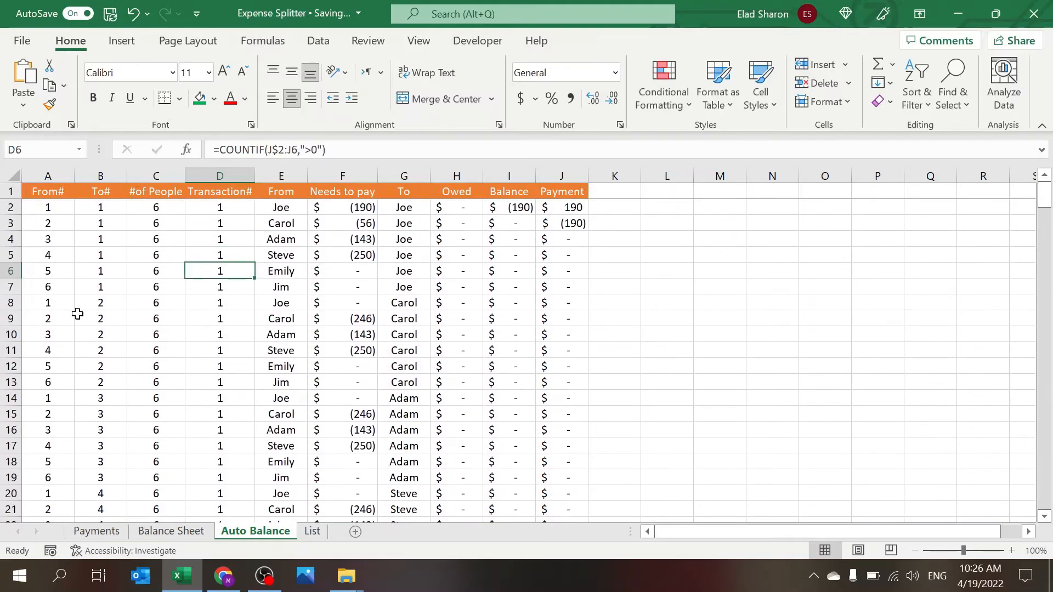
{"action": "left_click", "coordinate": [99, 318]}
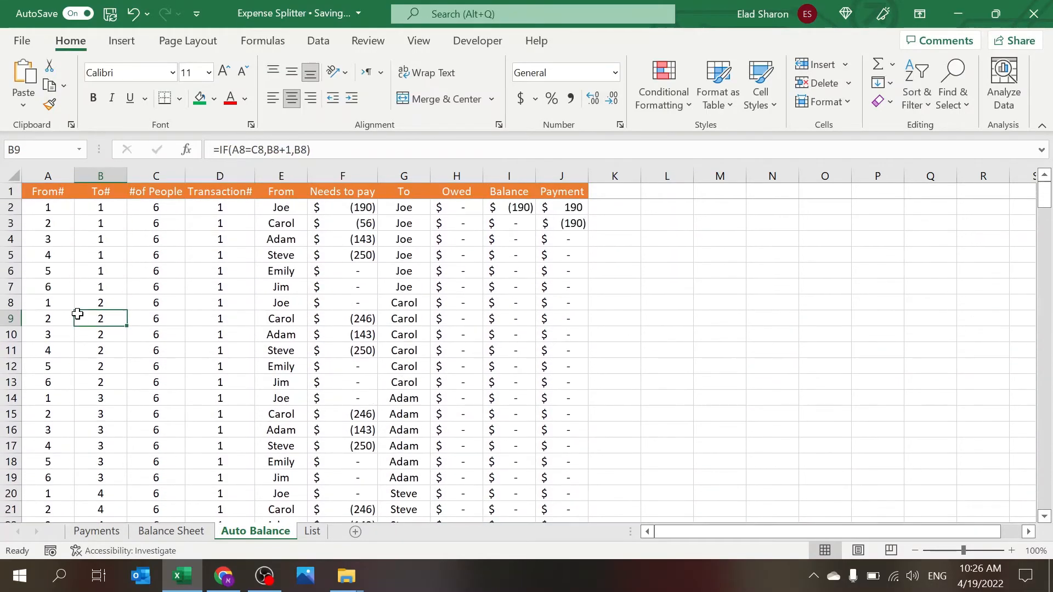
{"action": "left_click", "coordinate": [100, 207]}
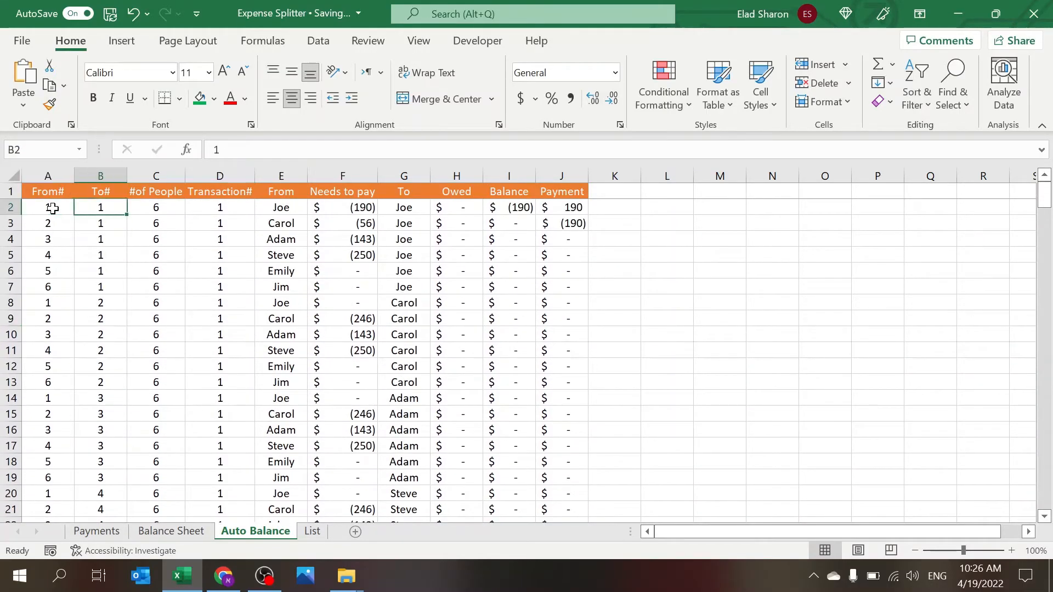
{"action": "left_click", "coordinate": [47, 223]}
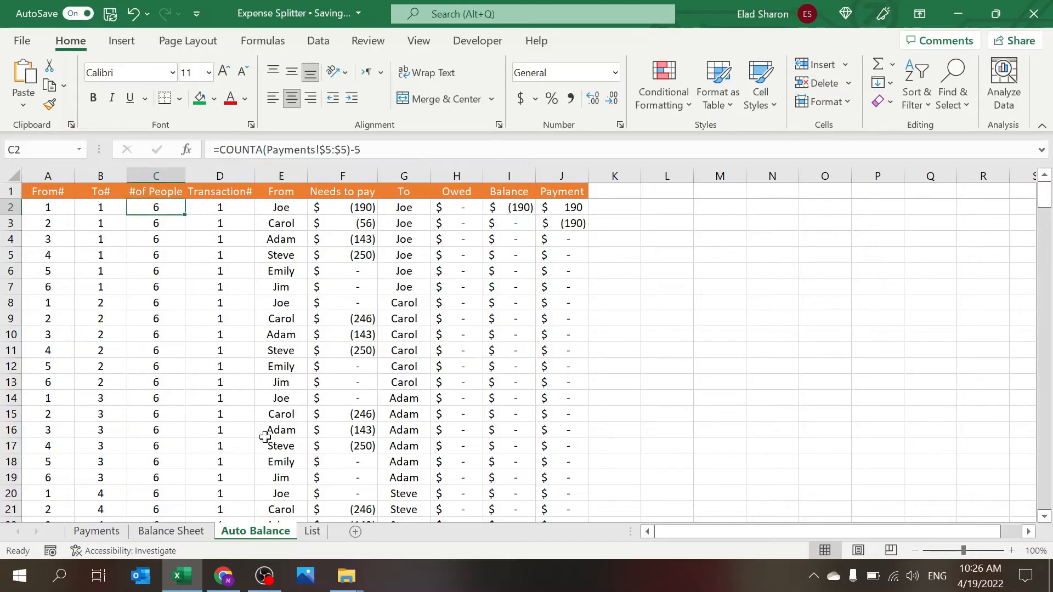
{"action": "mouse_move", "coordinate": [180, 349]}
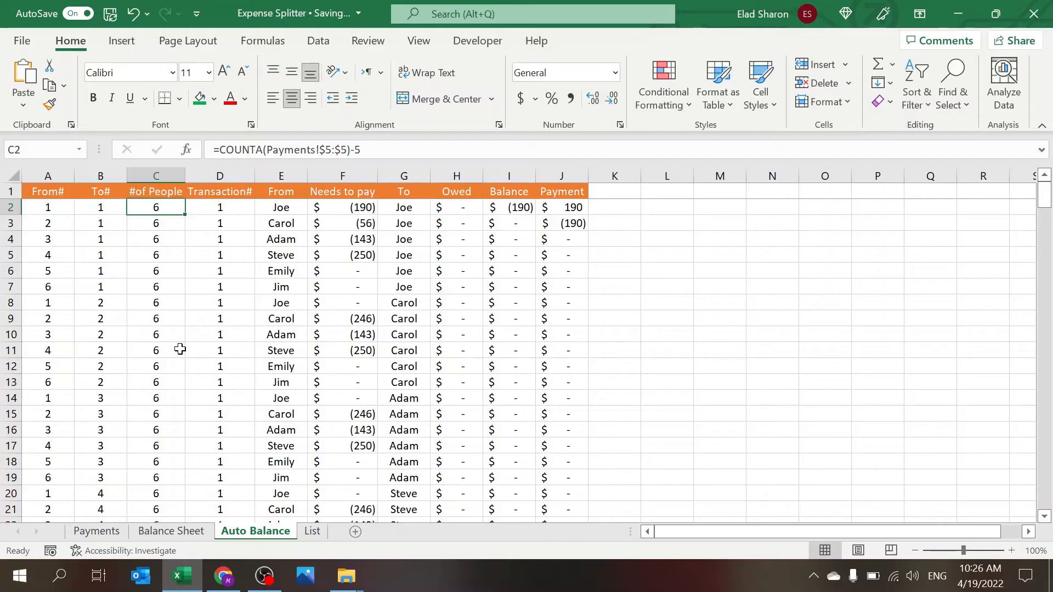
{"action": "mouse_move", "coordinate": [217, 363]}
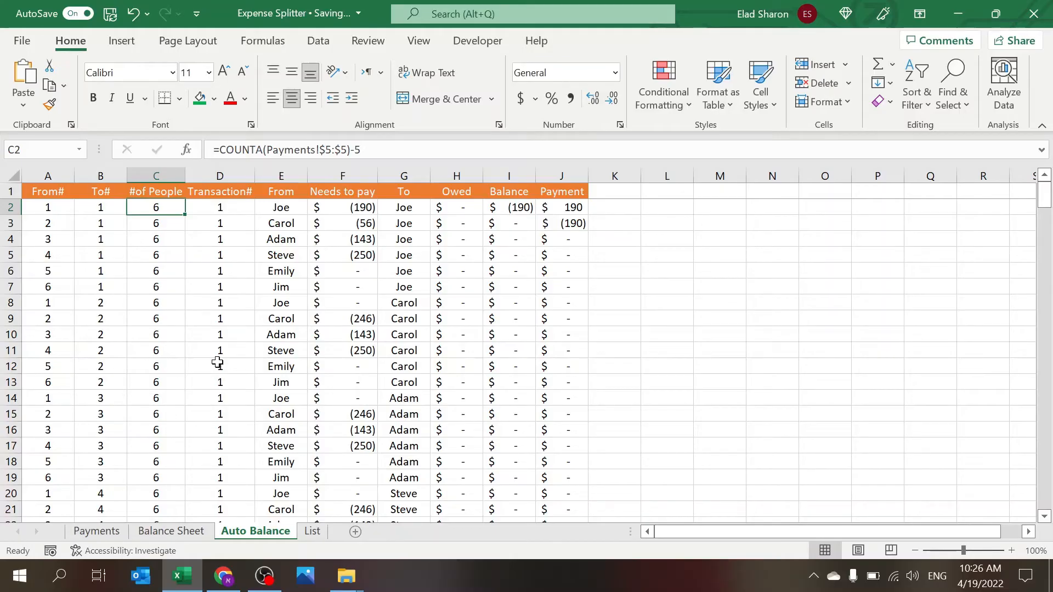
{"action": "mouse_move", "coordinate": [214, 493]}
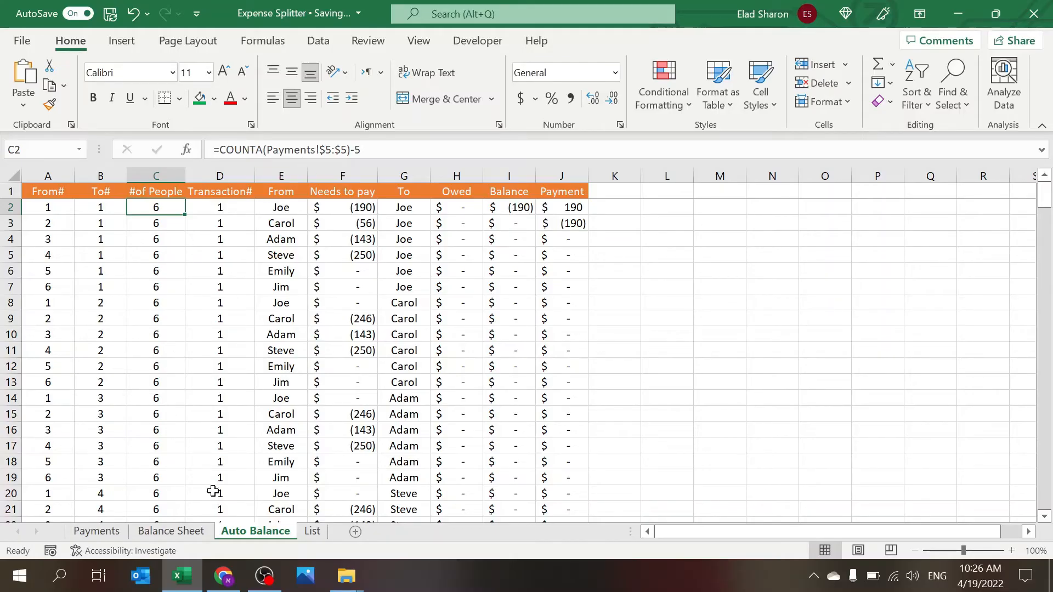
{"action": "left_click", "coordinate": [96, 531]}
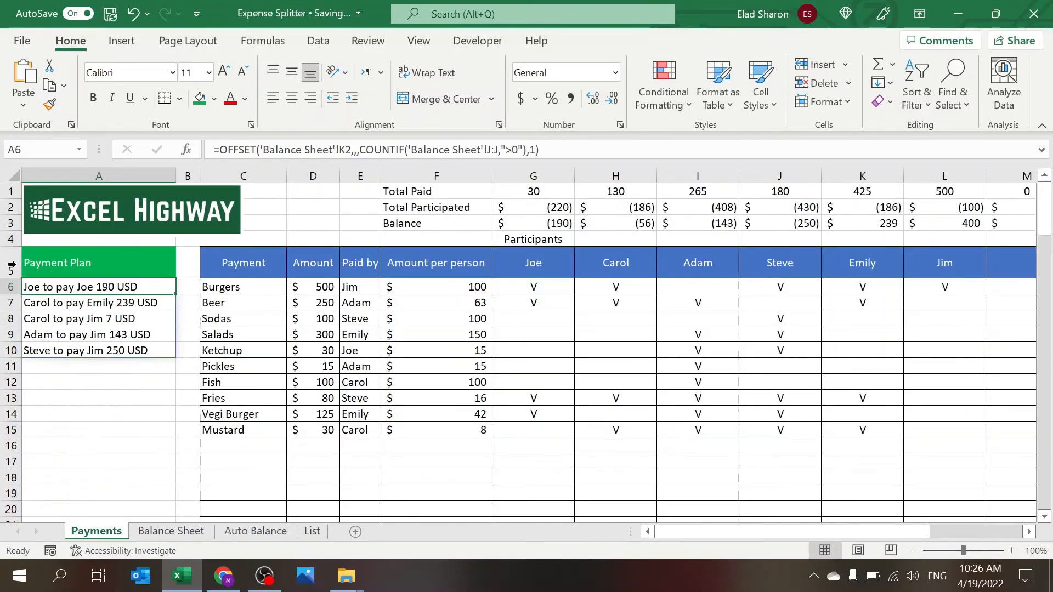
{"action": "left_click", "coordinate": [57, 262]}
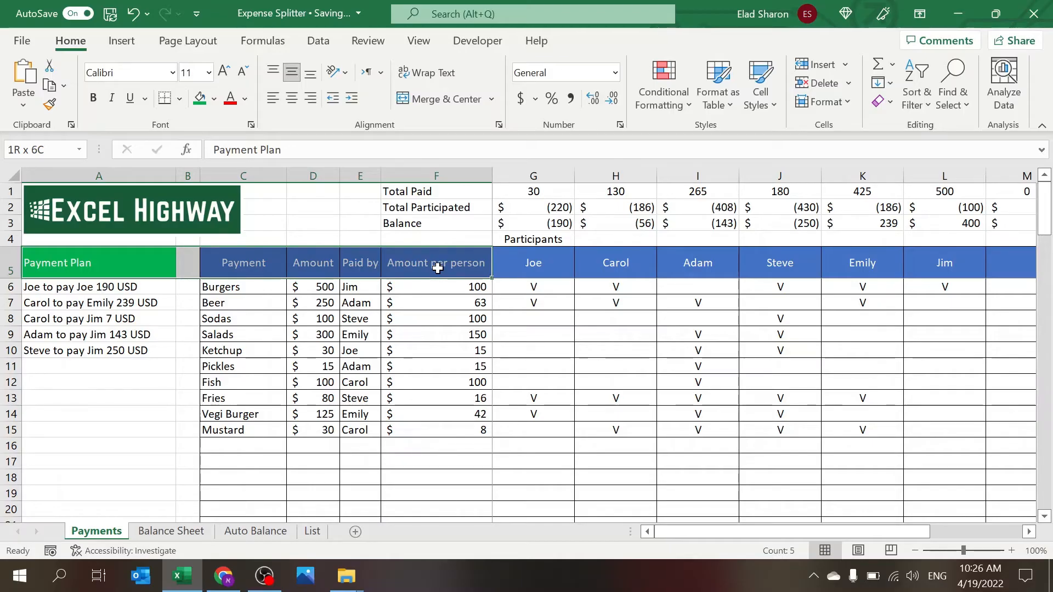
{"action": "left_click", "coordinate": [97, 262]}
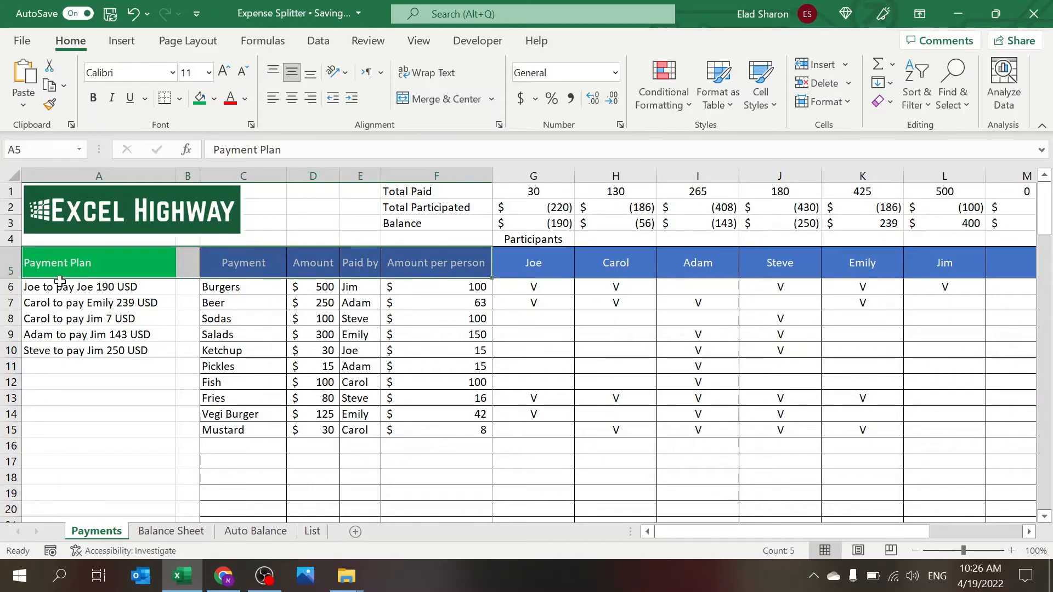
{"action": "left_click", "coordinate": [533, 262]}
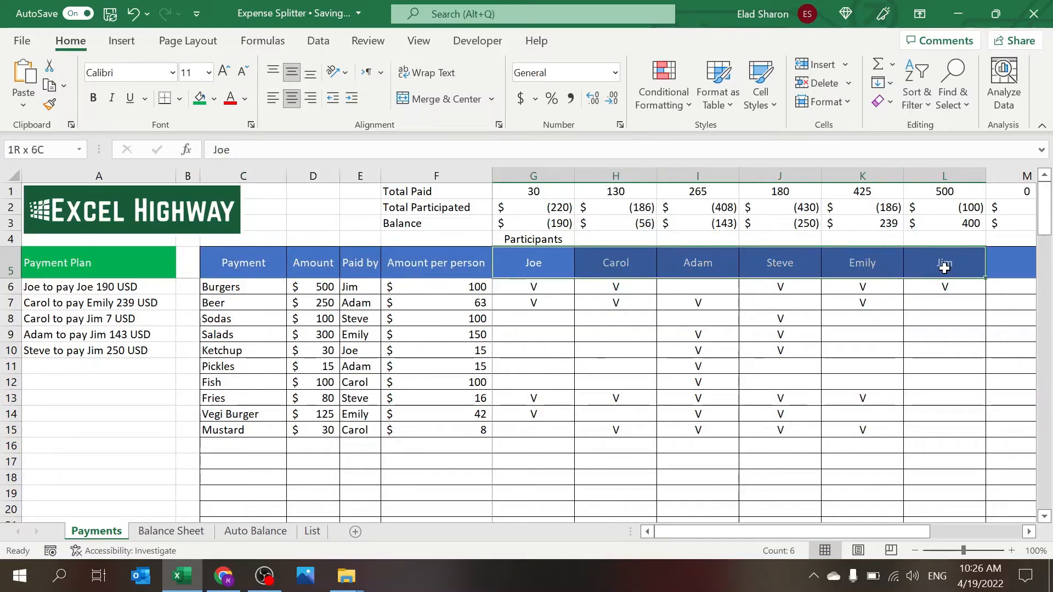
{"action": "left_click", "coordinate": [256, 531]}
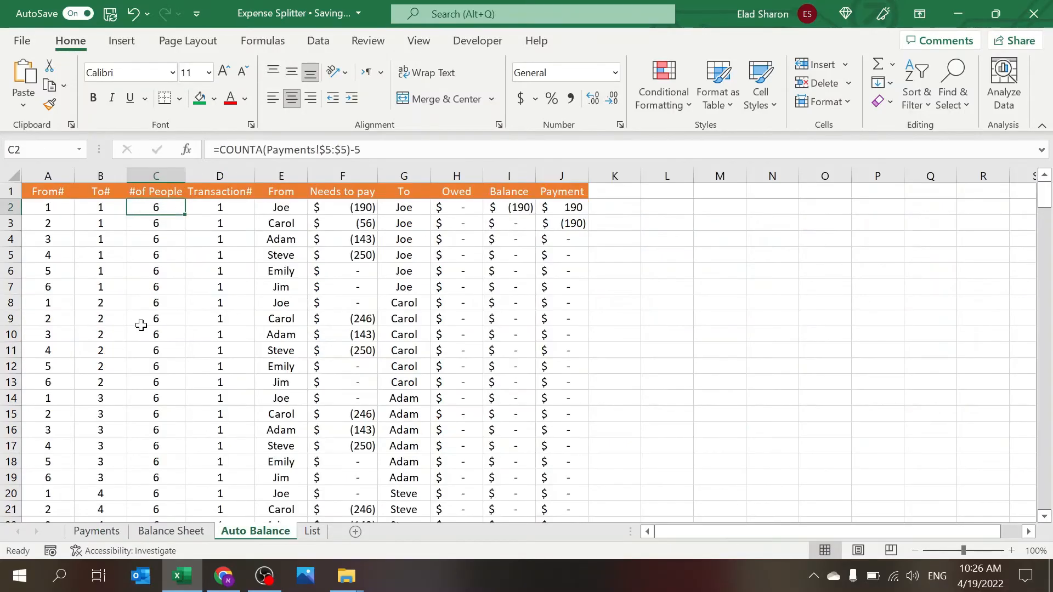
{"action": "left_click", "coordinate": [47, 223]}
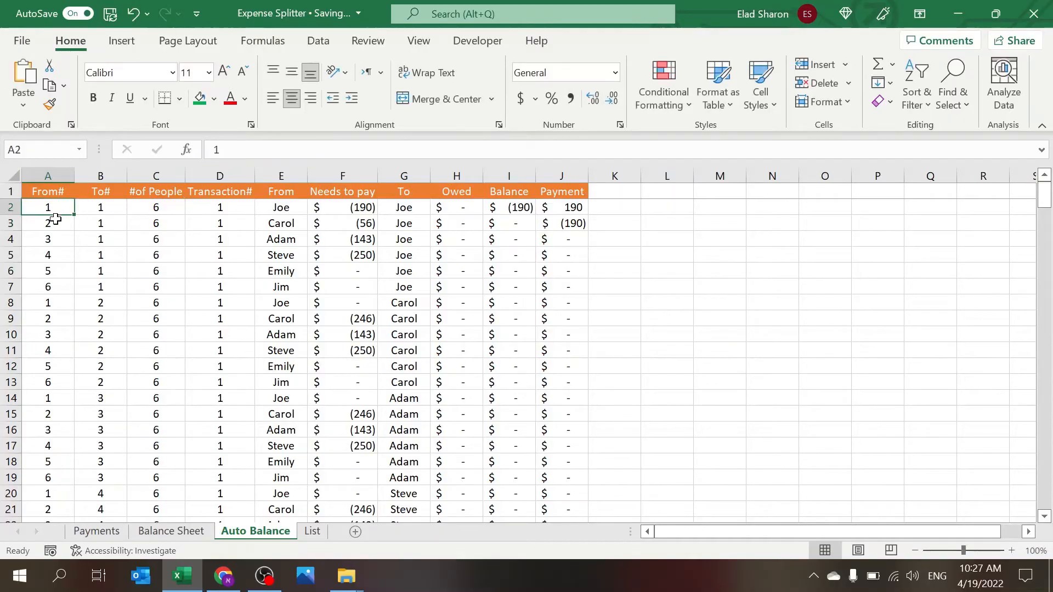
{"action": "left_click", "coordinate": [47, 287]}
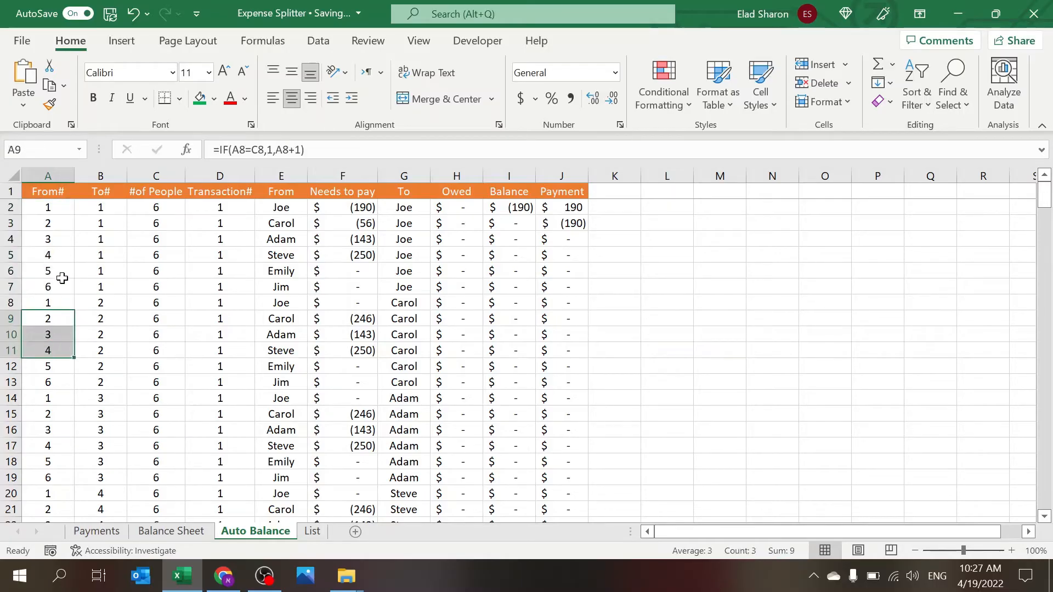
{"action": "left_click", "coordinate": [100, 222]}
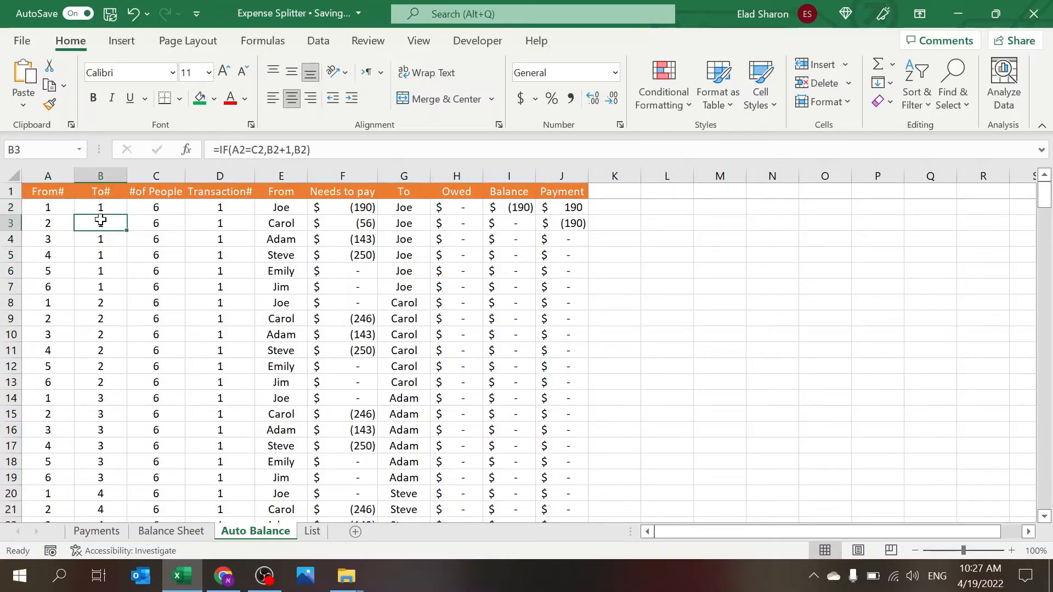
{"action": "double_click", "coordinate": [100, 222]}
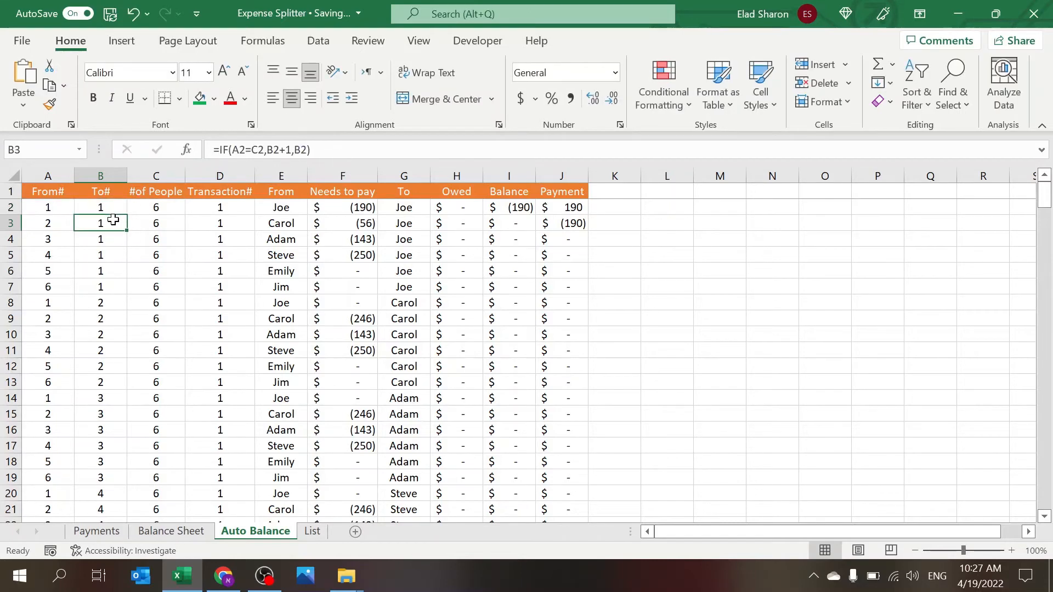
{"action": "left_click", "coordinate": [99, 286]}
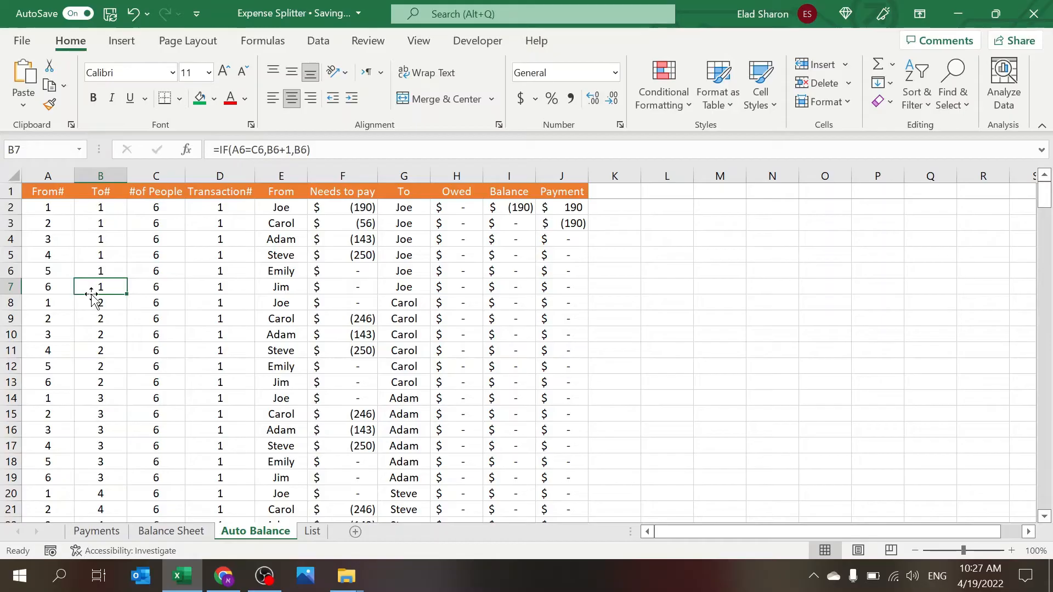
{"action": "double_click", "coordinate": [100, 287]}
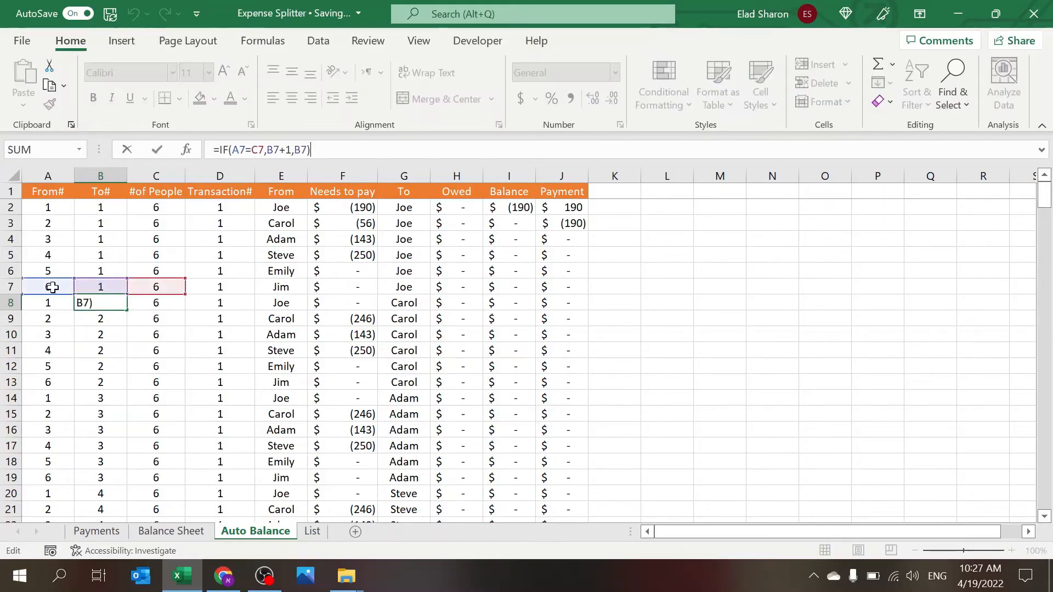
{"action": "type", "text": "6"}
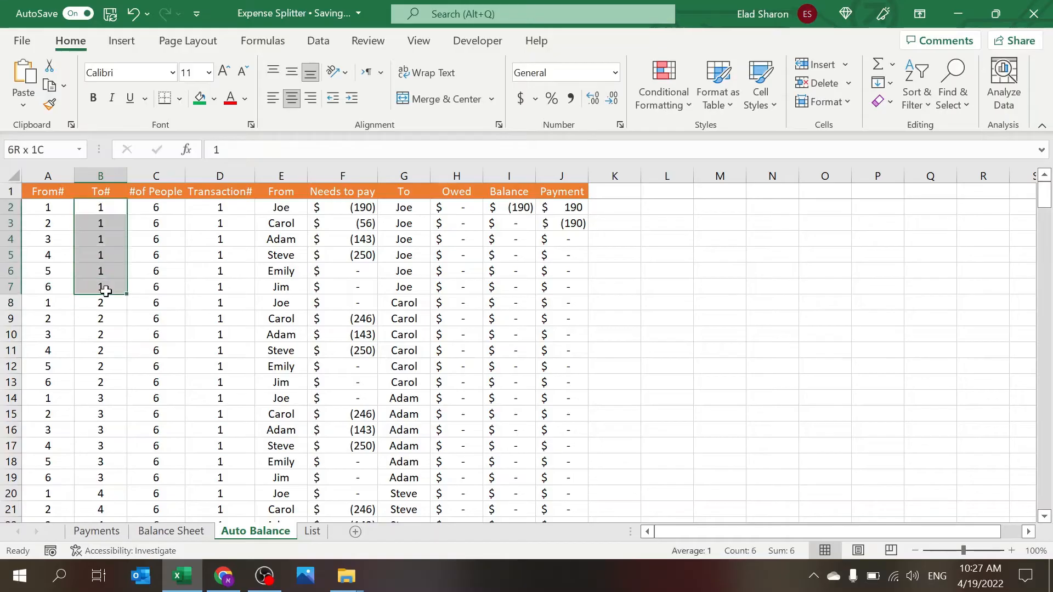
{"action": "left_click", "coordinate": [100, 303]}
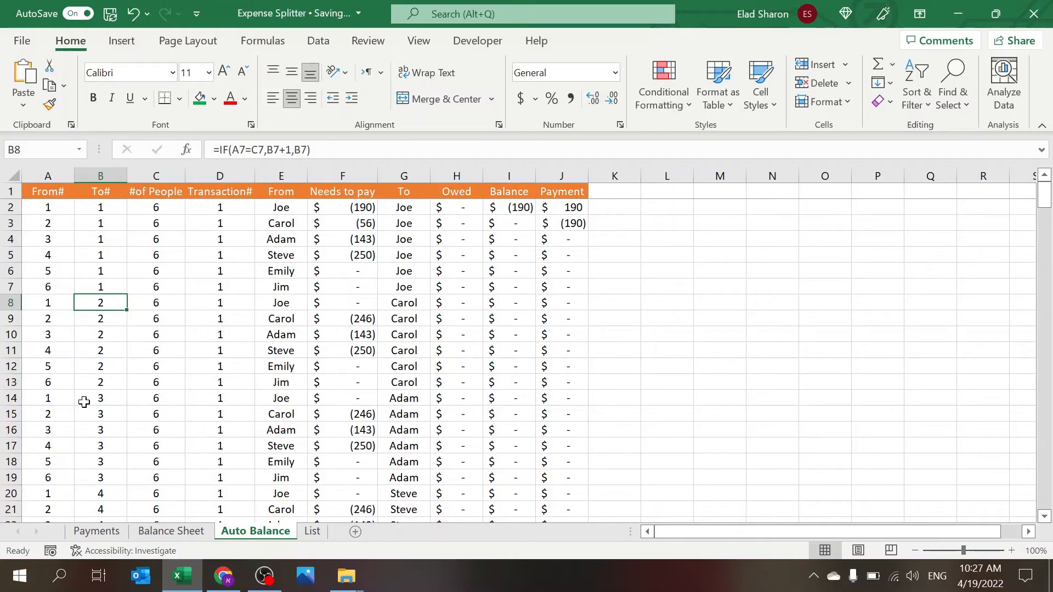
{"action": "mouse_move", "coordinate": [95, 237]}
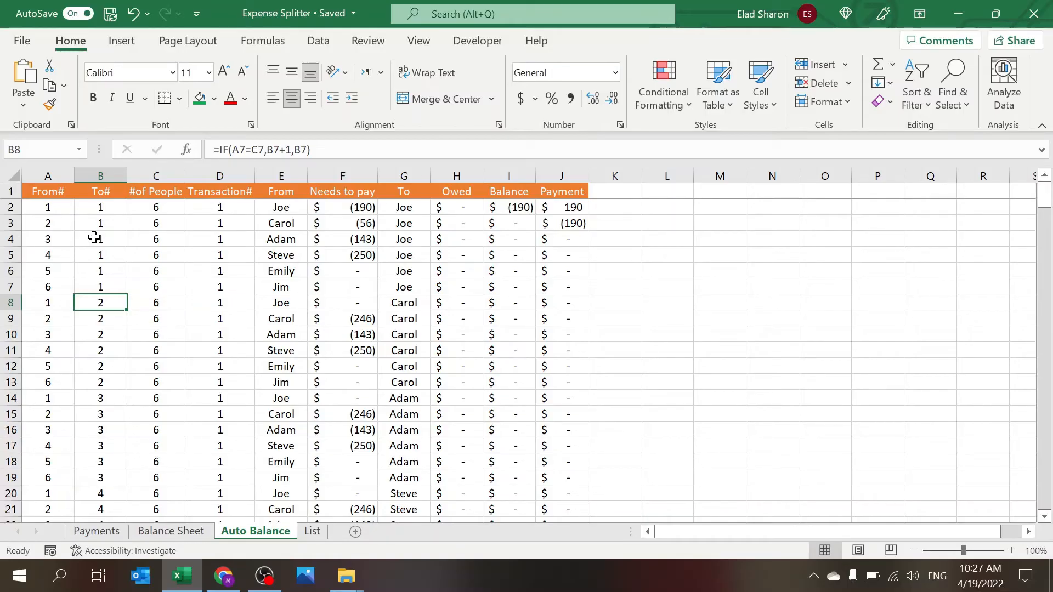
{"action": "mouse_move", "coordinate": [163, 228]}
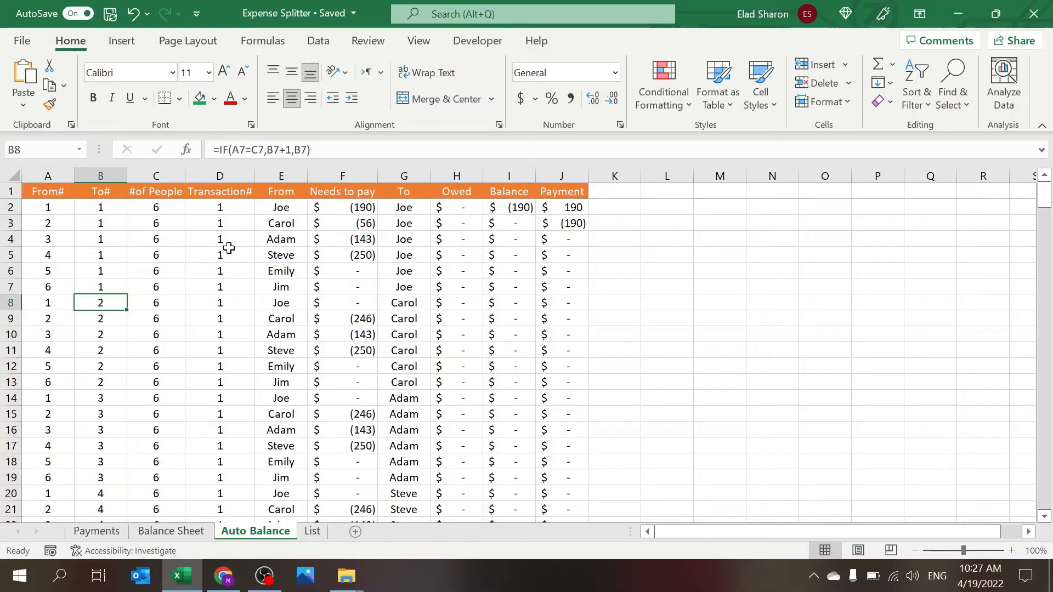
{"action": "mouse_move", "coordinate": [231, 282]}
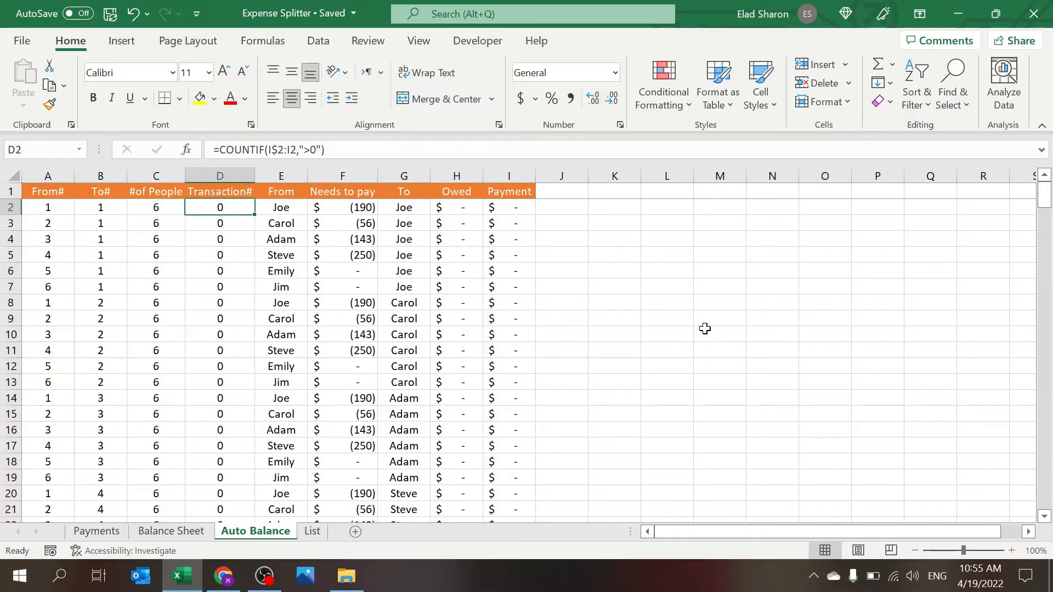
Step: Inspect the Payment and Transaction# COUNTIF formulas on Auto Balance, then bring up the Balance Sheet
{"action": "left_click", "coordinate": [508, 207]}
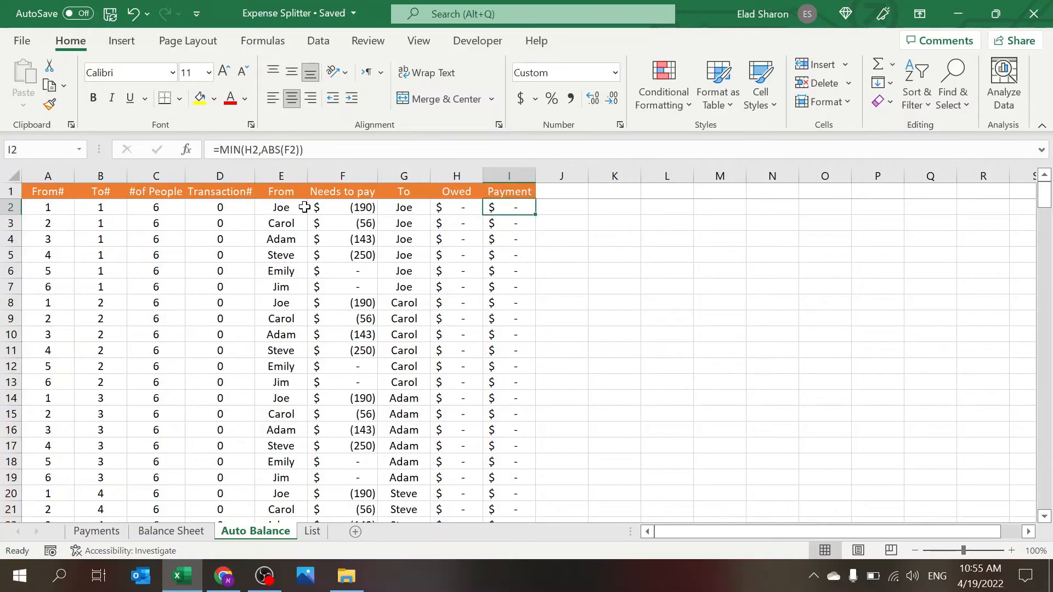
{"action": "left_click", "coordinate": [220, 223]}
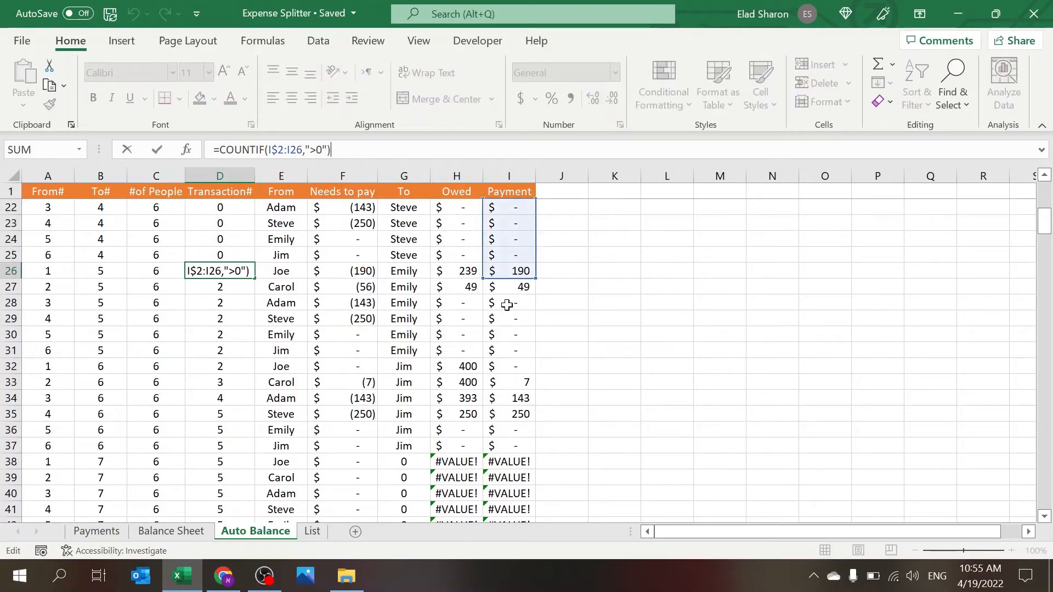
{"action": "left_click", "coordinate": [328, 149]}
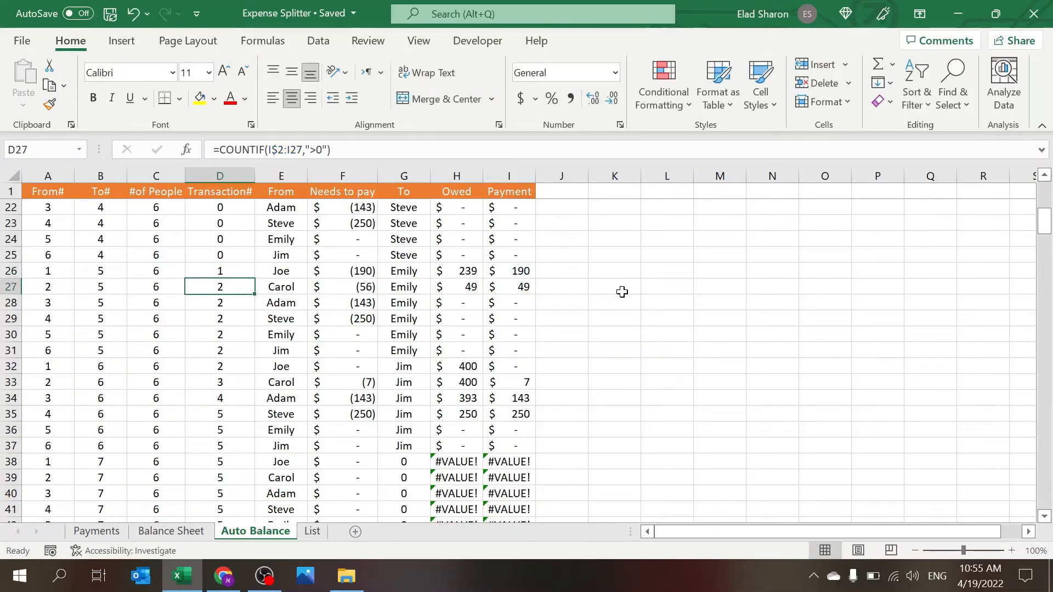
{"action": "left_click", "coordinate": [219, 413]}
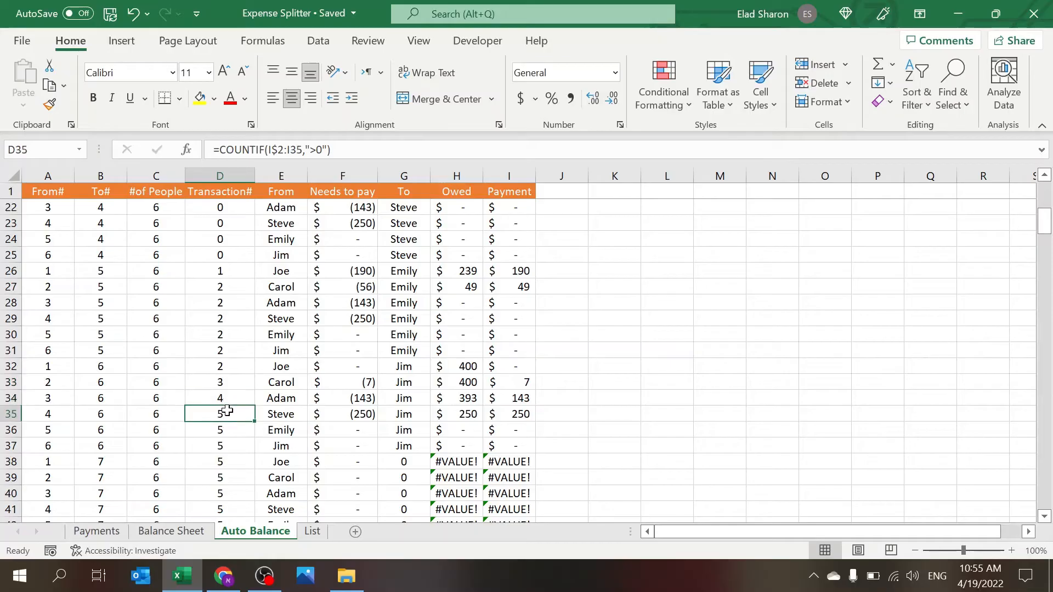
{"action": "left_click", "coordinate": [170, 530]}
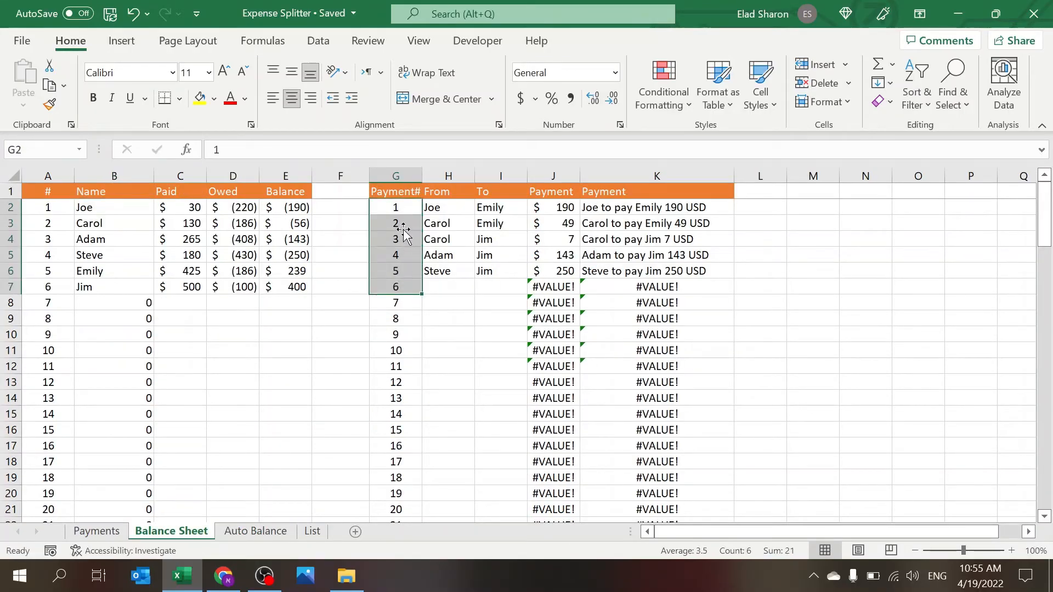
Step: Inspect the payee lookup in I2 and the payment sentence concatenation in K2, then go back to Auto Balance
{"action": "left_click", "coordinate": [500, 207]}
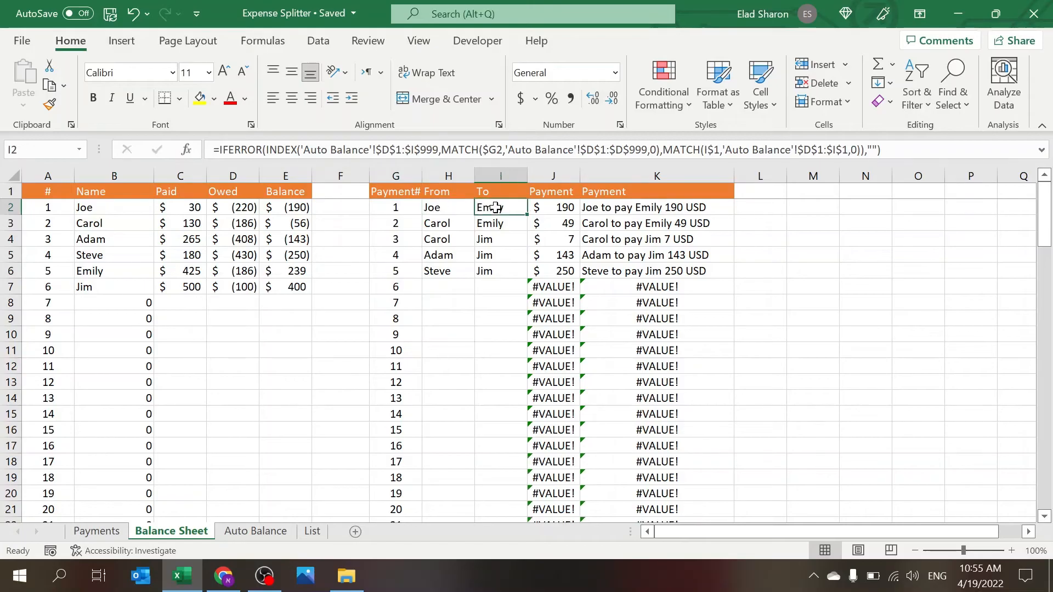
{"action": "left_click", "coordinate": [553, 208]}
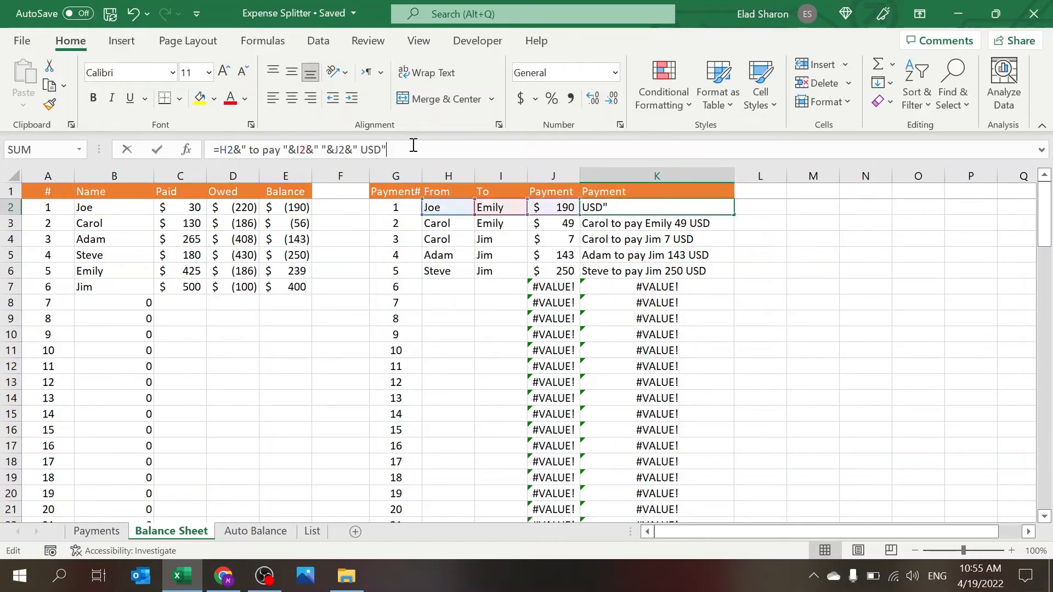
{"action": "key", "text": "Return"}
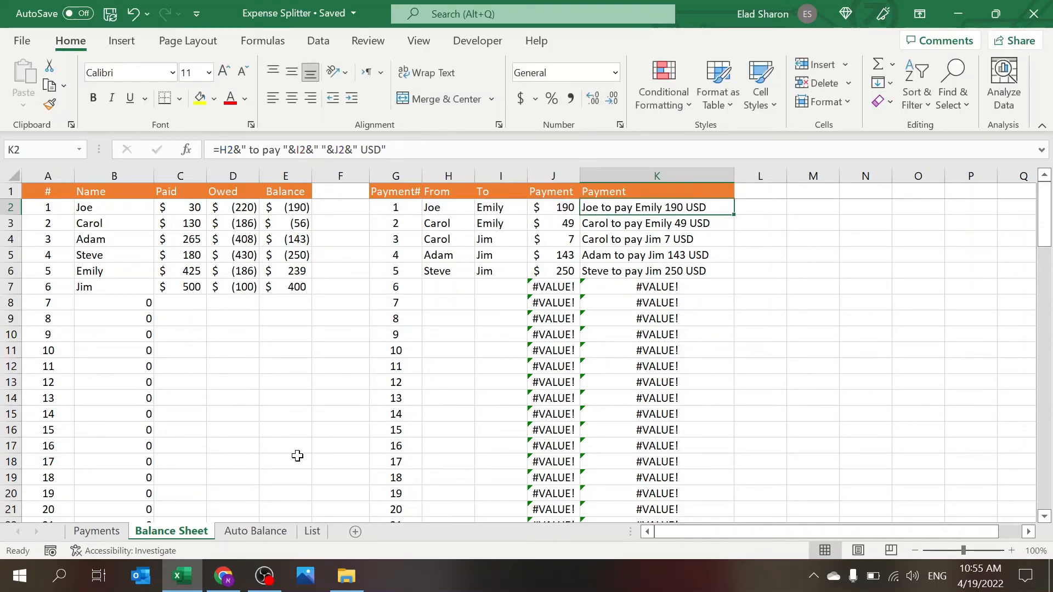
{"action": "left_click", "coordinate": [256, 531]}
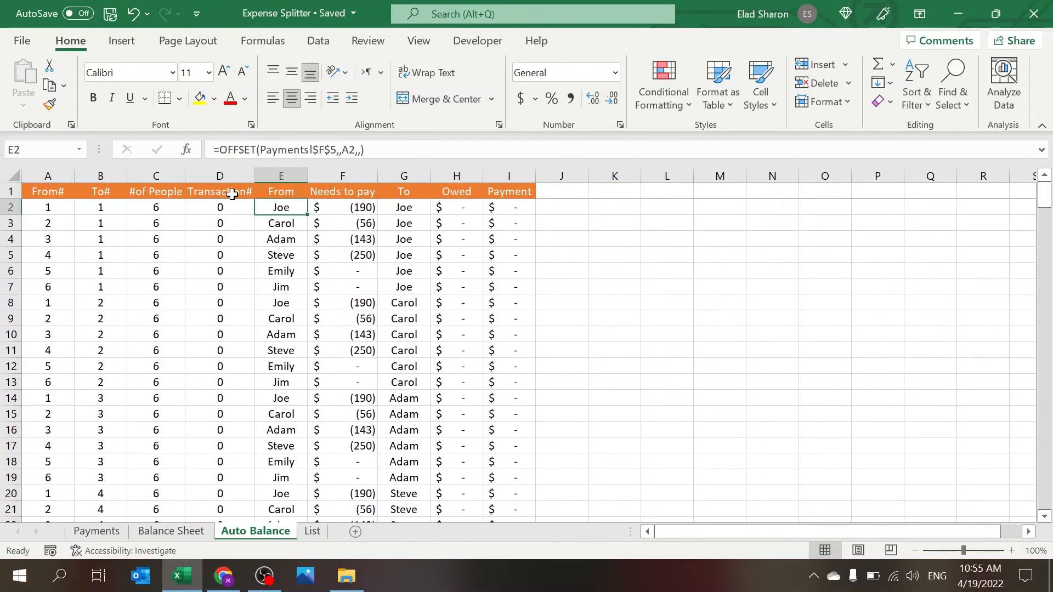
{"action": "mouse_move", "coordinate": [386, 207]}
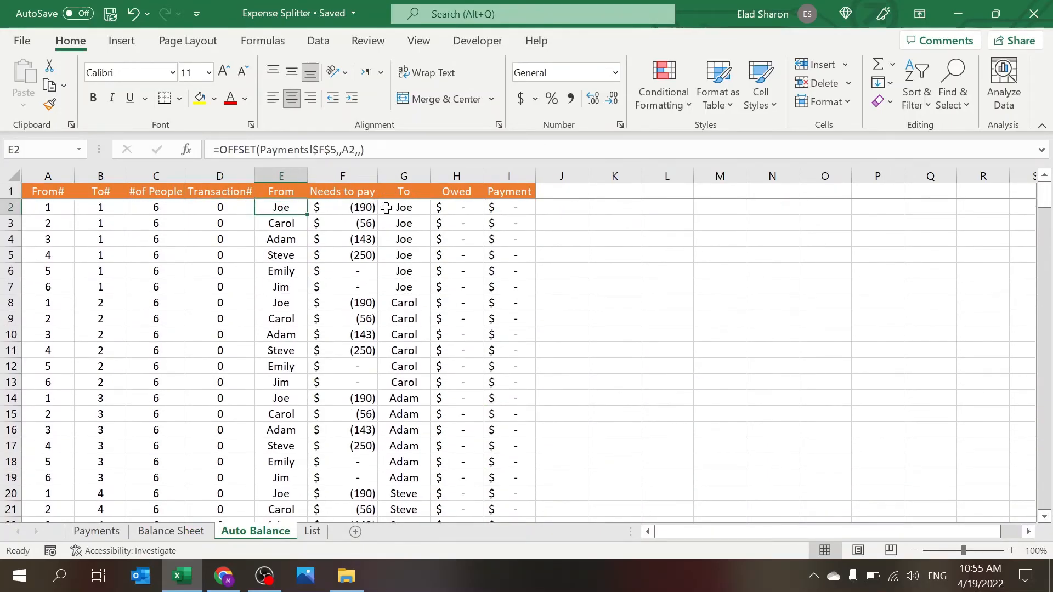
{"action": "left_click", "coordinate": [342, 207]}
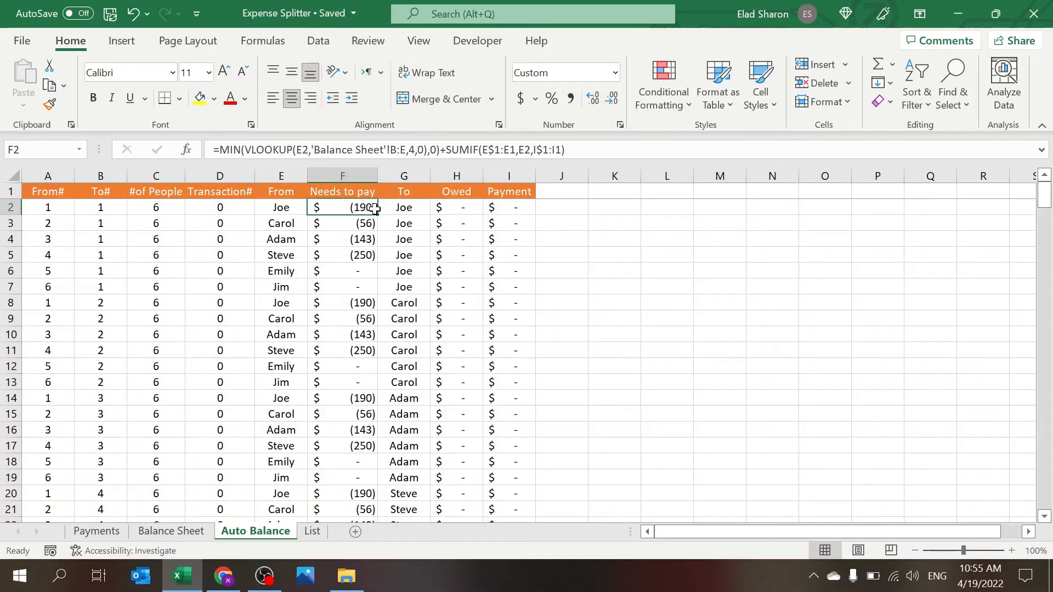
{"action": "left_click", "coordinate": [403, 207]}
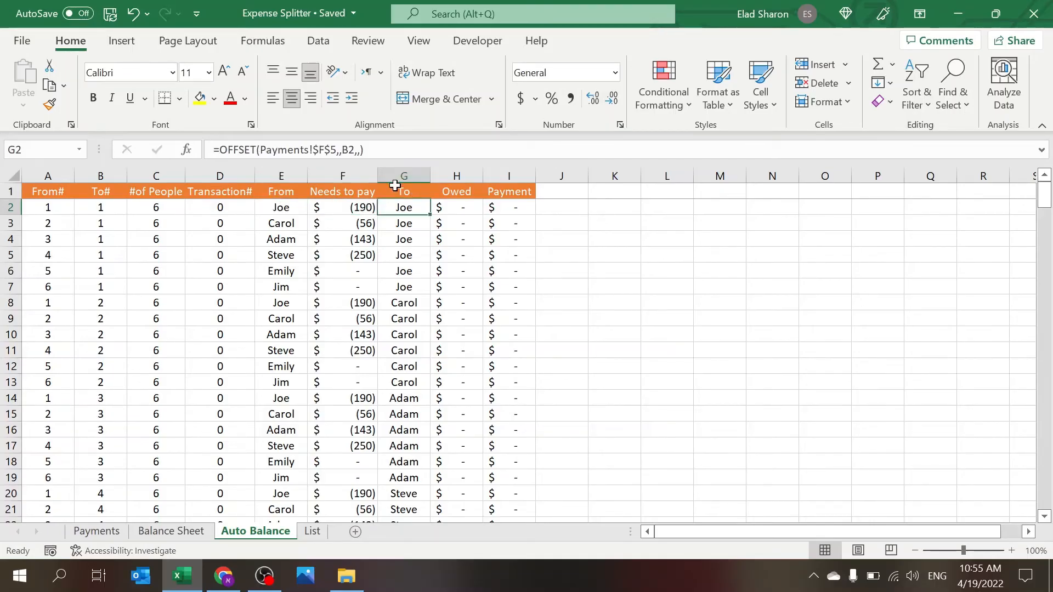
{"action": "left_click", "coordinate": [100, 207]}
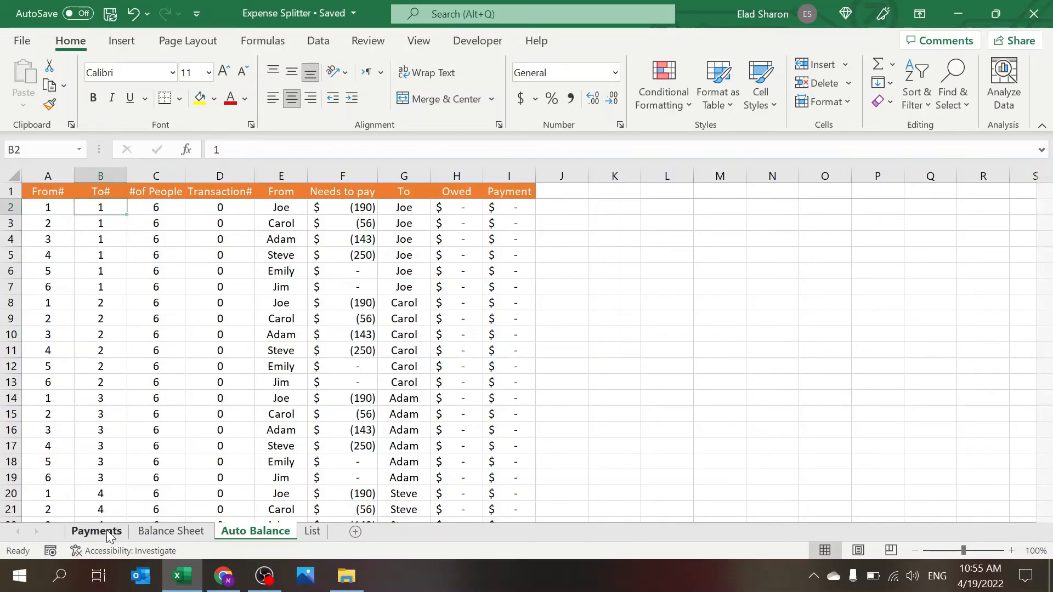
{"action": "left_click", "coordinate": [96, 531]}
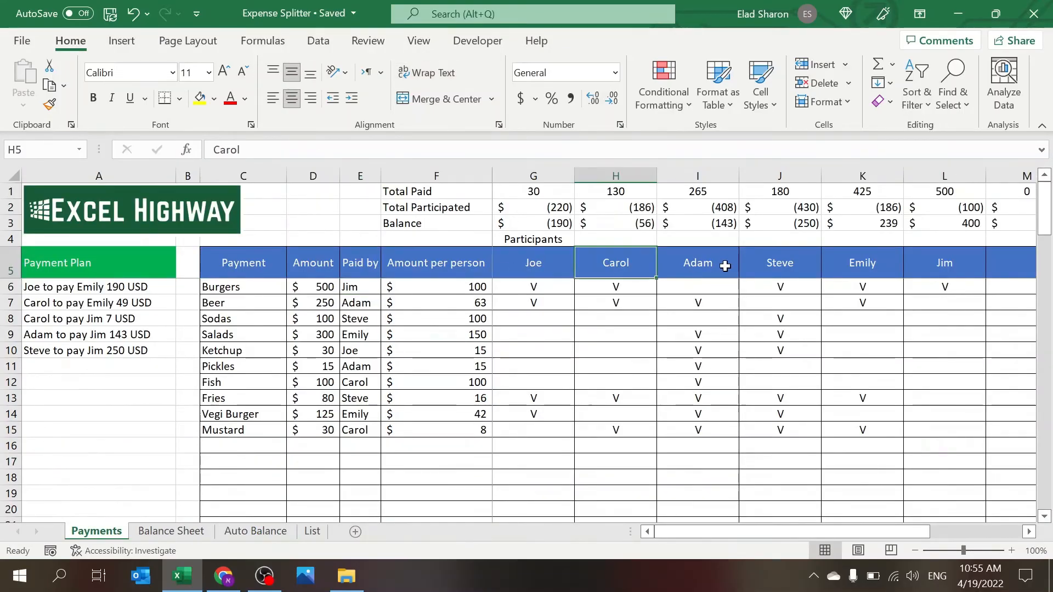
{"action": "left_click", "coordinate": [256, 530]}
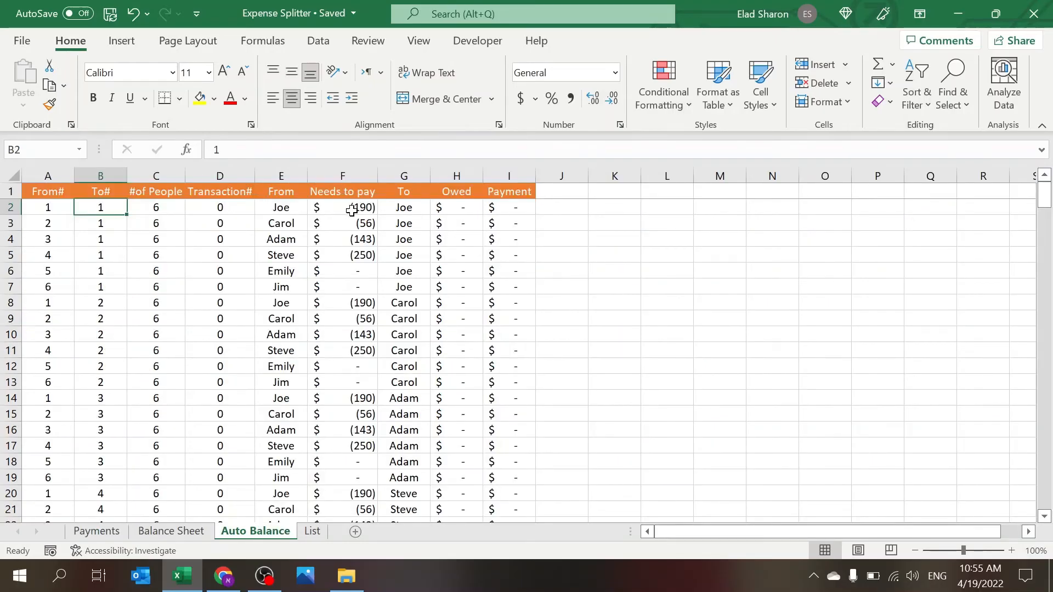
{"action": "left_click", "coordinate": [343, 318]}
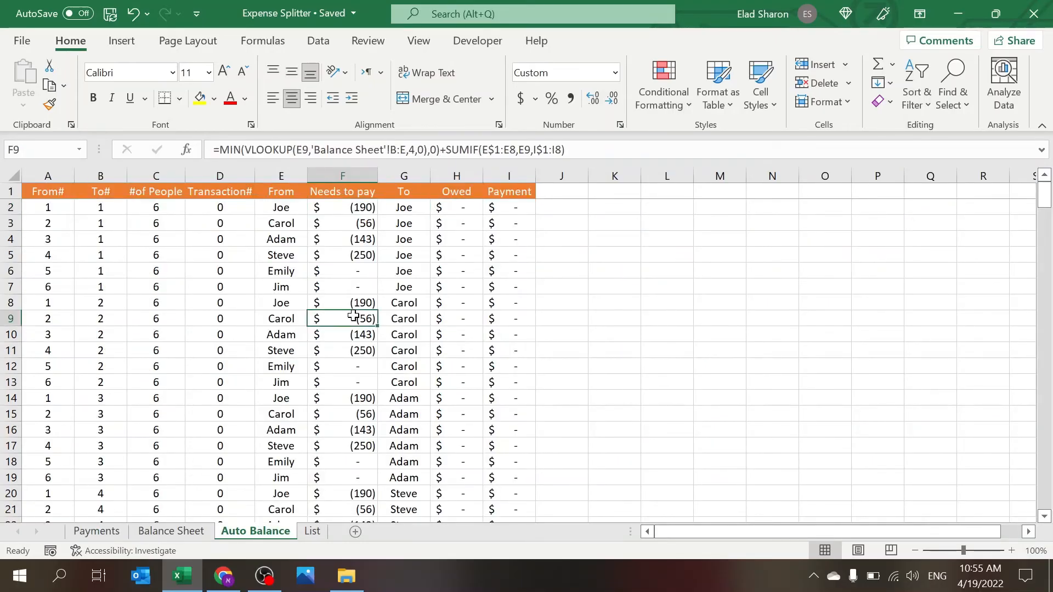
{"action": "scroll", "scroll_direction": "down", "scroll_amount": 3}
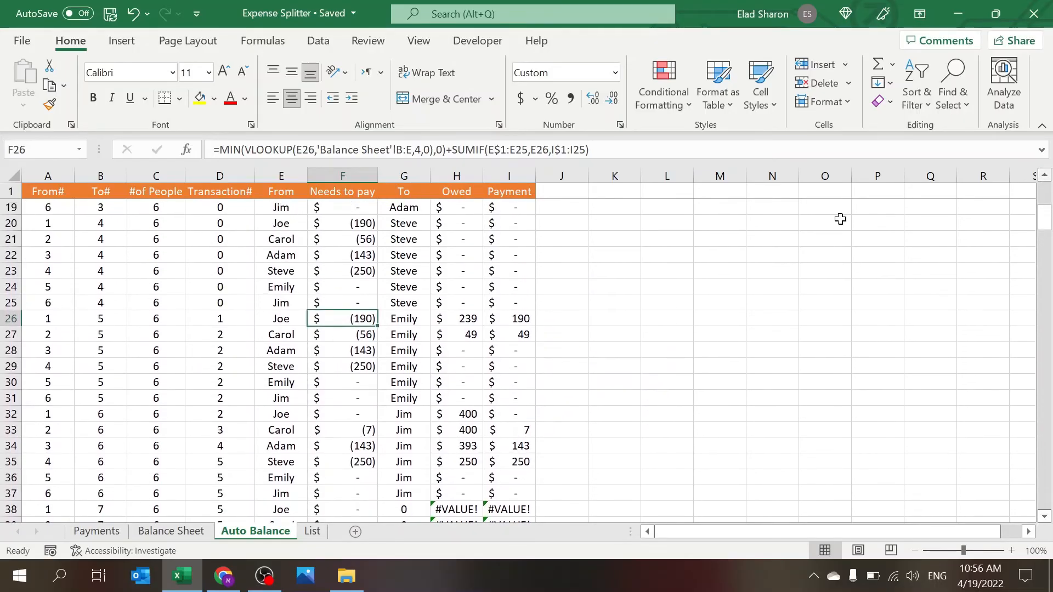
{"action": "double_click", "coordinate": [341, 318]}
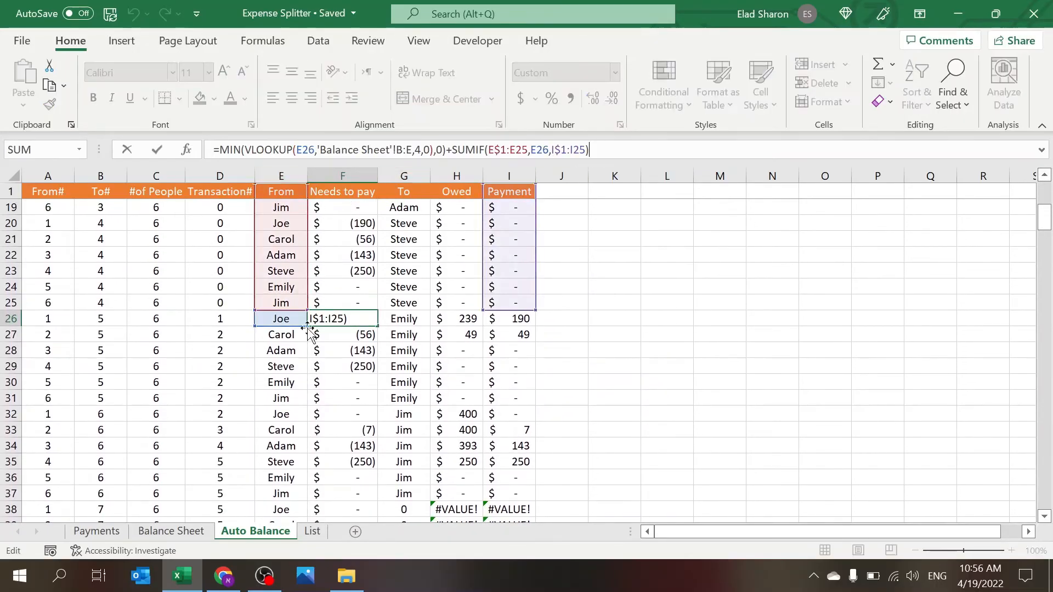
{"action": "key", "text": "Return"}
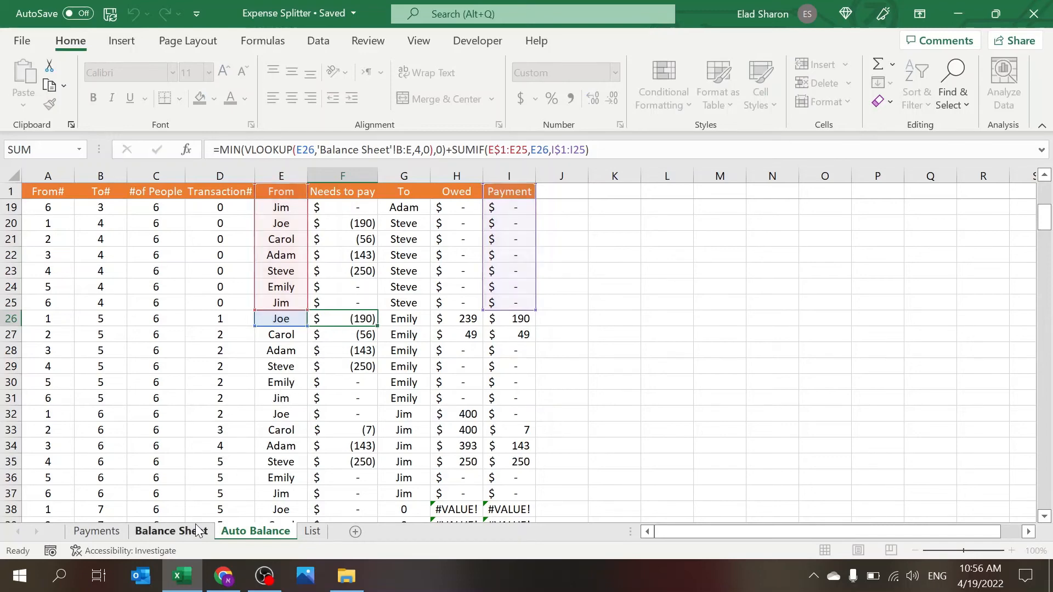
{"action": "left_click", "coordinate": [171, 531]}
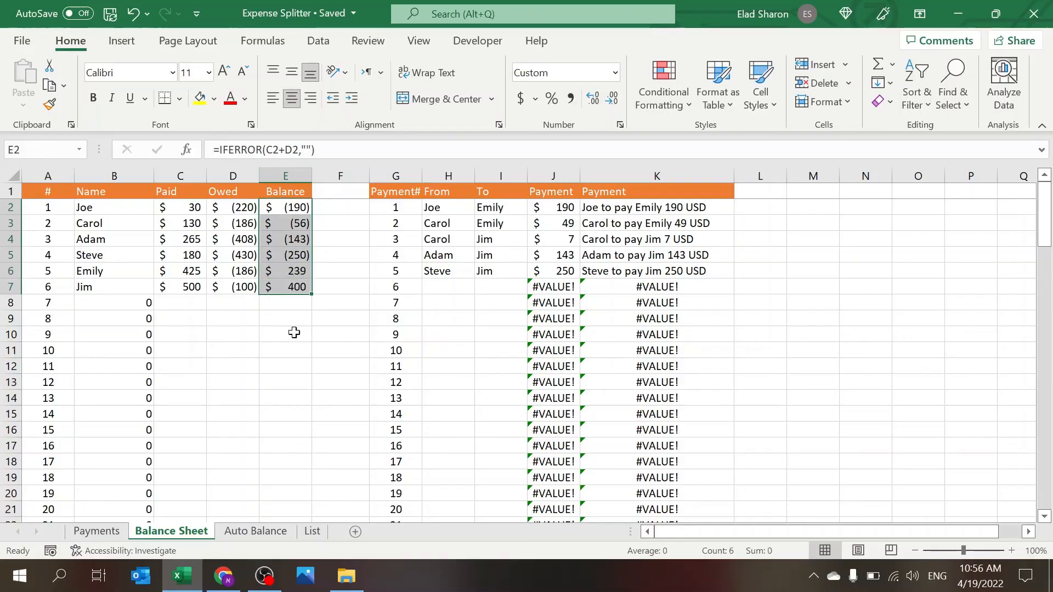
{"action": "left_click", "coordinate": [256, 531]}
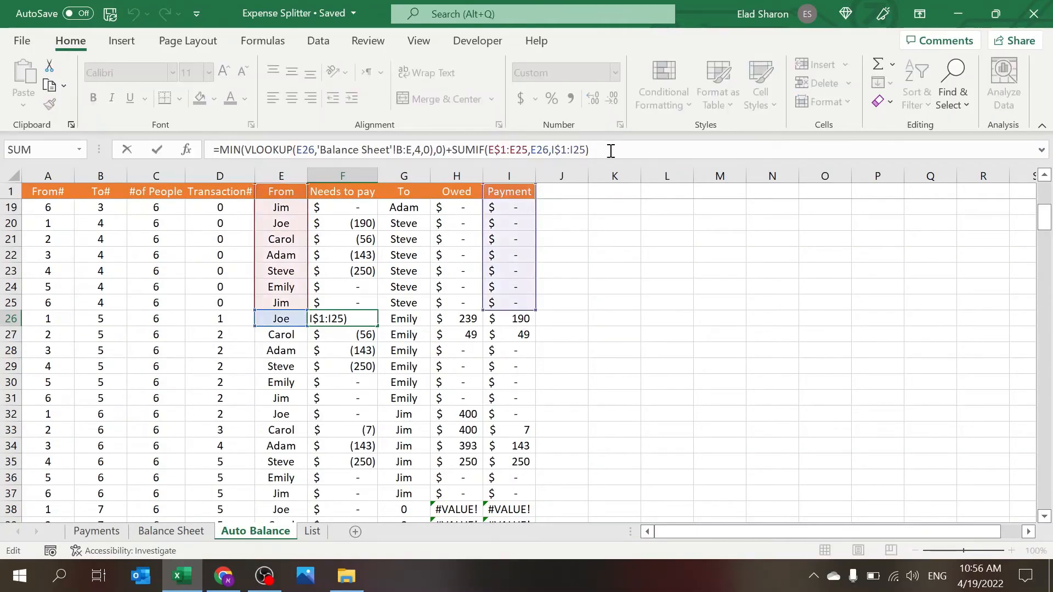
{"action": "mouse_move", "coordinate": [534, 269]}
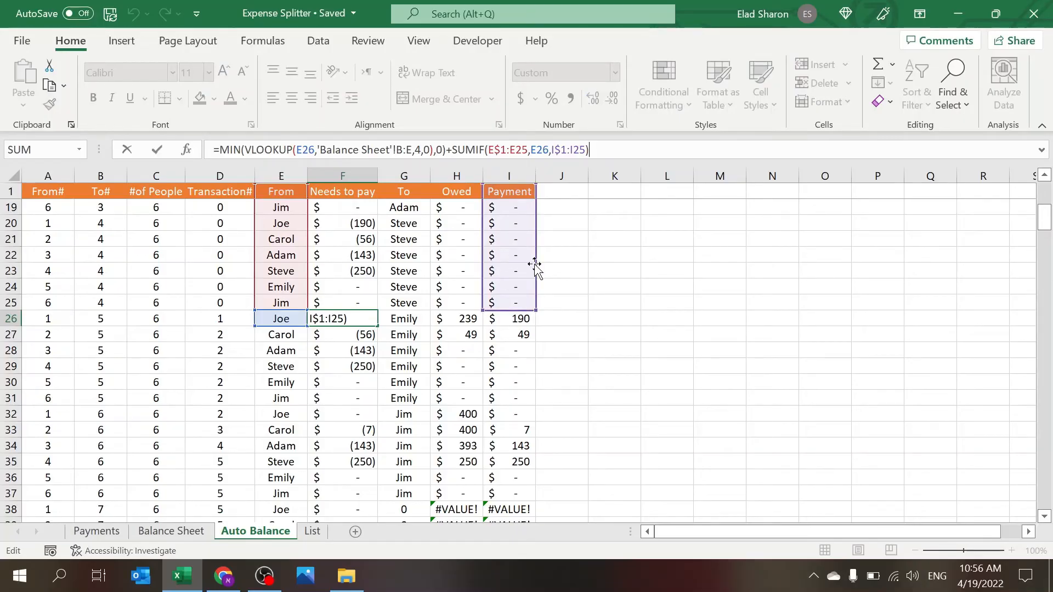
{"action": "key", "text": "Return"}
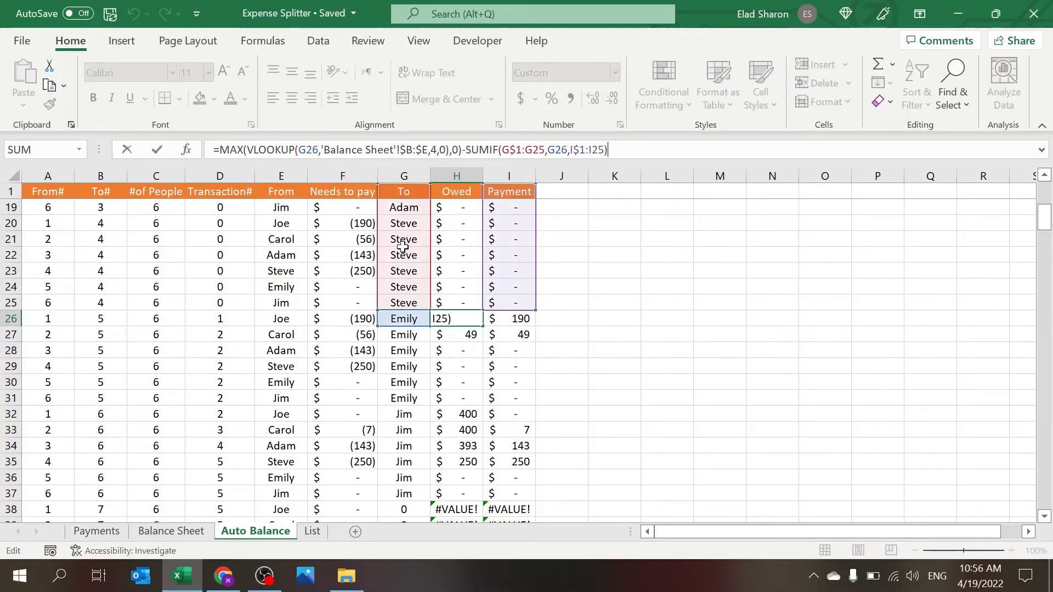
{"action": "key", "text": "Return"}
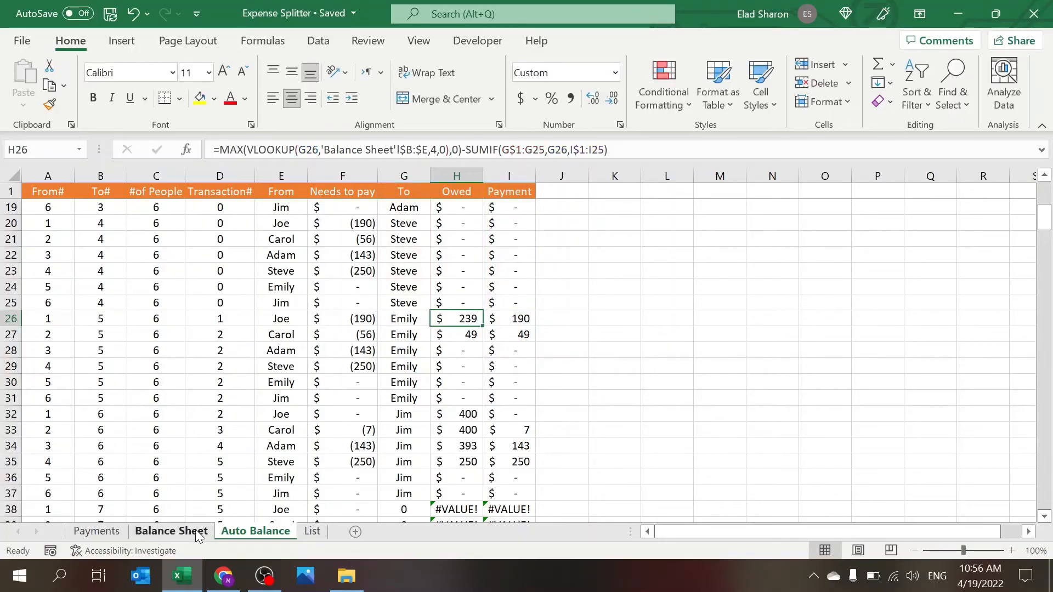
{"action": "left_click", "coordinate": [171, 530]}
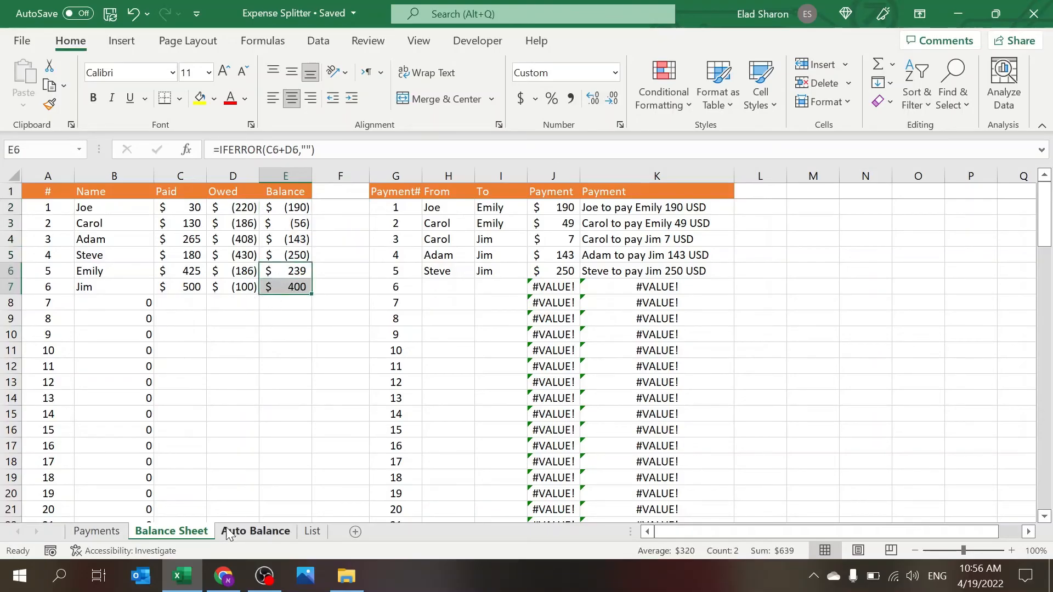
{"action": "left_click", "coordinate": [256, 531]}
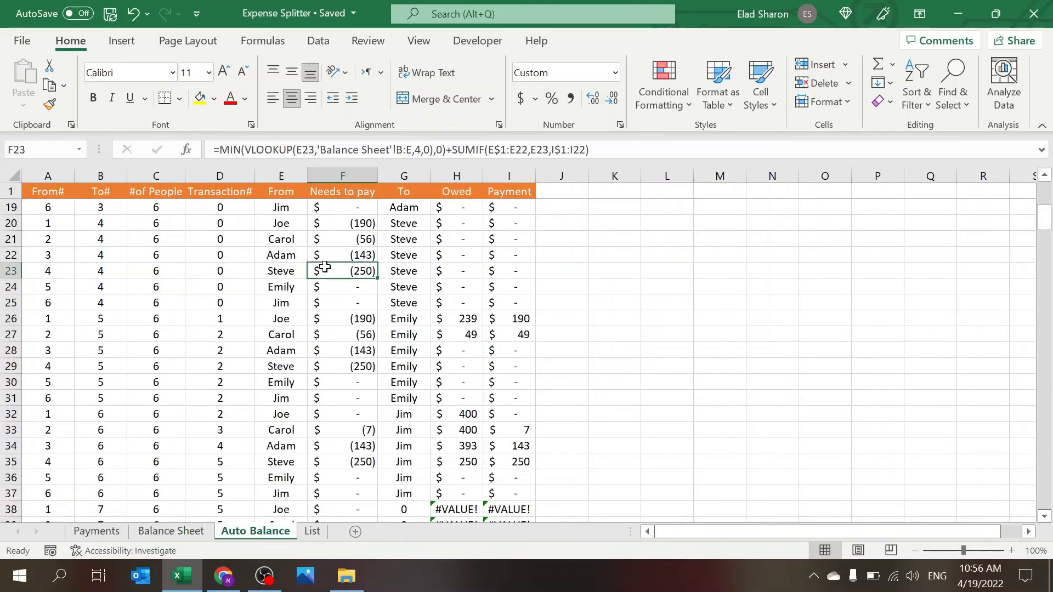
{"action": "left_click", "coordinate": [508, 397]}
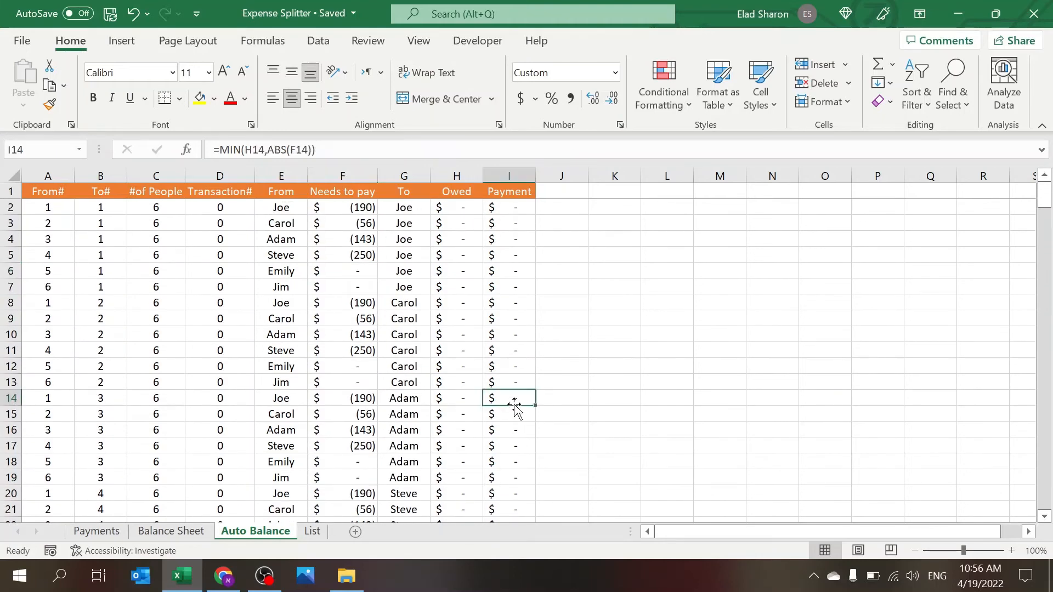
{"action": "left_click", "coordinate": [403, 223]}
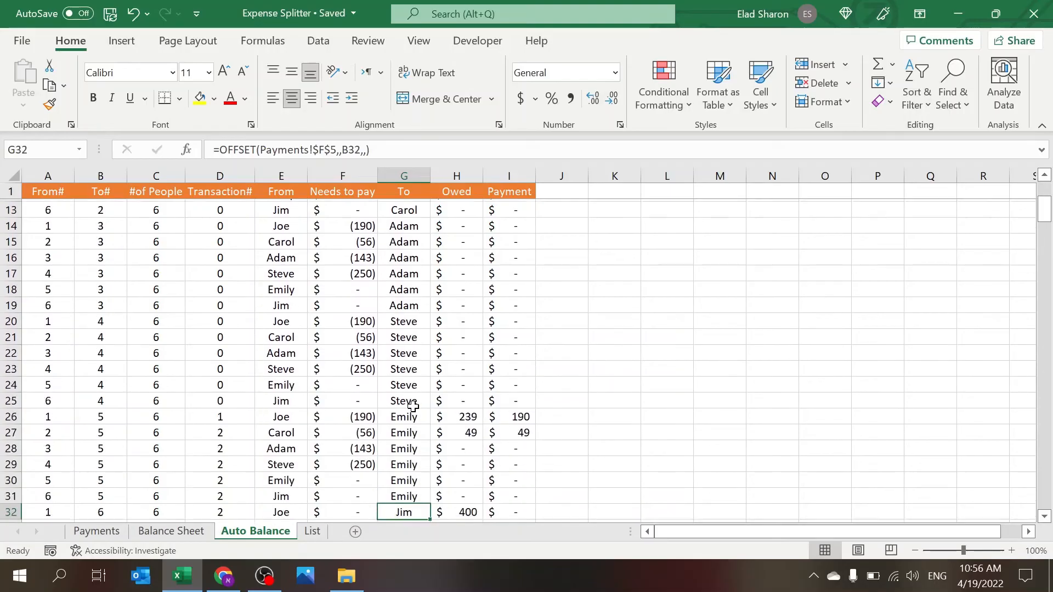
{"action": "scroll", "scroll_direction": "down", "scroll_amount": 3}
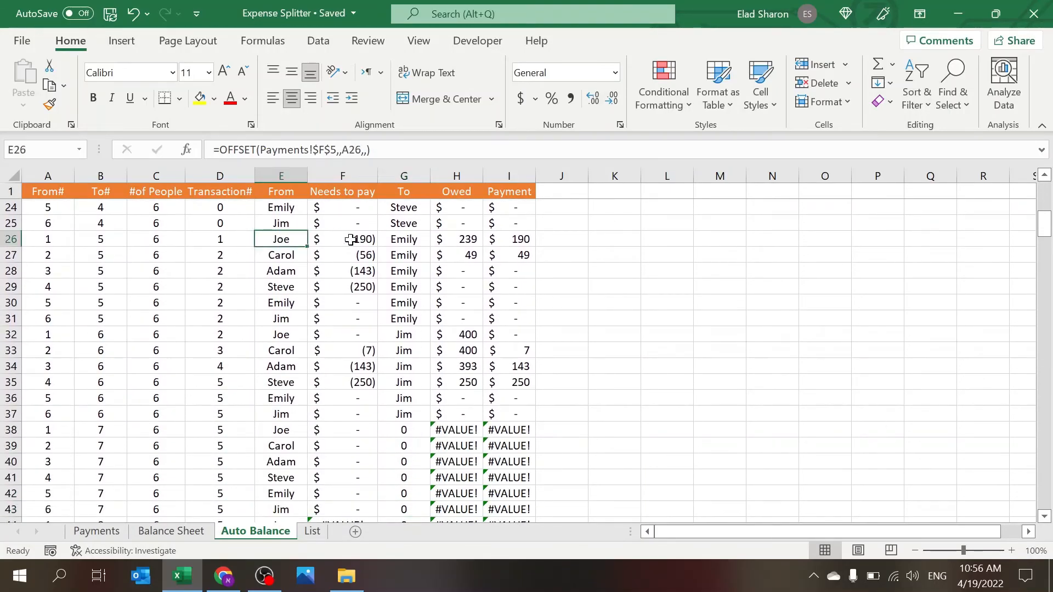
{"action": "left_click", "coordinate": [455, 239]}
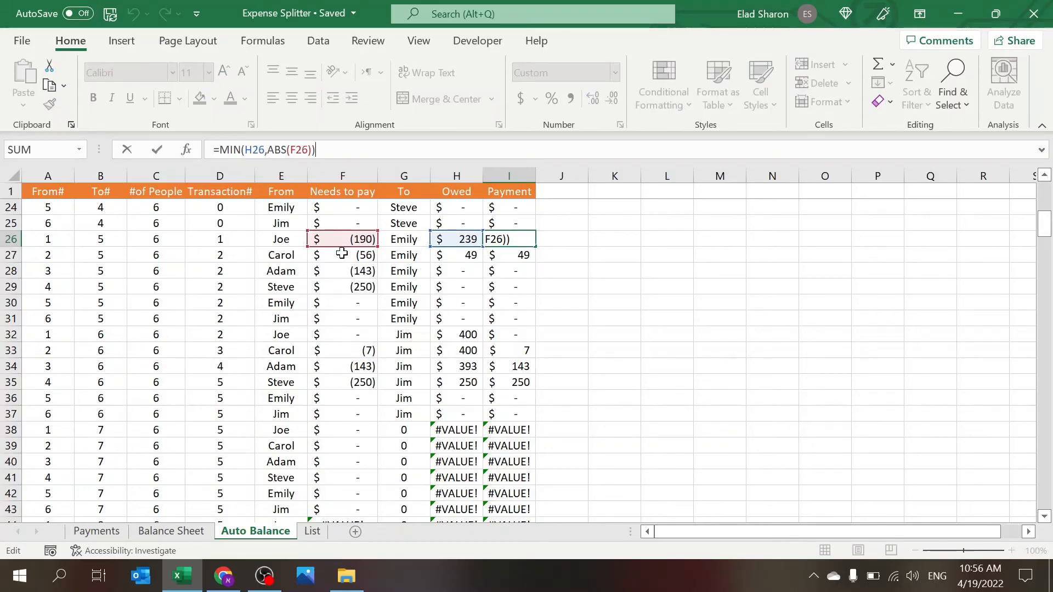
{"action": "mouse_move", "coordinate": [583, 241]}
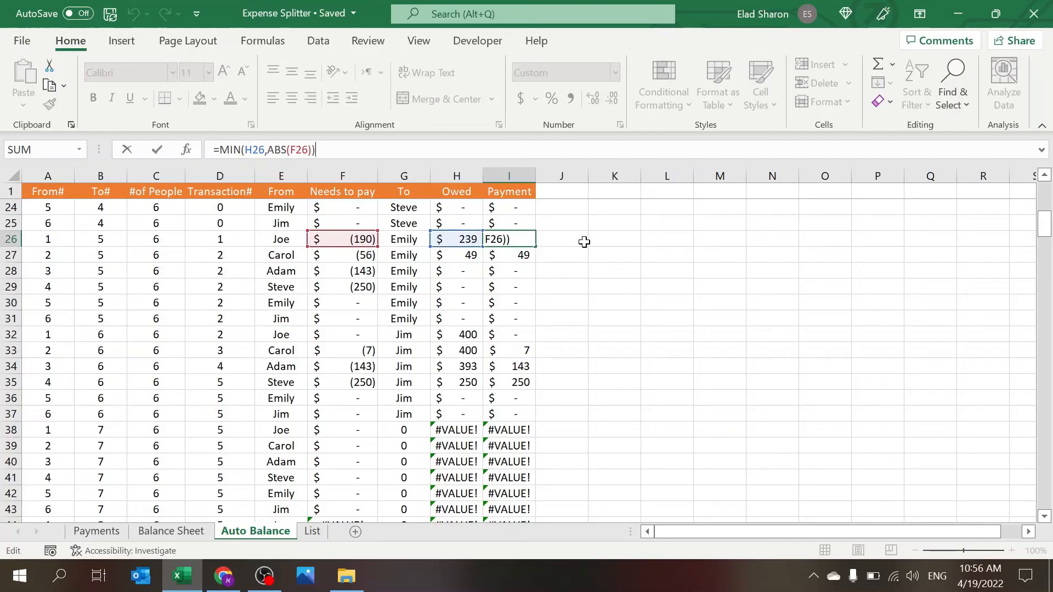
{"action": "mouse_move", "coordinate": [597, 241]}
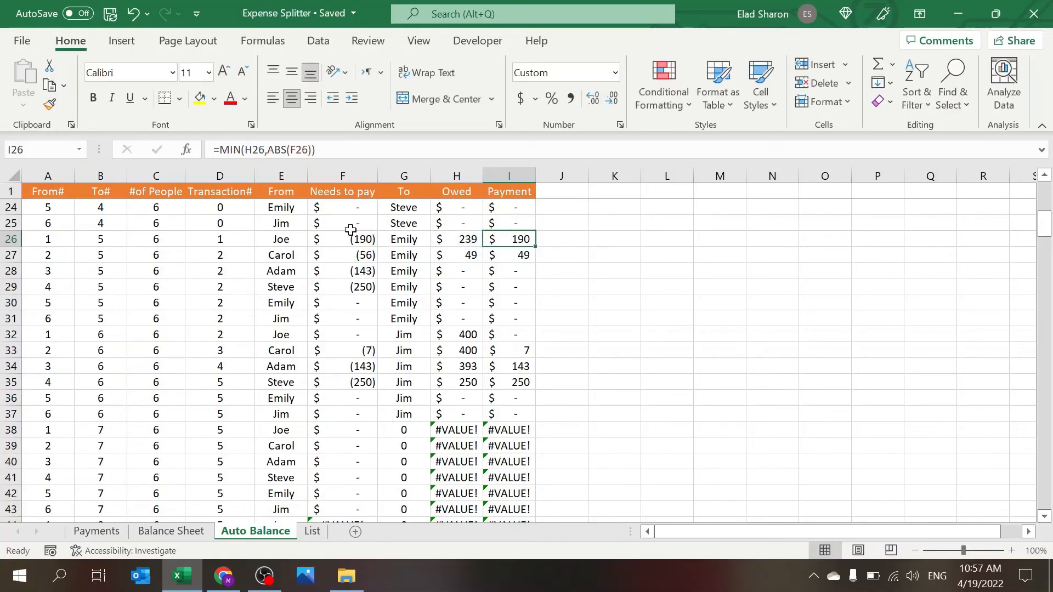
{"action": "left_click", "coordinate": [342, 238]}
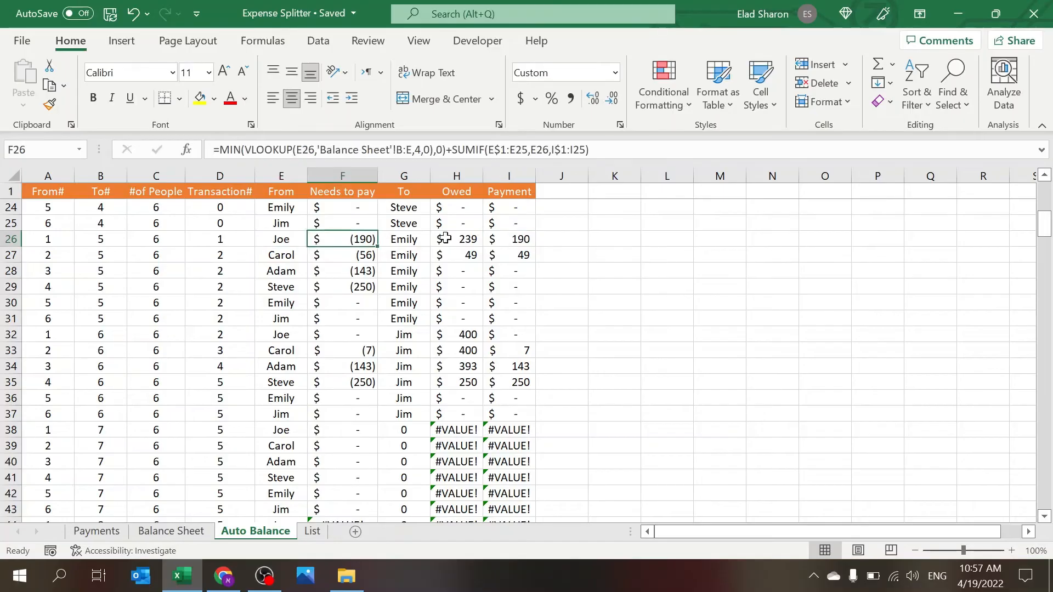
{"action": "left_click", "coordinate": [457, 239]}
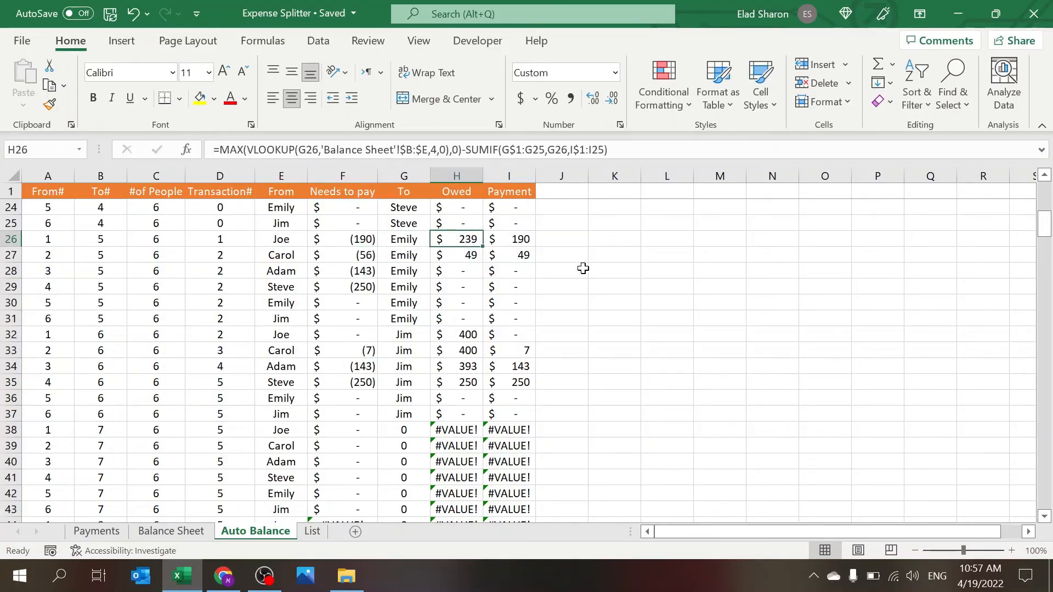
{"action": "left_click", "coordinate": [342, 255]}
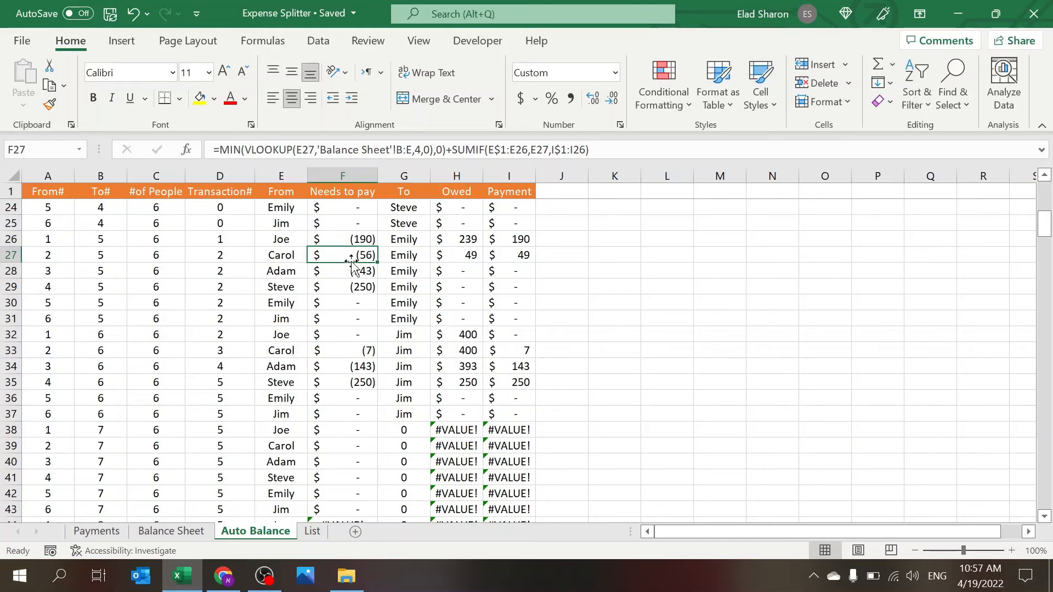
{"action": "left_click", "coordinate": [507, 255]}
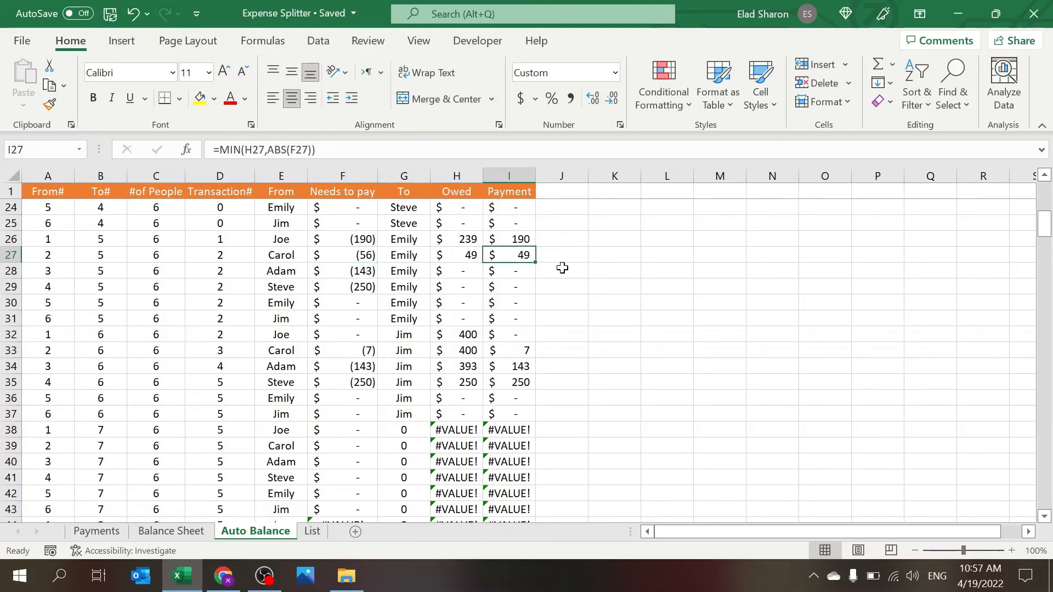
{"action": "left_click", "coordinate": [508, 239]}
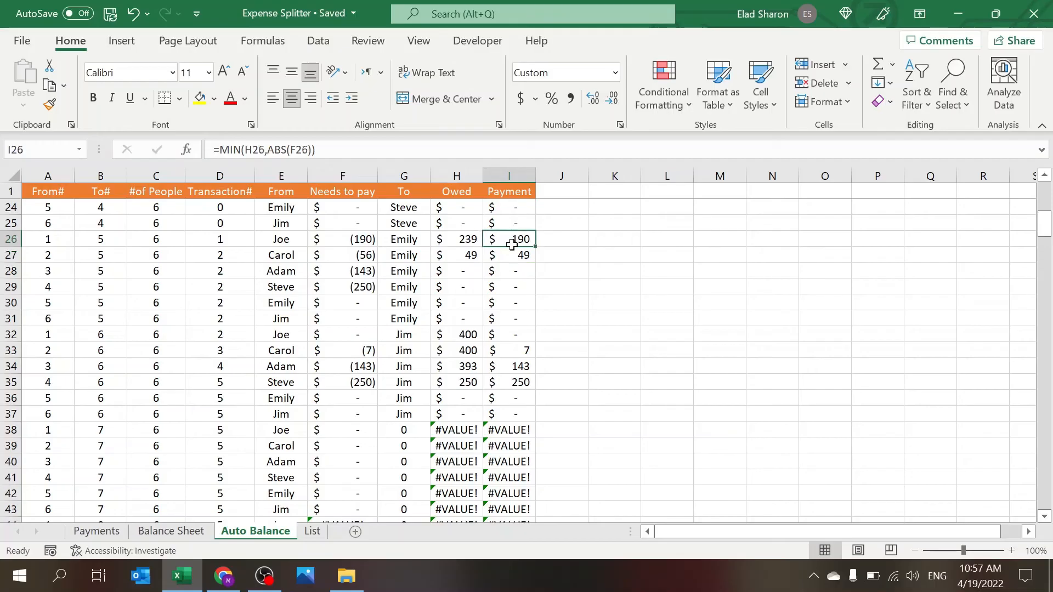
{"action": "left_click", "coordinate": [457, 239]}
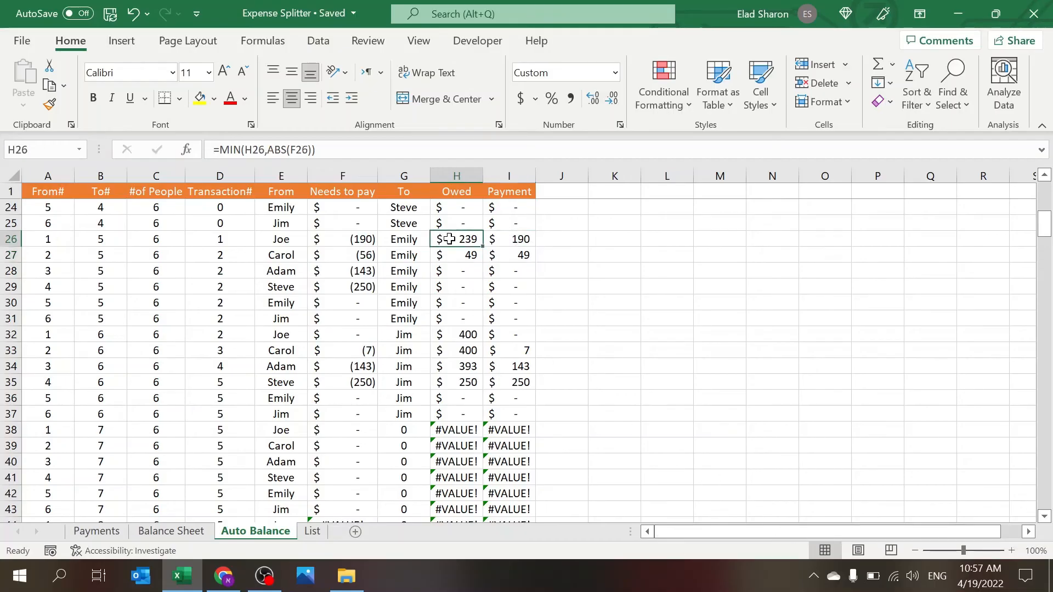
{"action": "left_click", "coordinate": [561, 303]}
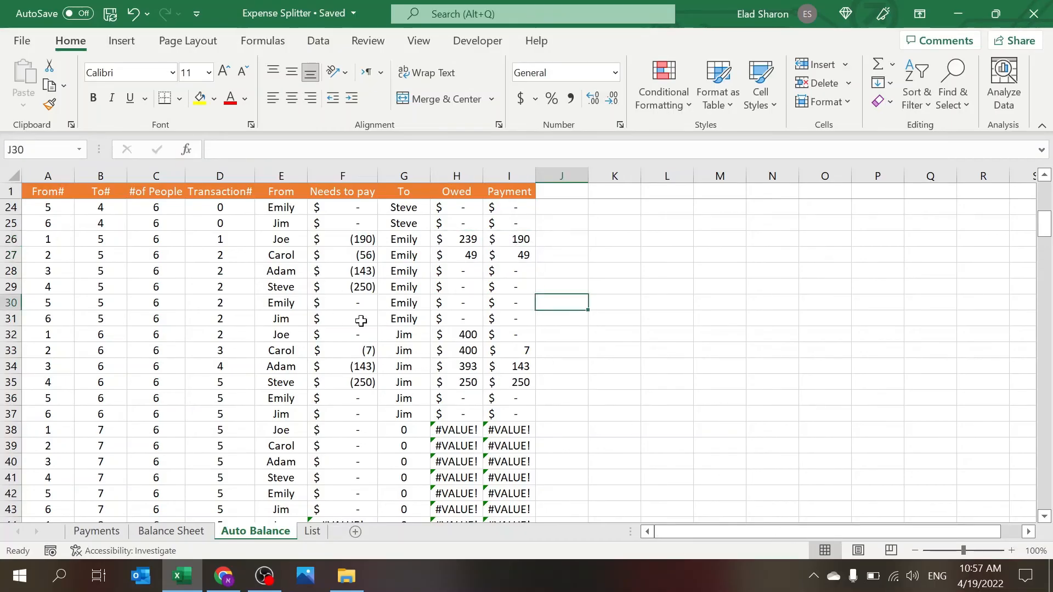
{"action": "left_click", "coordinate": [280, 333]}
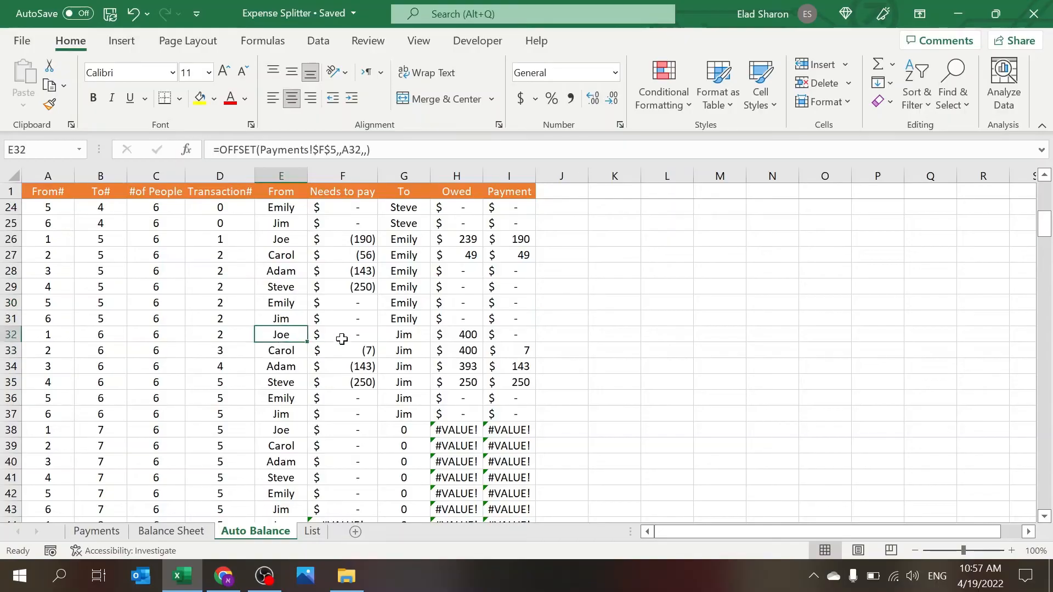
{"action": "left_click", "coordinate": [342, 334]}
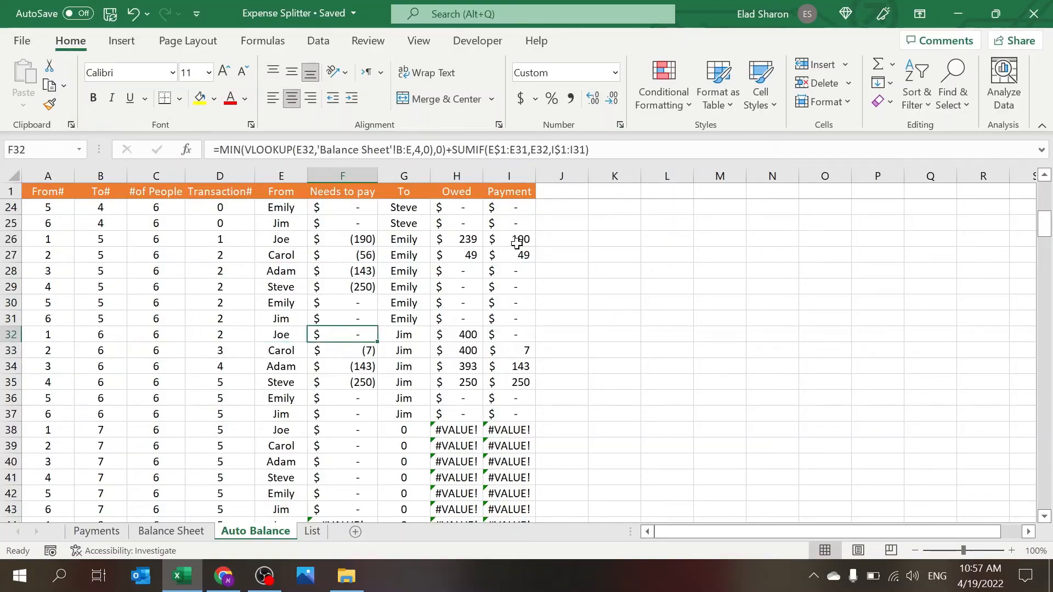
{"action": "mouse_move", "coordinate": [467, 289]}
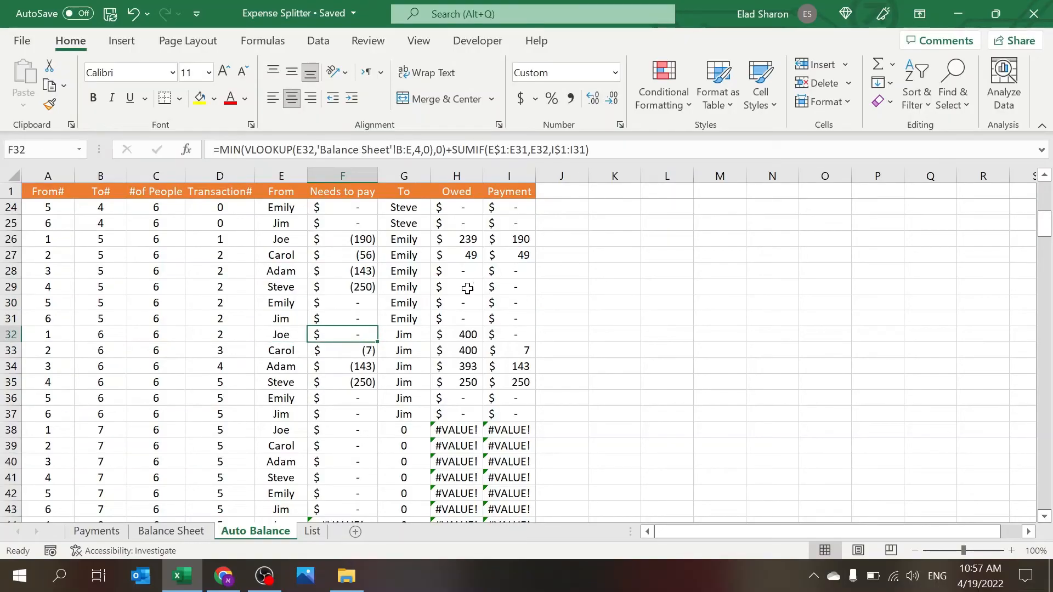
{"action": "mouse_move", "coordinate": [493, 257]}
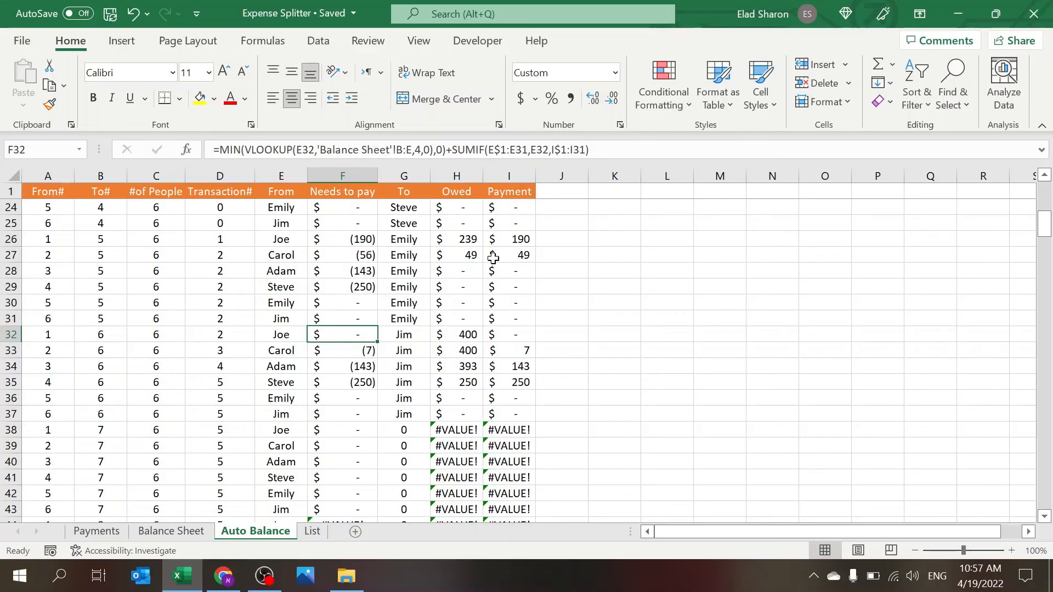
{"action": "mouse_move", "coordinate": [429, 245]}
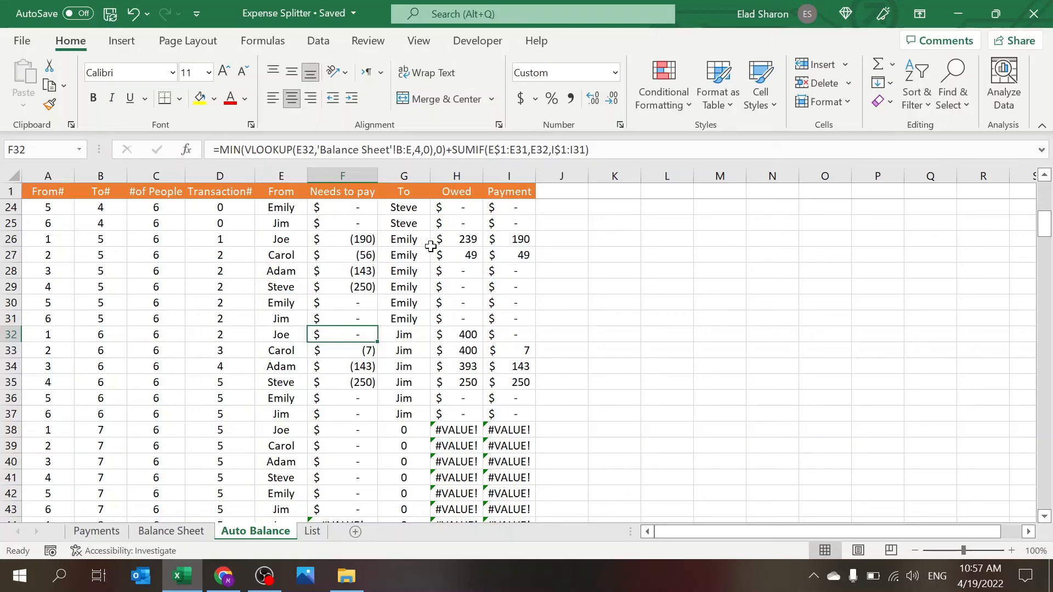
{"action": "mouse_move", "coordinate": [407, 352]}
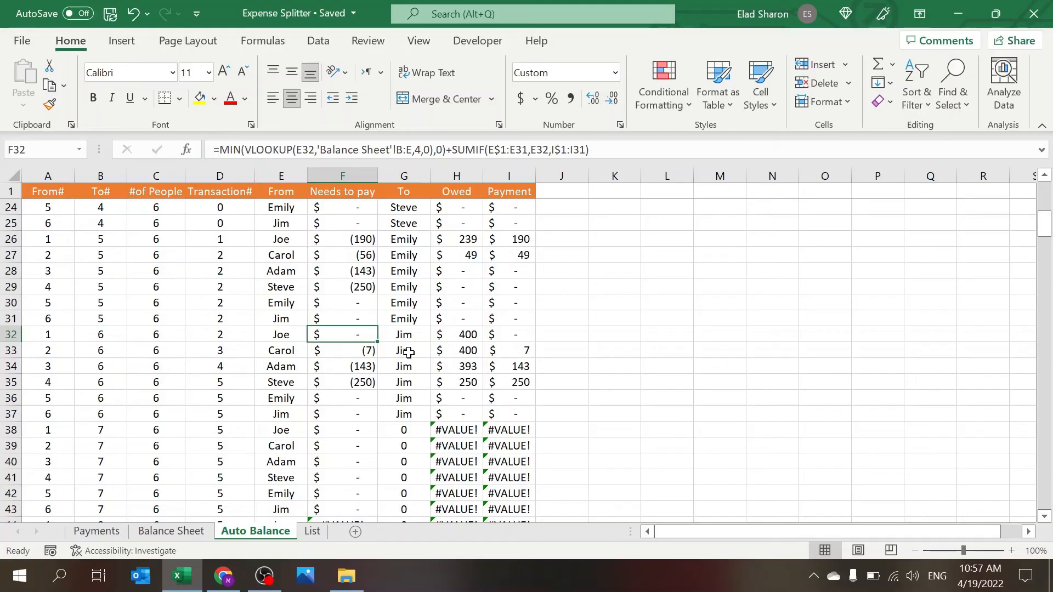
{"action": "mouse_move", "coordinate": [638, 352]}
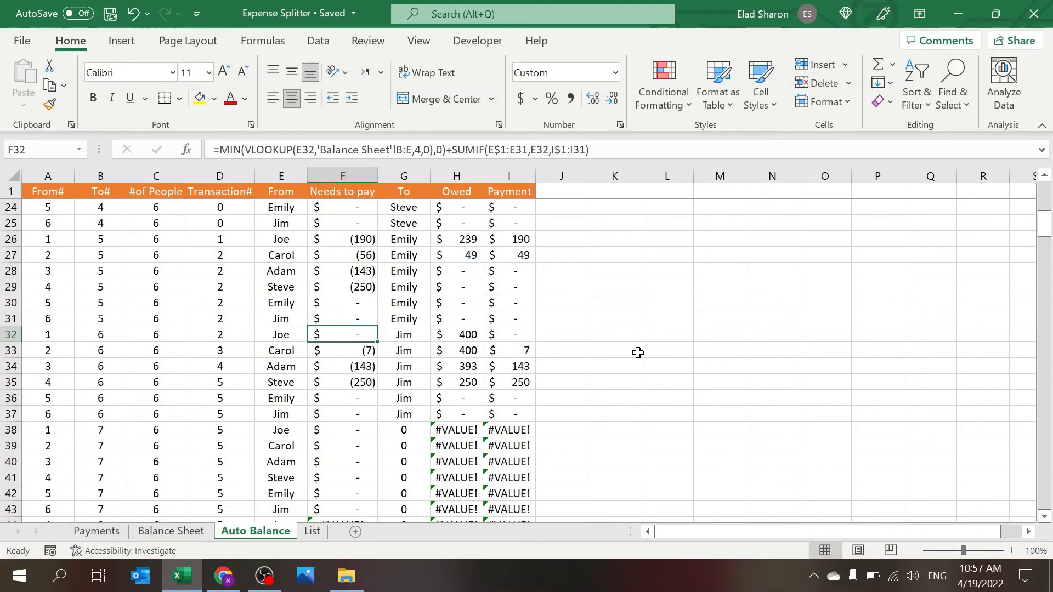
{"action": "scroll", "scroll_direction": "up", "scroll_amount": 3}
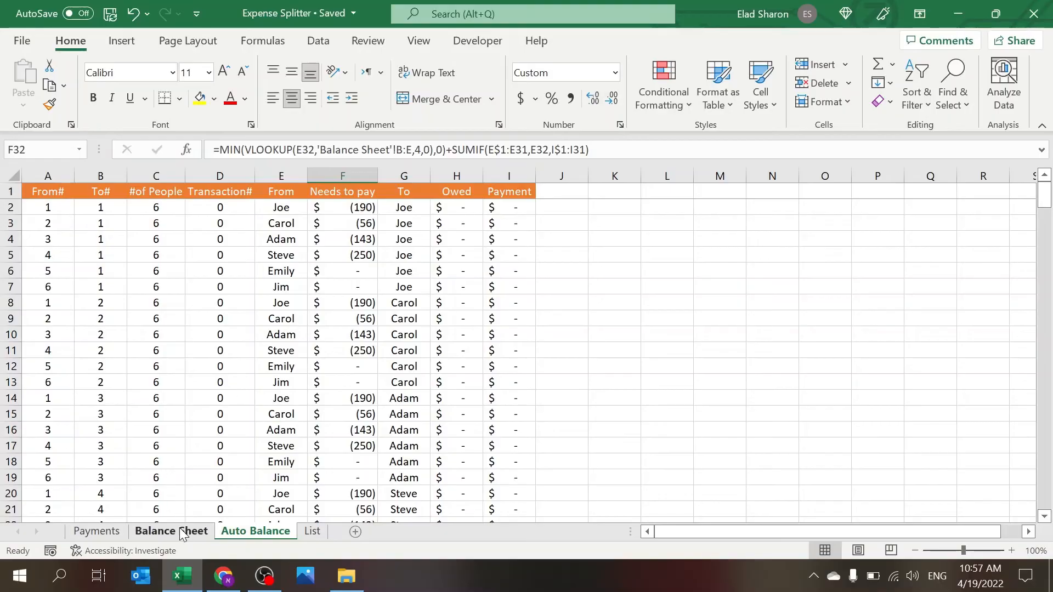
Step: Review the From formula for payment 1 on Balance Sheet, leaving it unchanged, while alternating with Auto Balance
{"action": "left_click", "coordinate": [171, 531]}
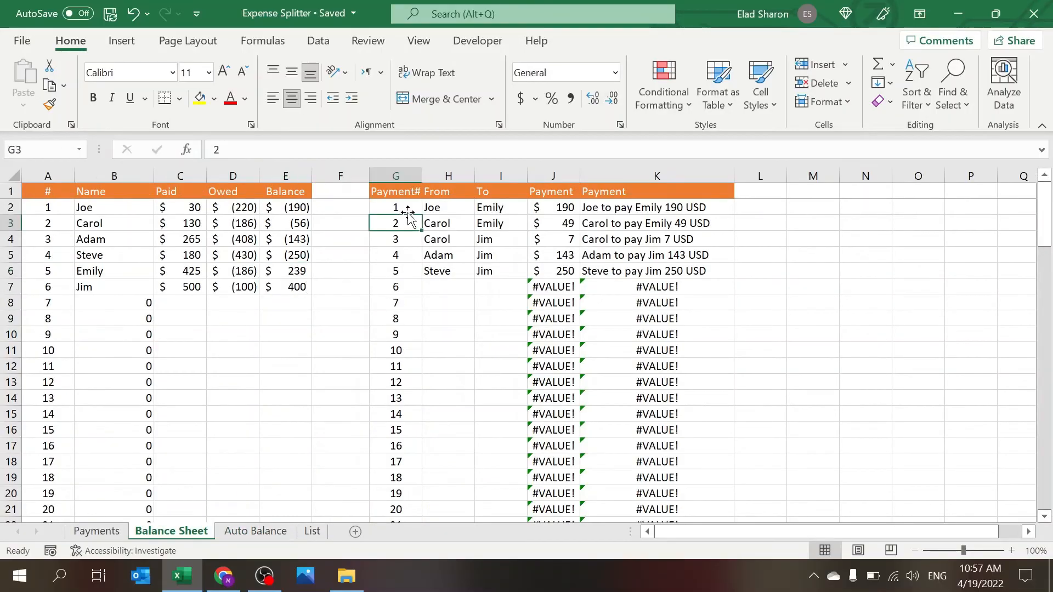
{"action": "left_click", "coordinate": [447, 207]}
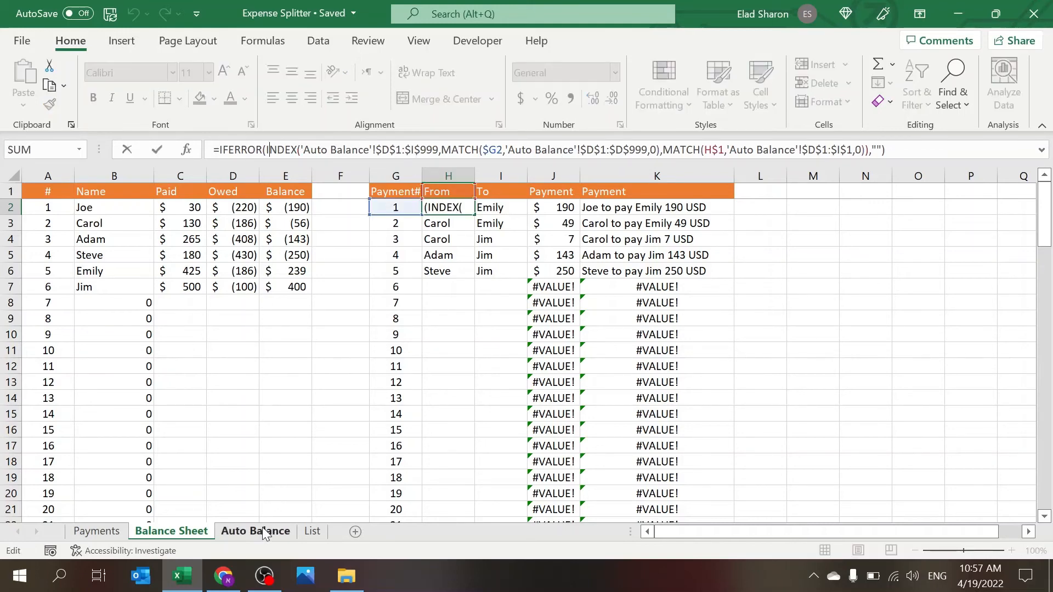
{"action": "key", "text": "Return"}
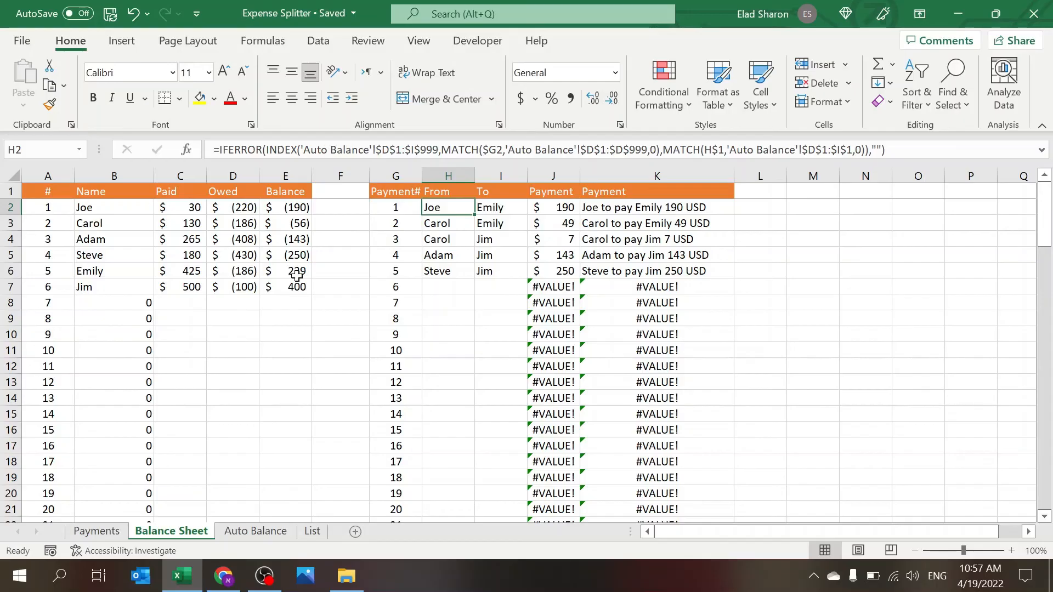
{"action": "left_click", "coordinate": [255, 531]}
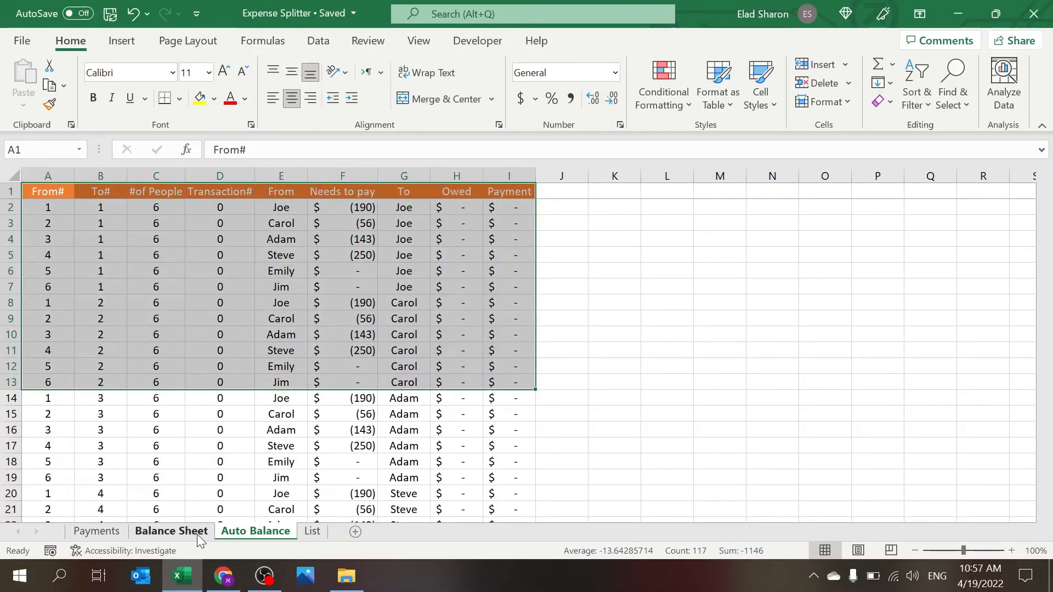
{"action": "left_click", "coordinate": [170, 531]}
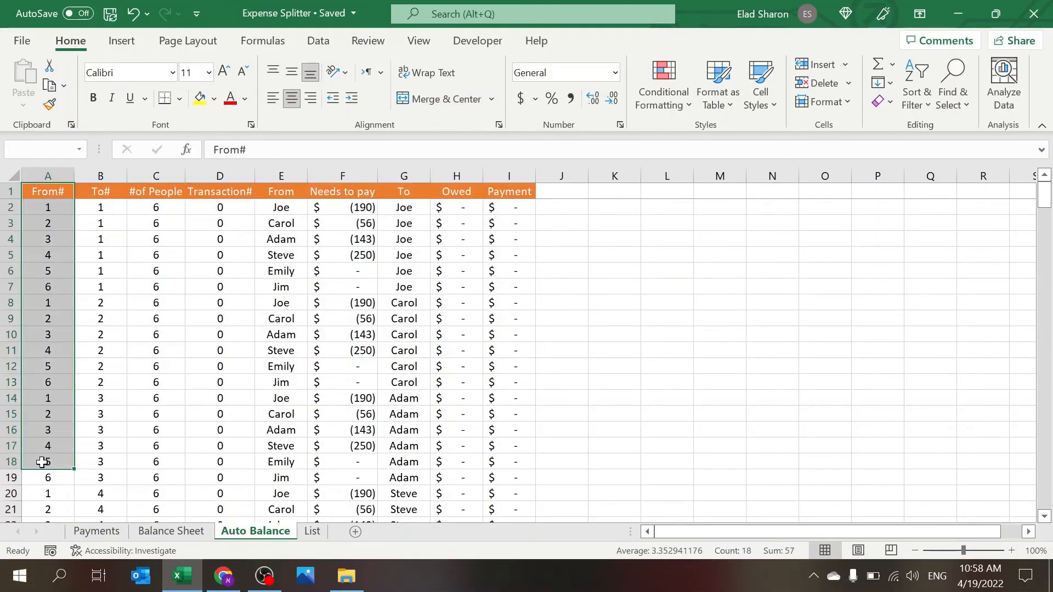
{"action": "left_click", "coordinate": [171, 531]}
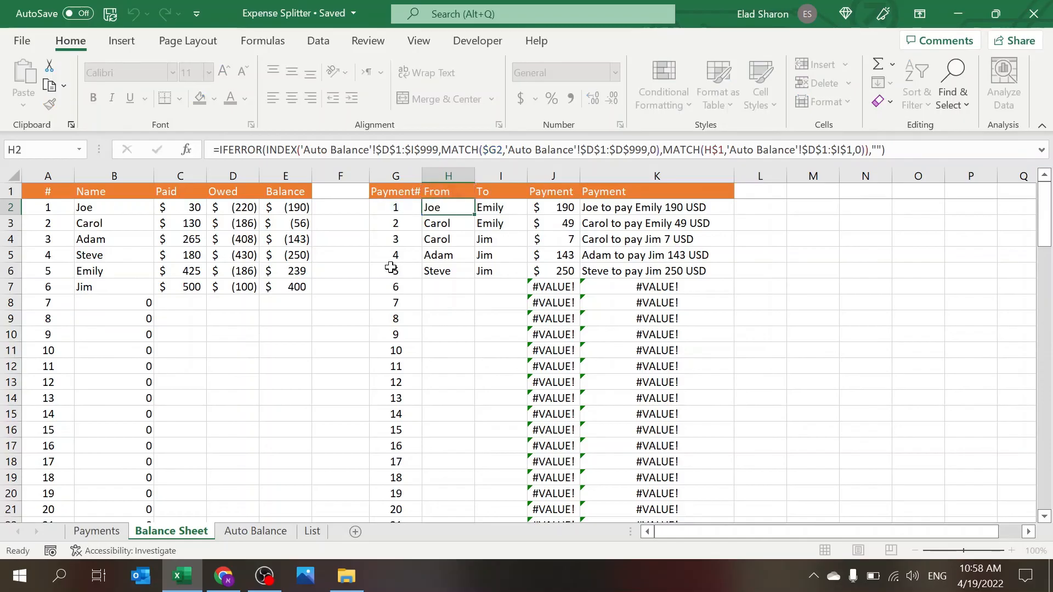
{"action": "left_click", "coordinate": [256, 530]}
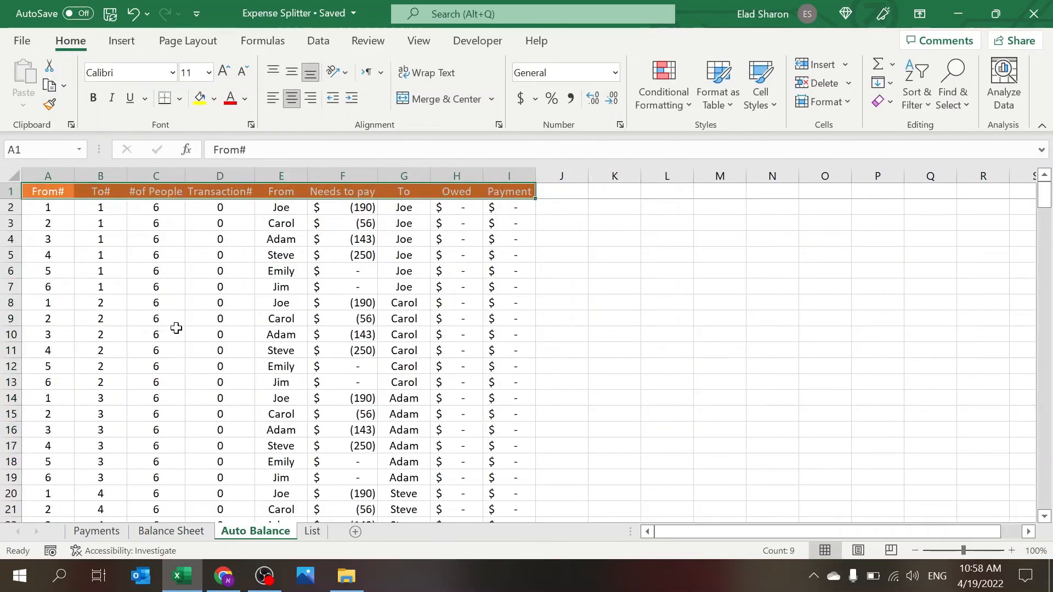
{"action": "left_click", "coordinate": [171, 531]}
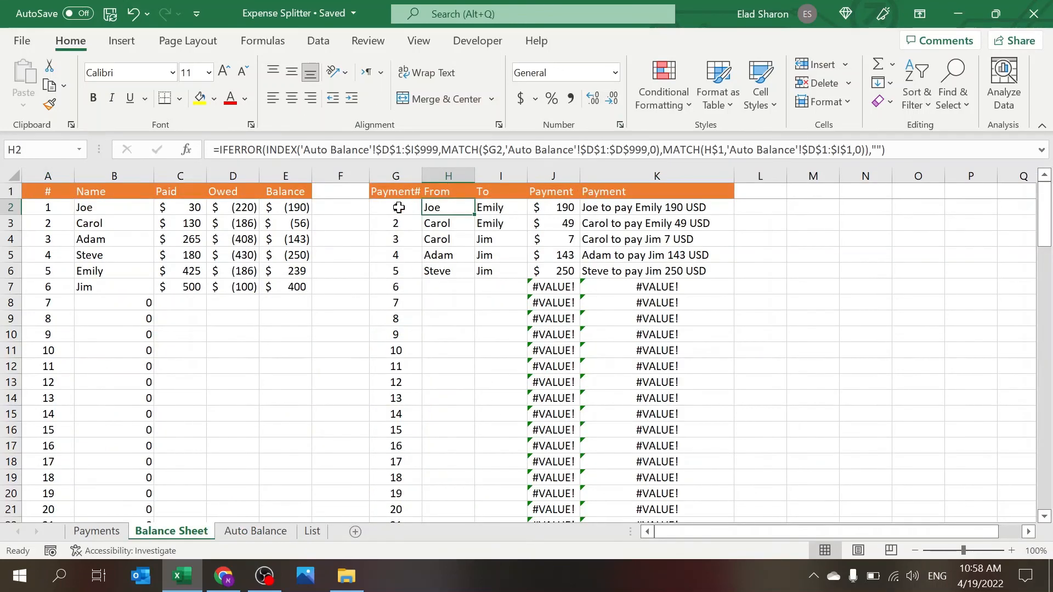
Step: Review the Payment heading on Balance Sheet and the Transaction#, From and Payment headings on Auto Balance
{"action": "left_click", "coordinate": [552, 191]}
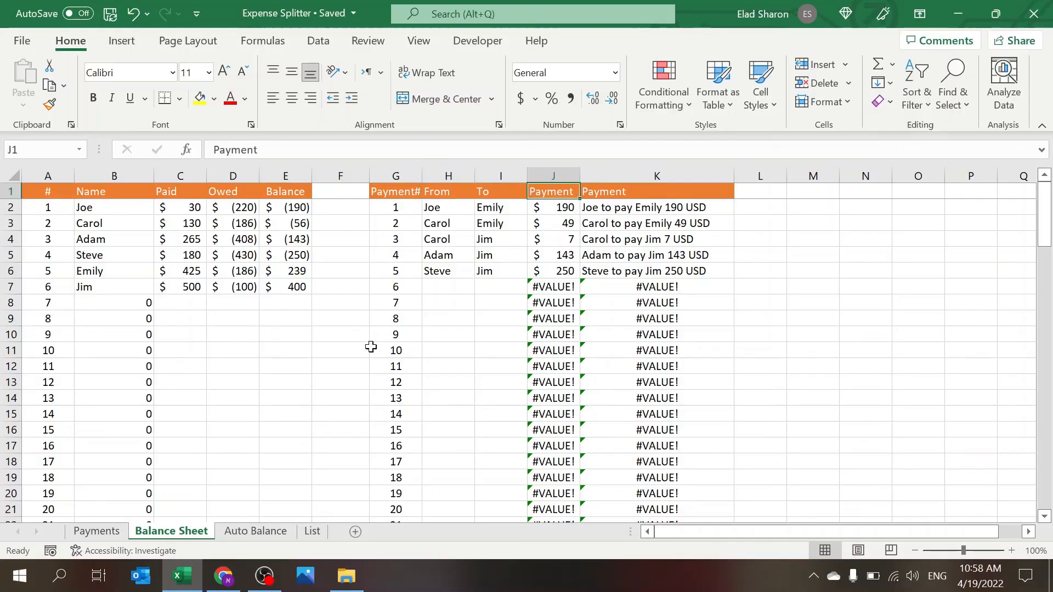
{"action": "left_click", "coordinate": [255, 530]}
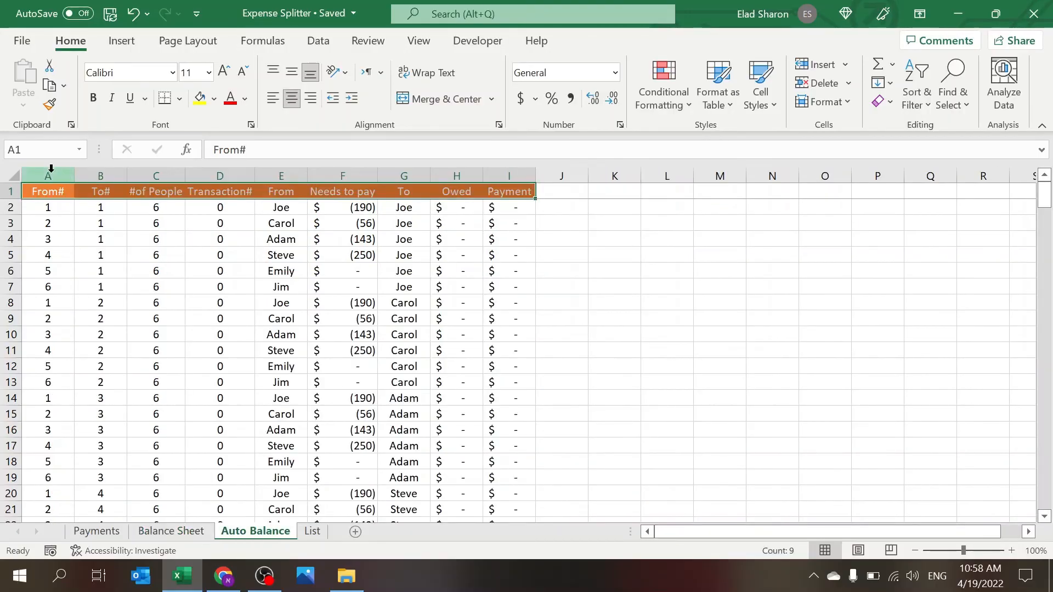
{"action": "left_click", "coordinate": [220, 175]}
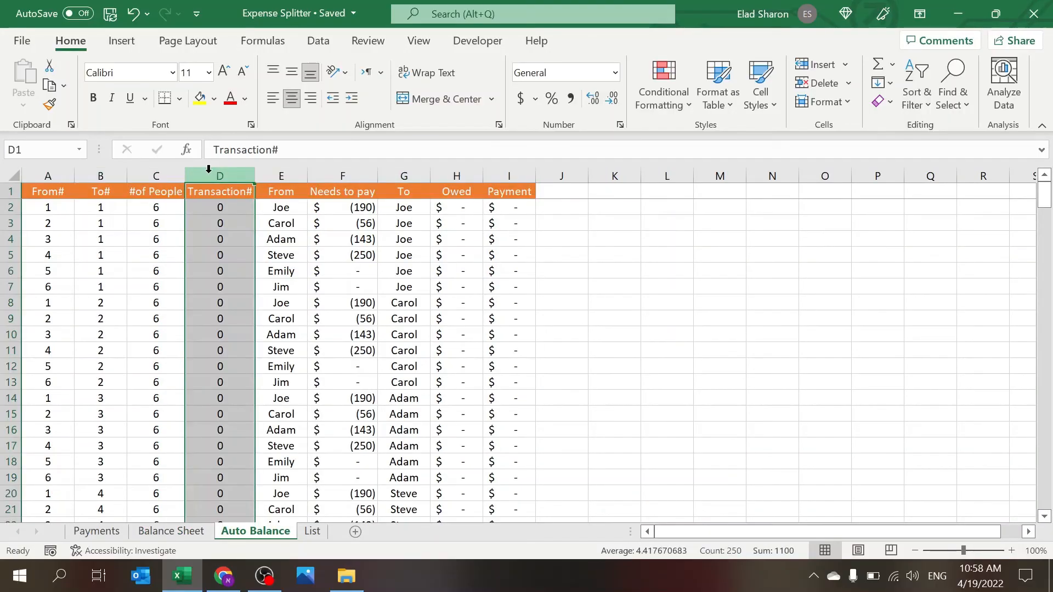
{"action": "left_click", "coordinate": [281, 190]}
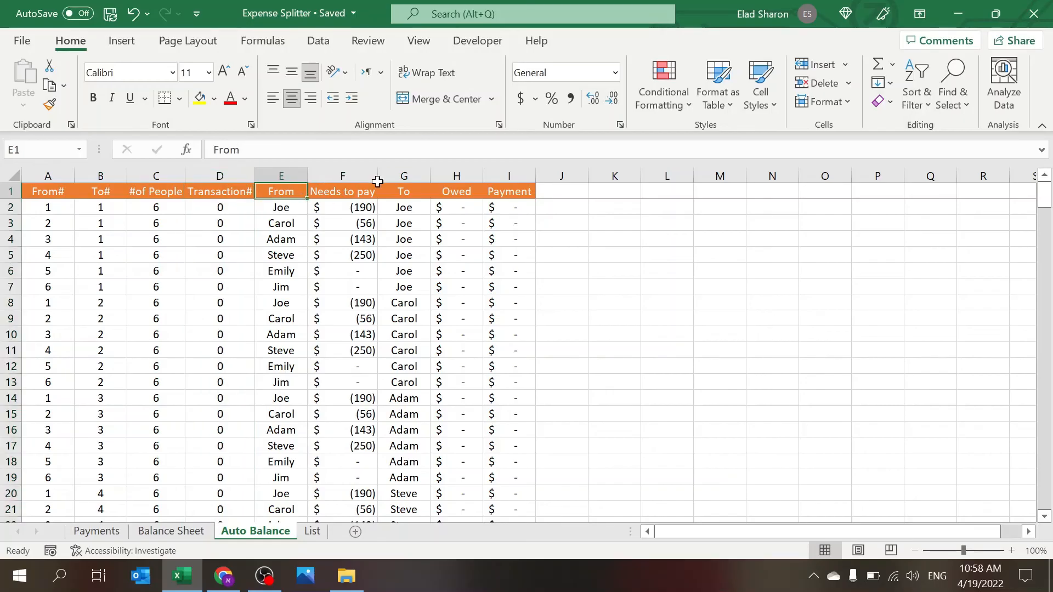
{"action": "left_click", "coordinate": [509, 191]}
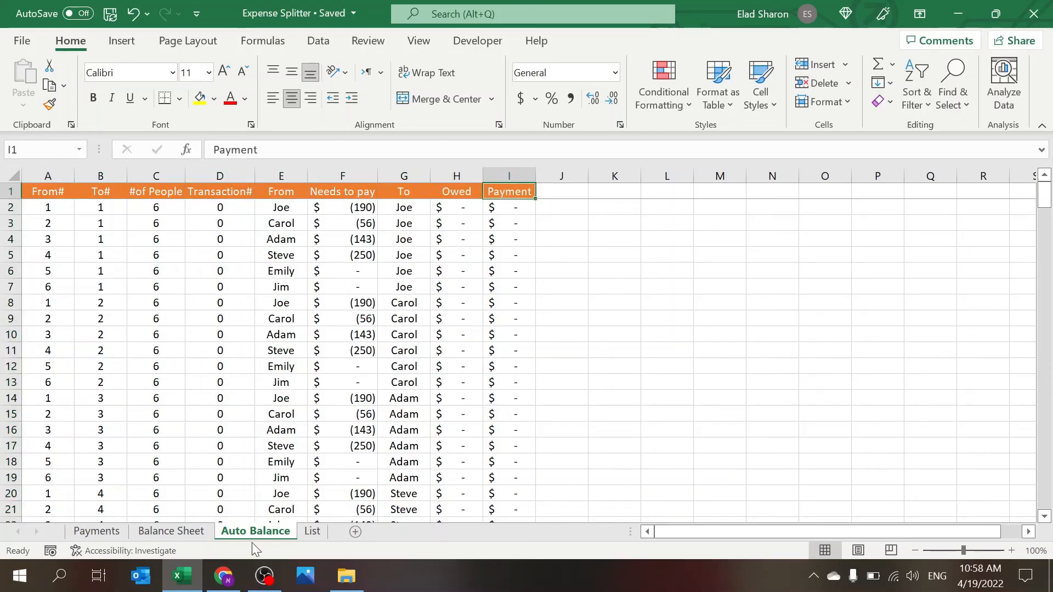
{"action": "left_click", "coordinate": [171, 531]}
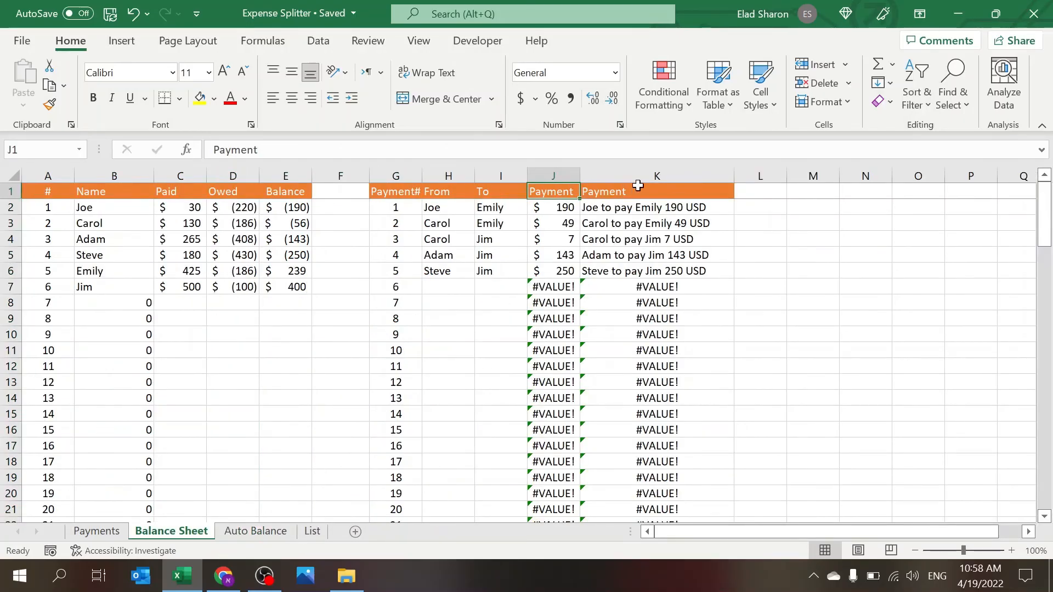
{"action": "left_click", "coordinate": [656, 207]}
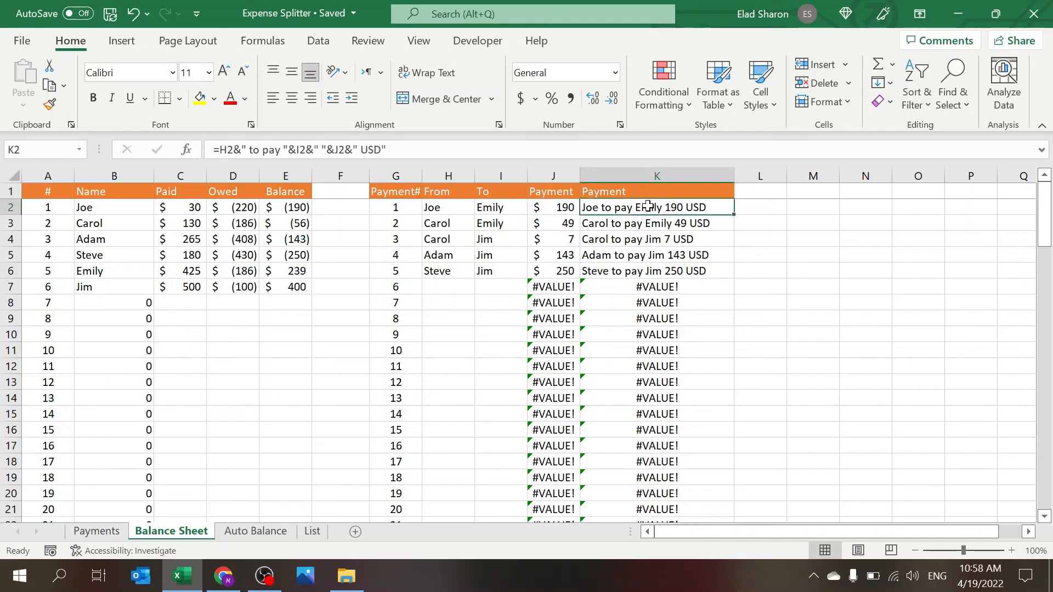
{"action": "double_click", "coordinate": [656, 207]}
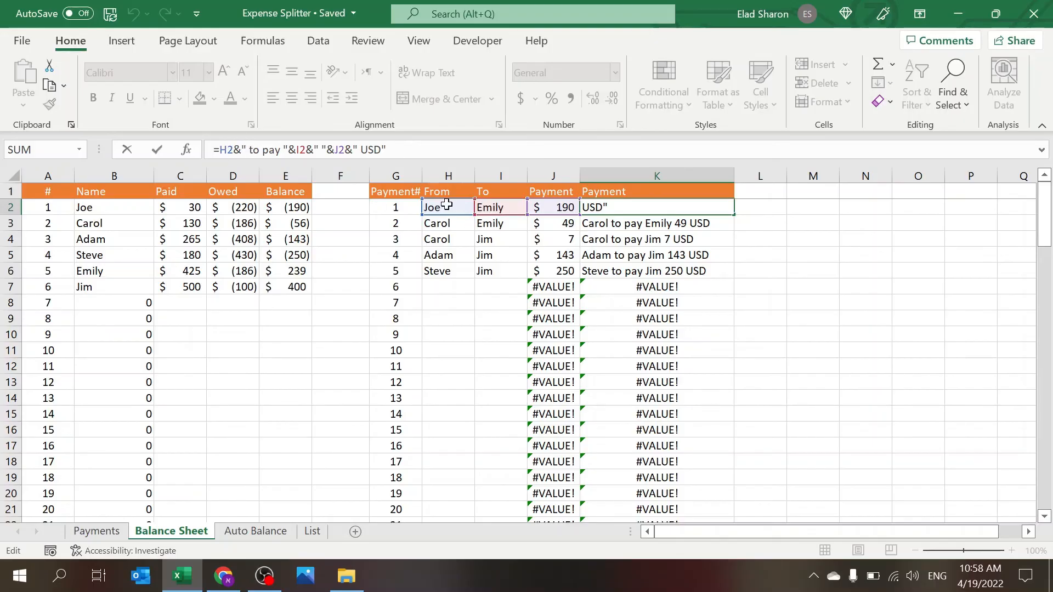
{"action": "mouse_move", "coordinate": [276, 149]}
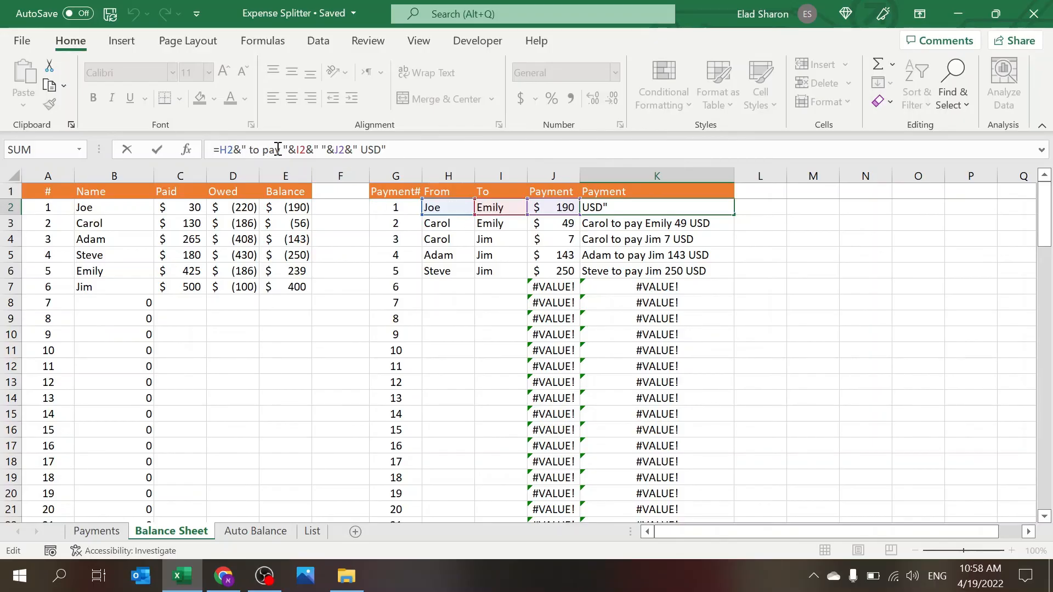
{"action": "mouse_move", "coordinate": [507, 207]}
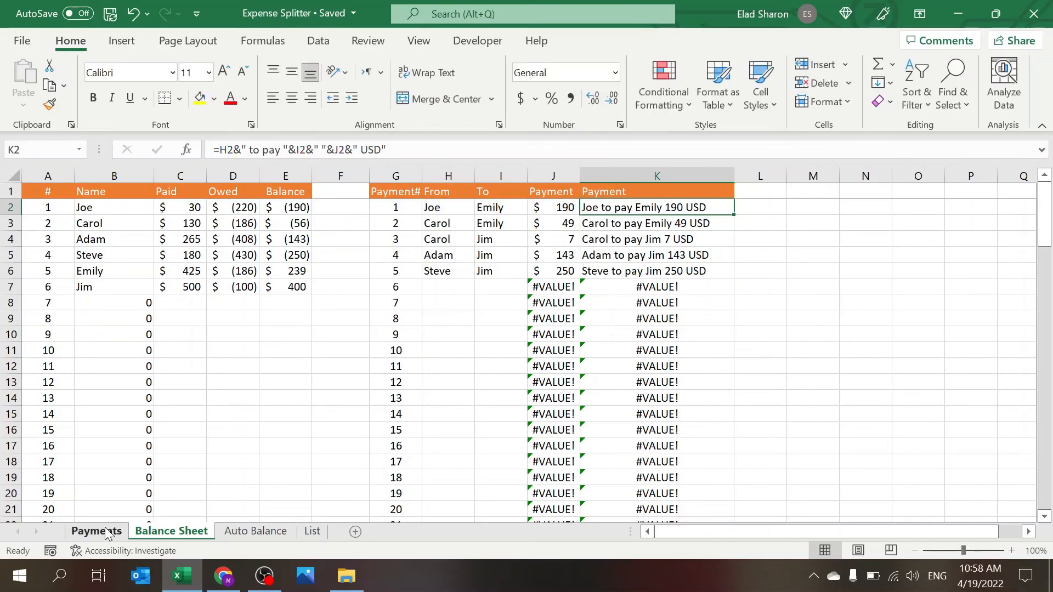
Step: On Payments, clear Jim's Burgers mark in L6, then re-enter V so Jim shares Burgers again
{"action": "left_click", "coordinate": [95, 531]}
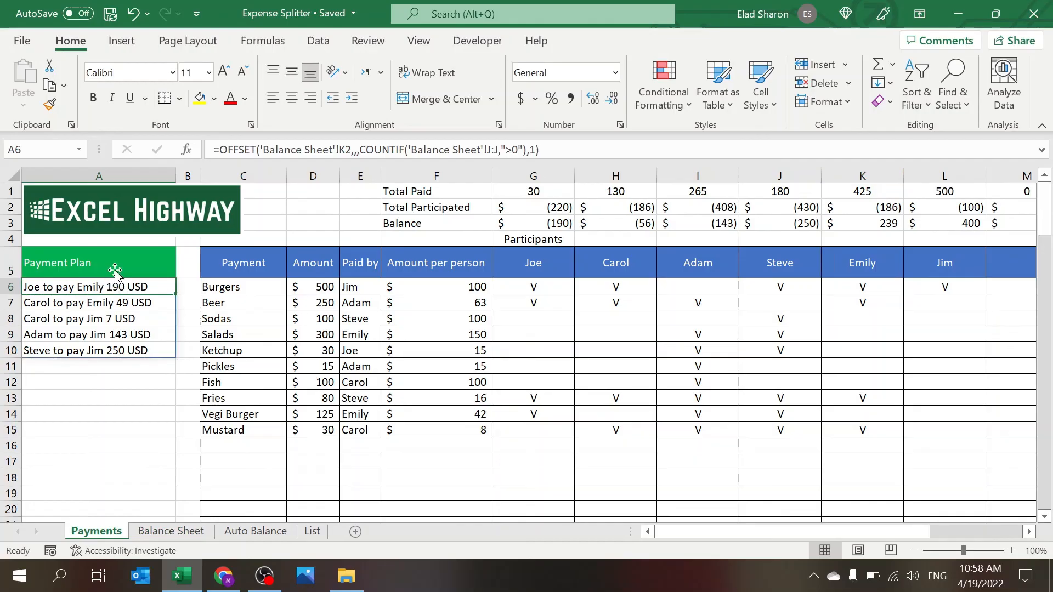
{"action": "left_click", "coordinate": [98, 397]}
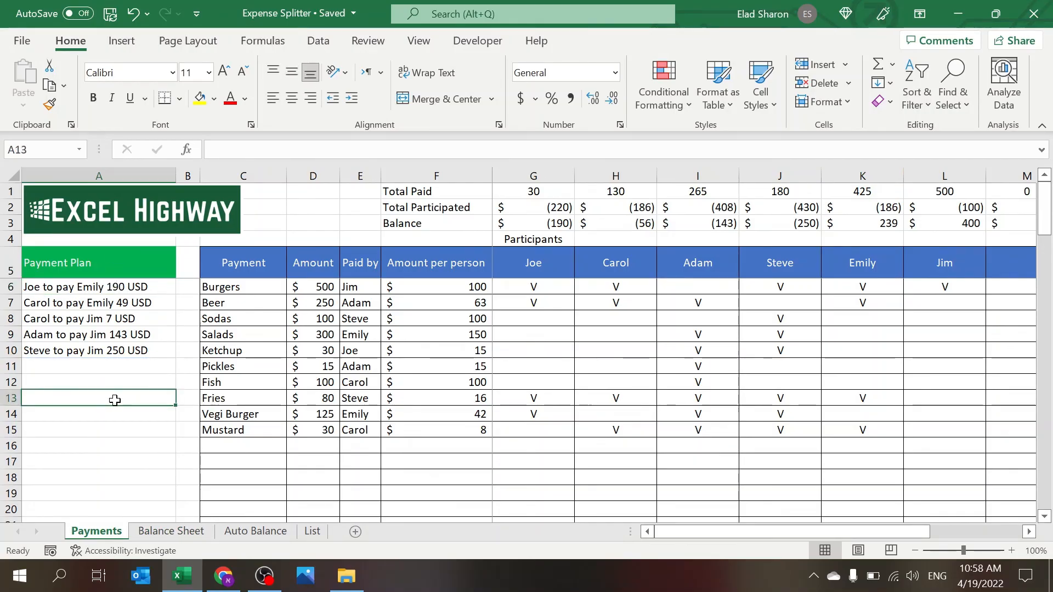
{"action": "left_click", "coordinate": [944, 286]}
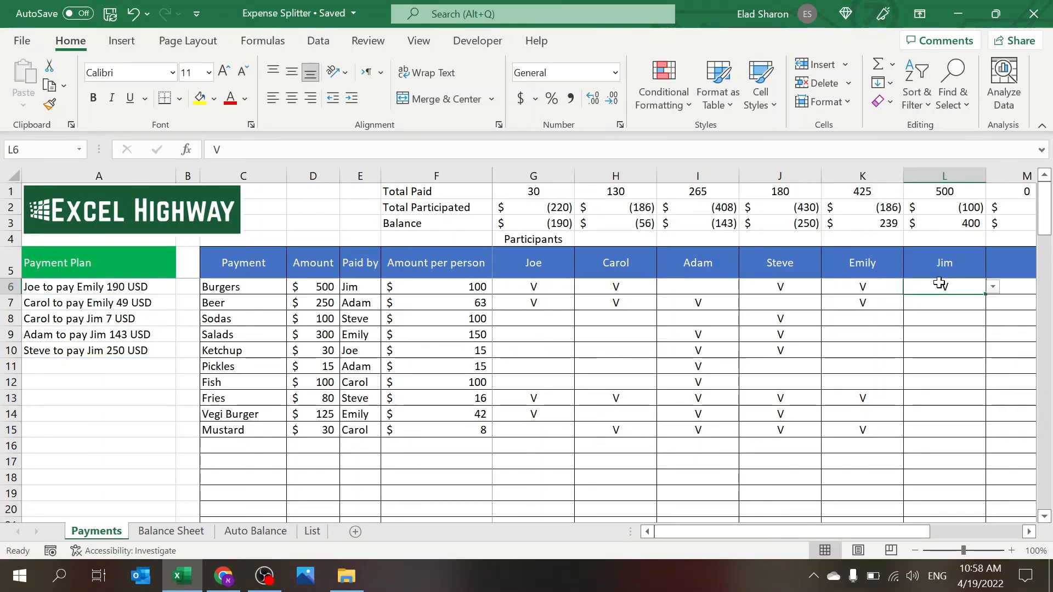
{"action": "key", "text": "Delete"}
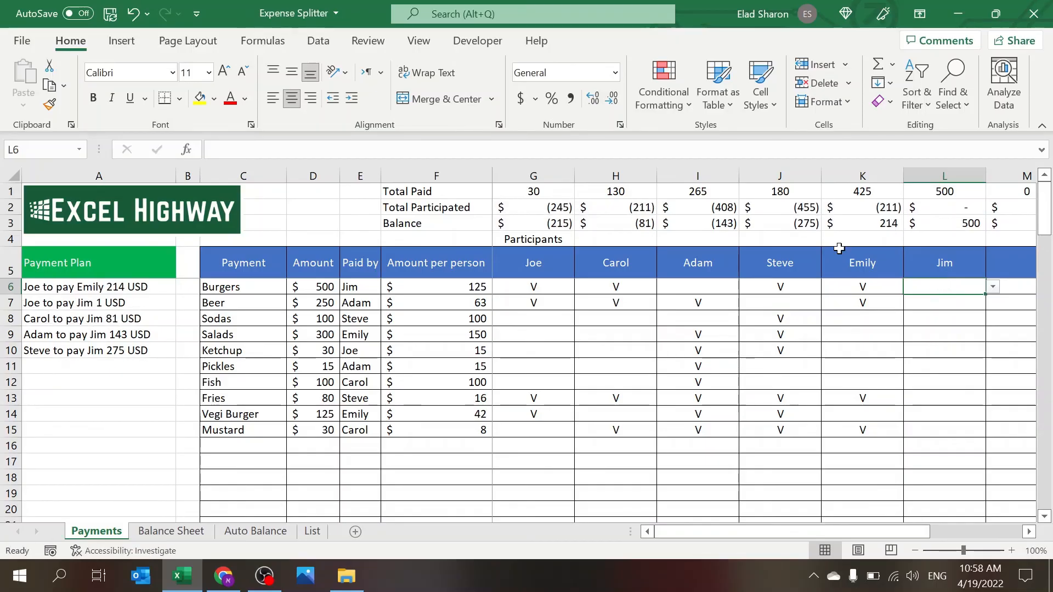
{"action": "left_click", "coordinate": [943, 367]}
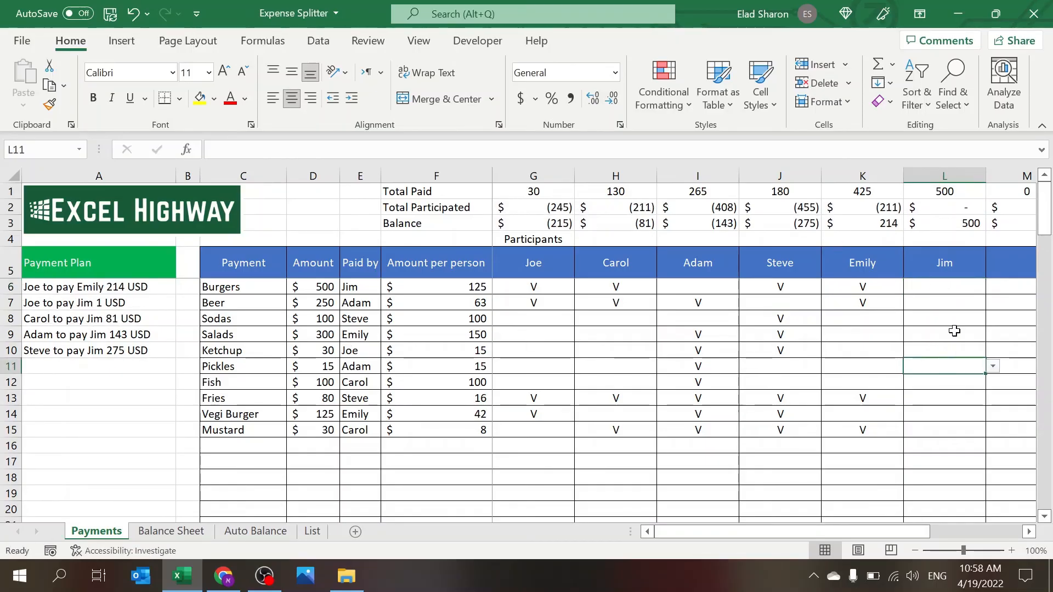
{"action": "left_click", "coordinate": [943, 286]}
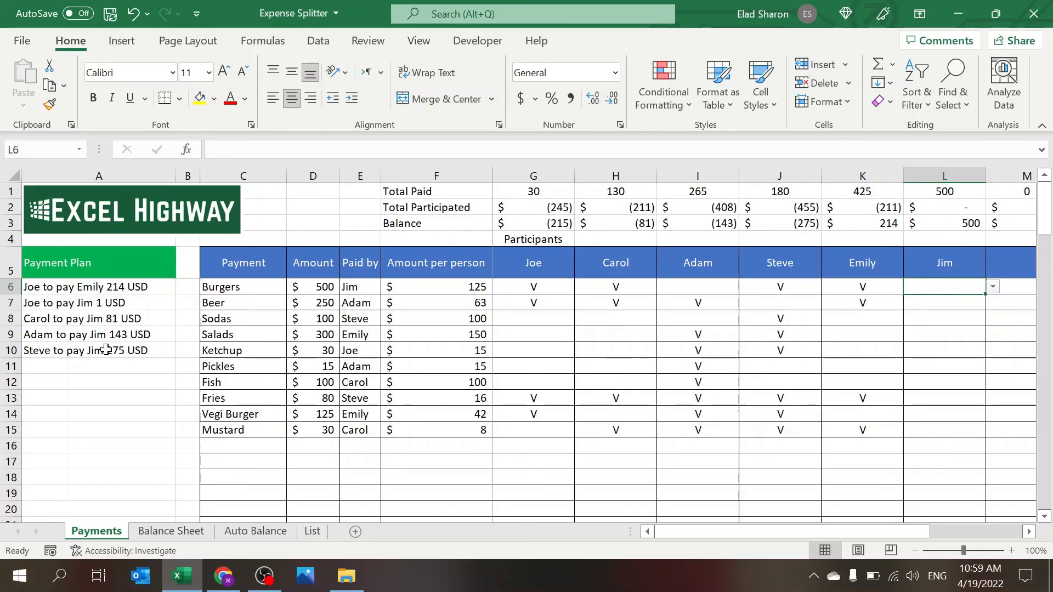
{"action": "mouse_move", "coordinate": [357, 286]}
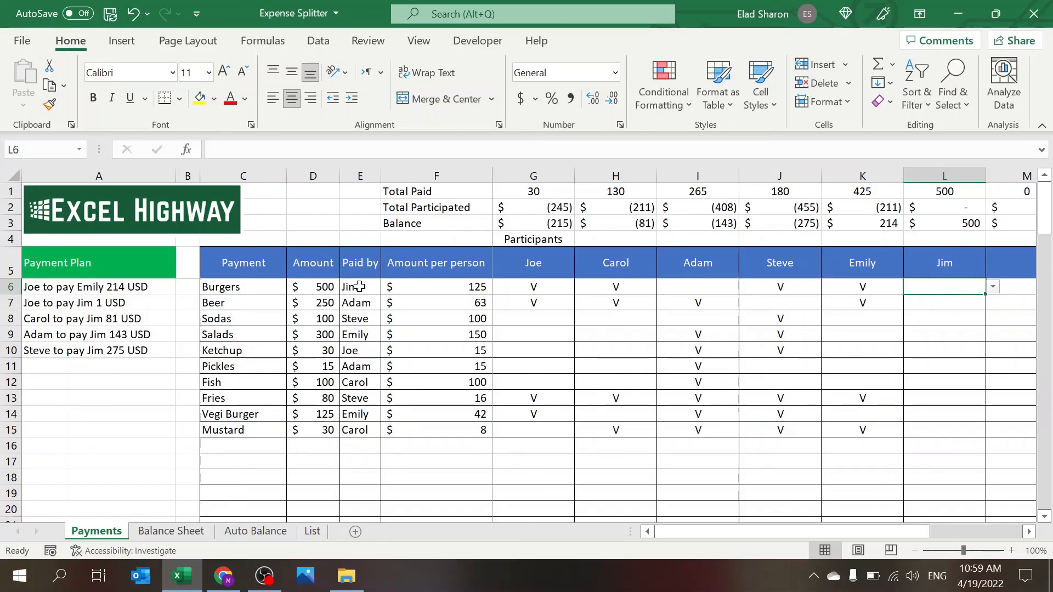
{"action": "mouse_move", "coordinate": [866, 319]}
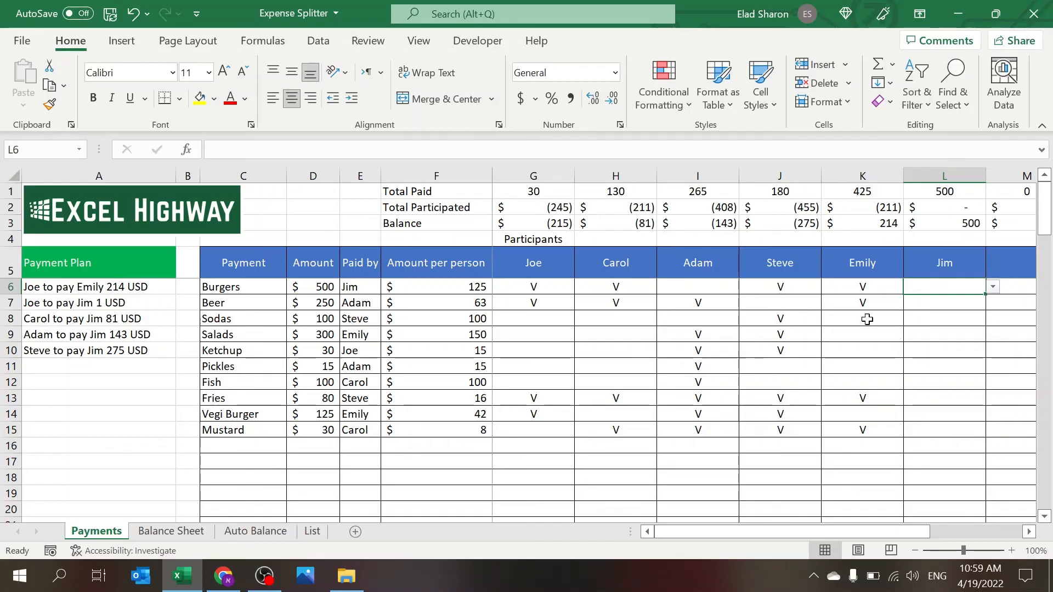
{"action": "type", "text": "V"}
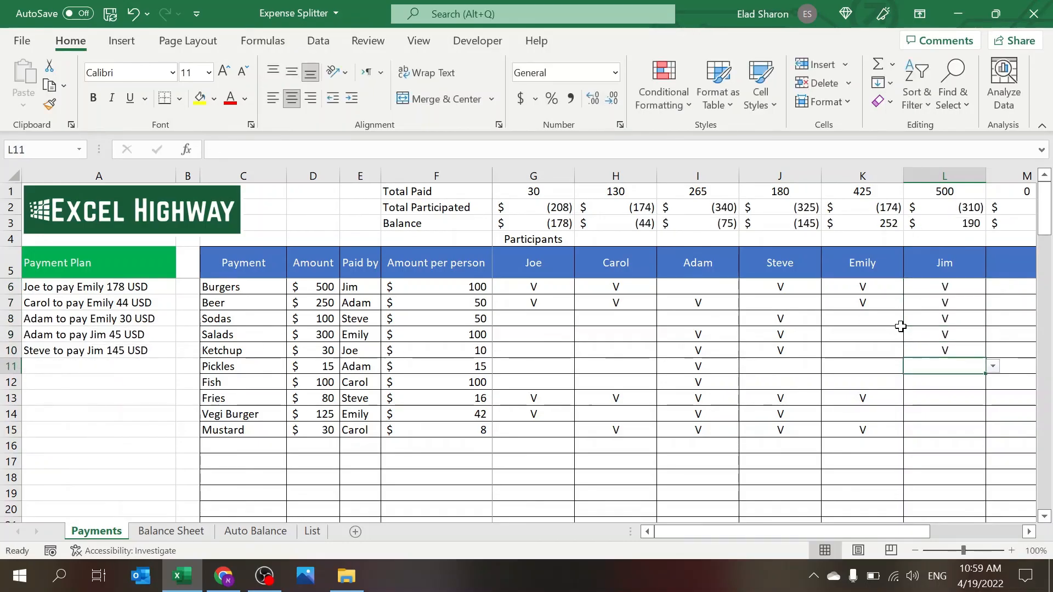
{"action": "mouse_move", "coordinate": [834, 321]}
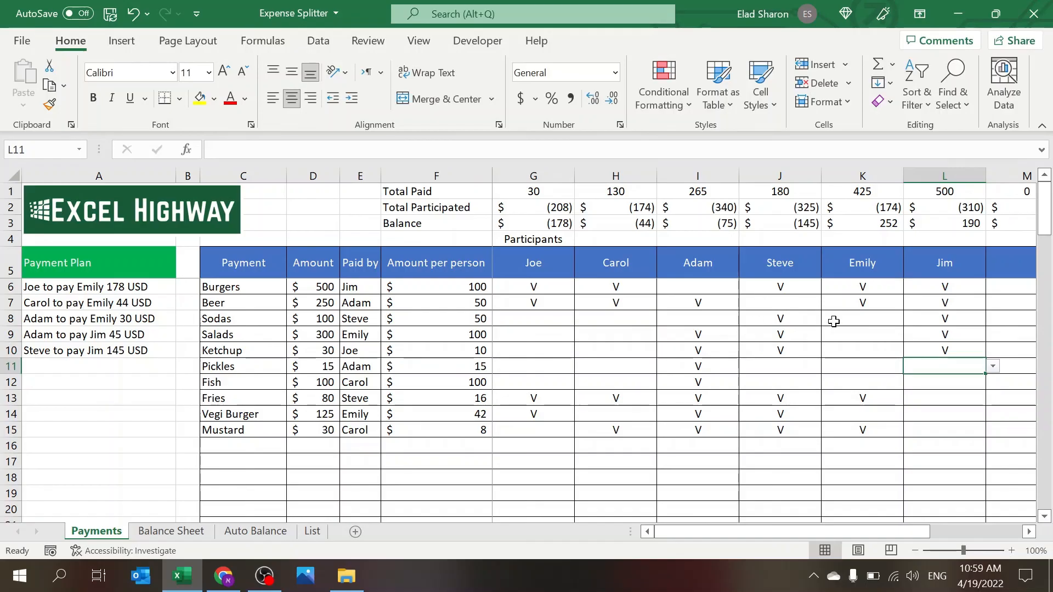
{"action": "mouse_move", "coordinate": [88, 350]}
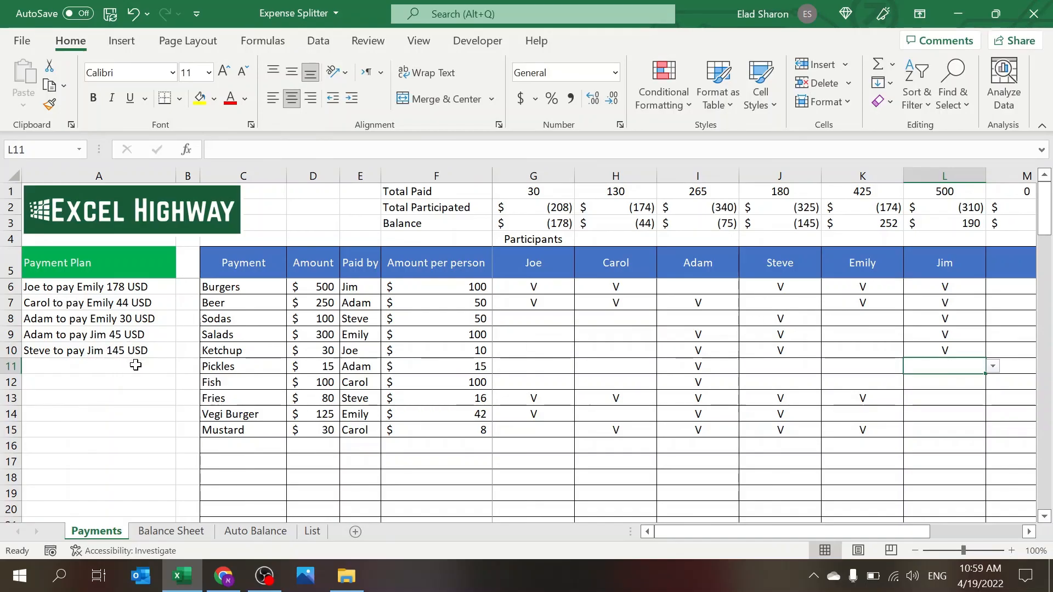
{"action": "mouse_move", "coordinate": [681, 396]}
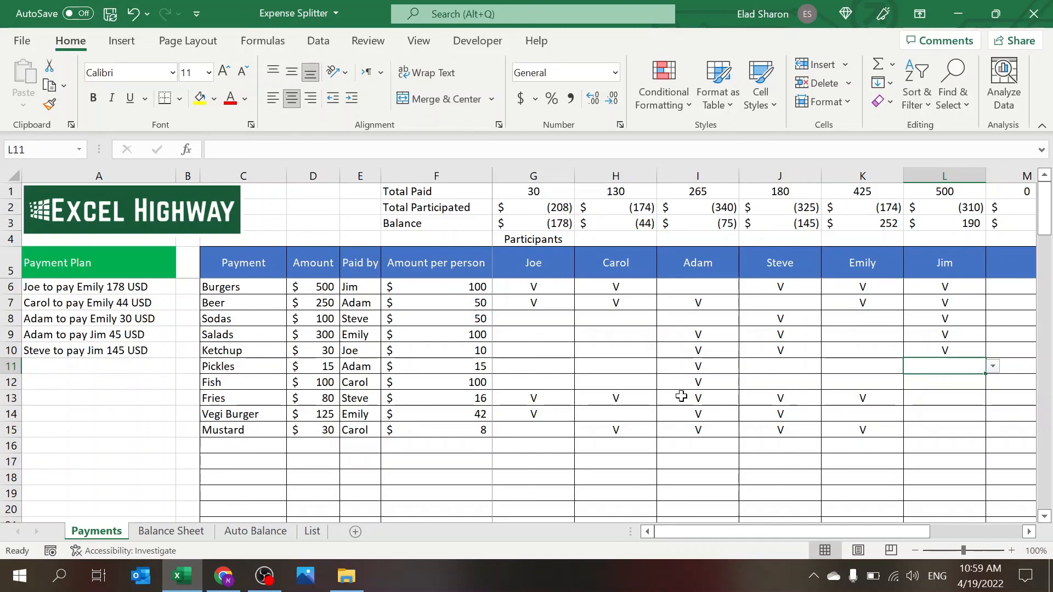
{"action": "mouse_move", "coordinate": [833, 403]}
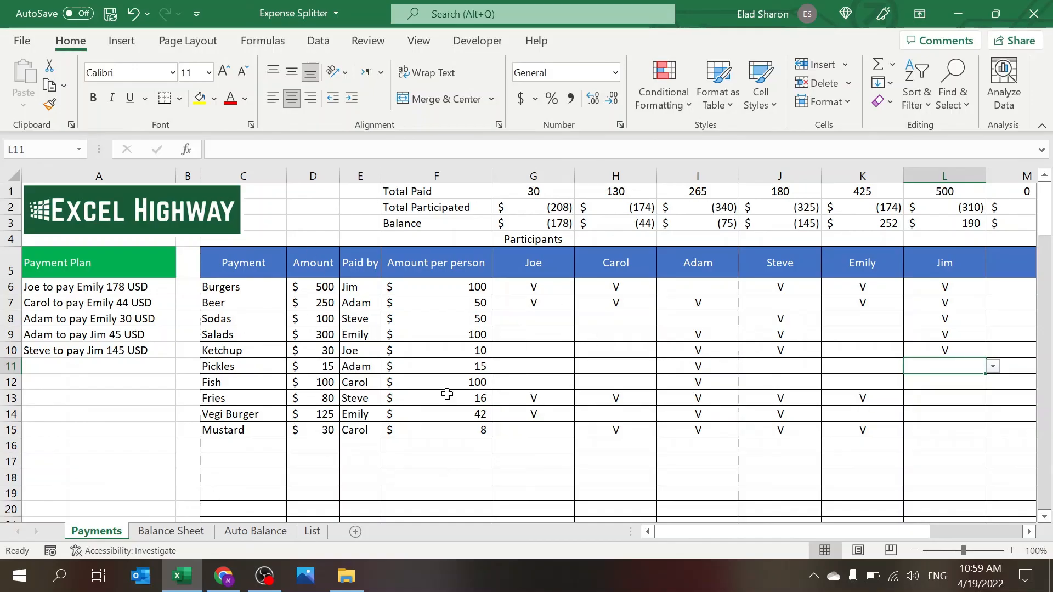
{"action": "left_click", "coordinate": [533, 262]}
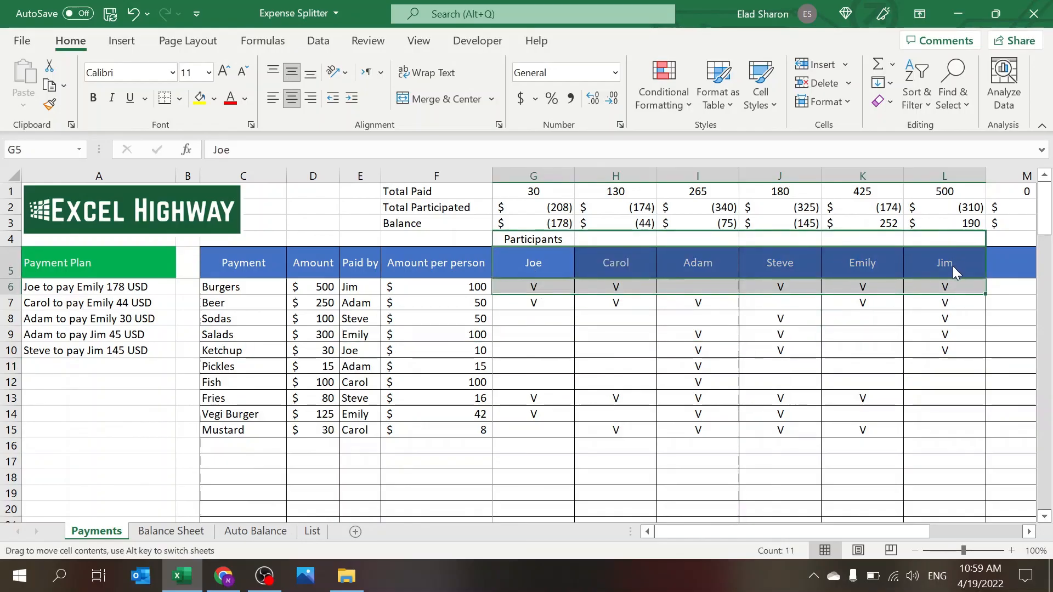
{"action": "left_click", "coordinate": [779, 319]}
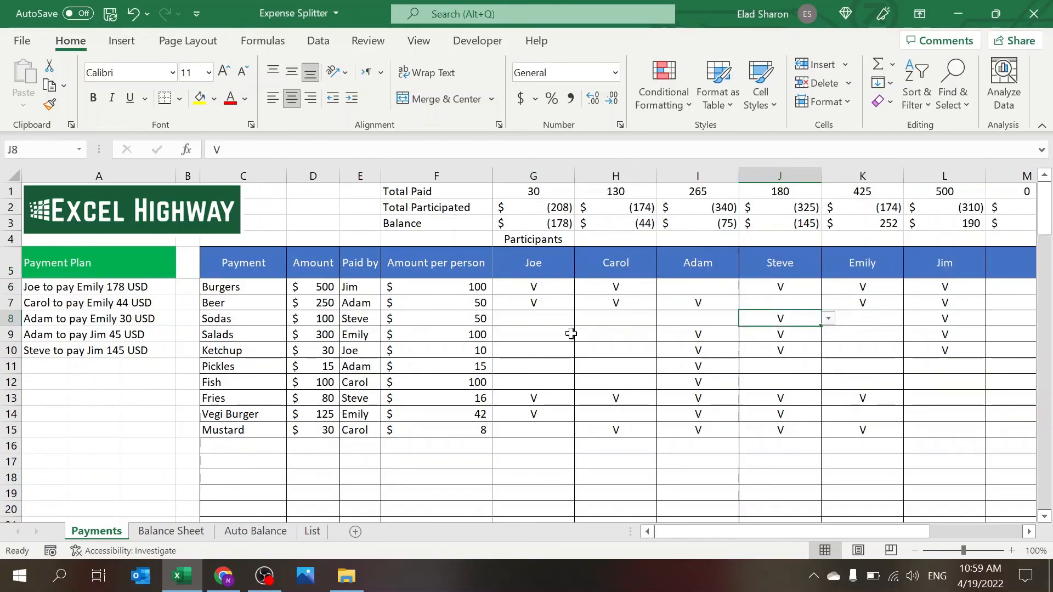
{"action": "left_click", "coordinate": [614, 350]}
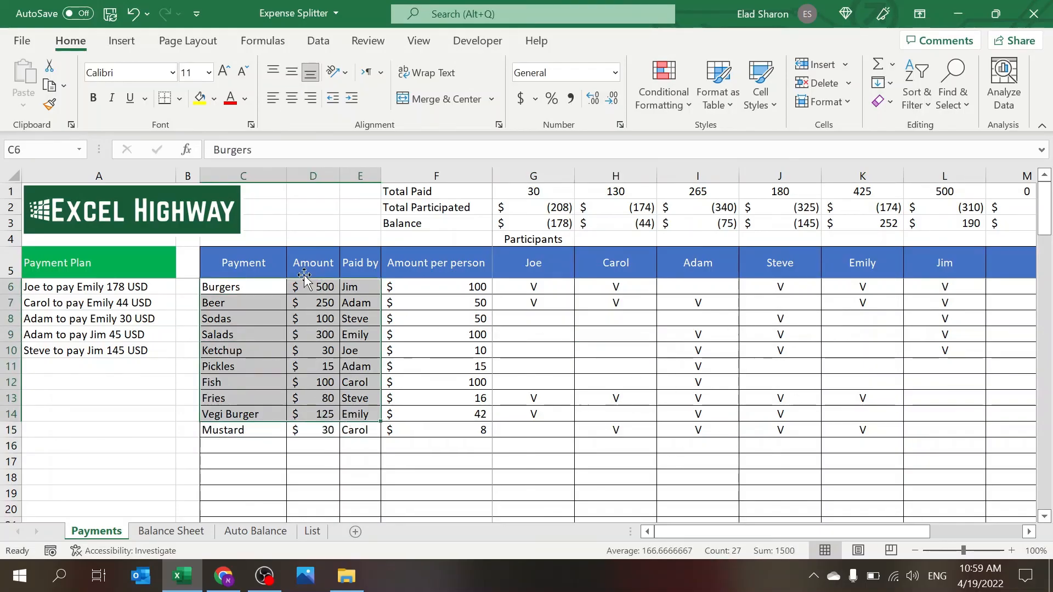
{"action": "left_click", "coordinate": [360, 334]}
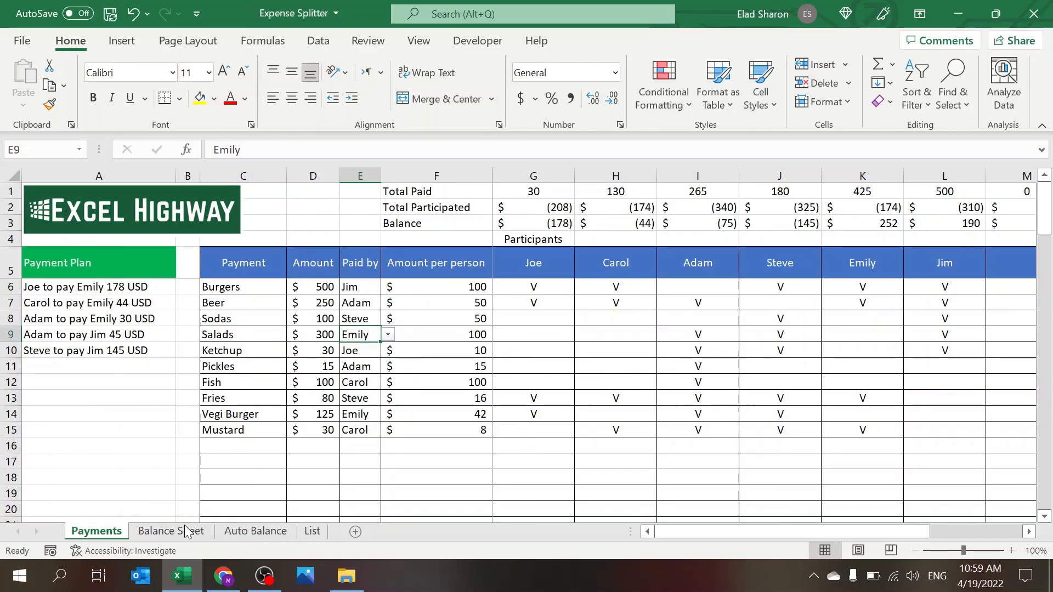
{"action": "left_click", "coordinate": [256, 531]}
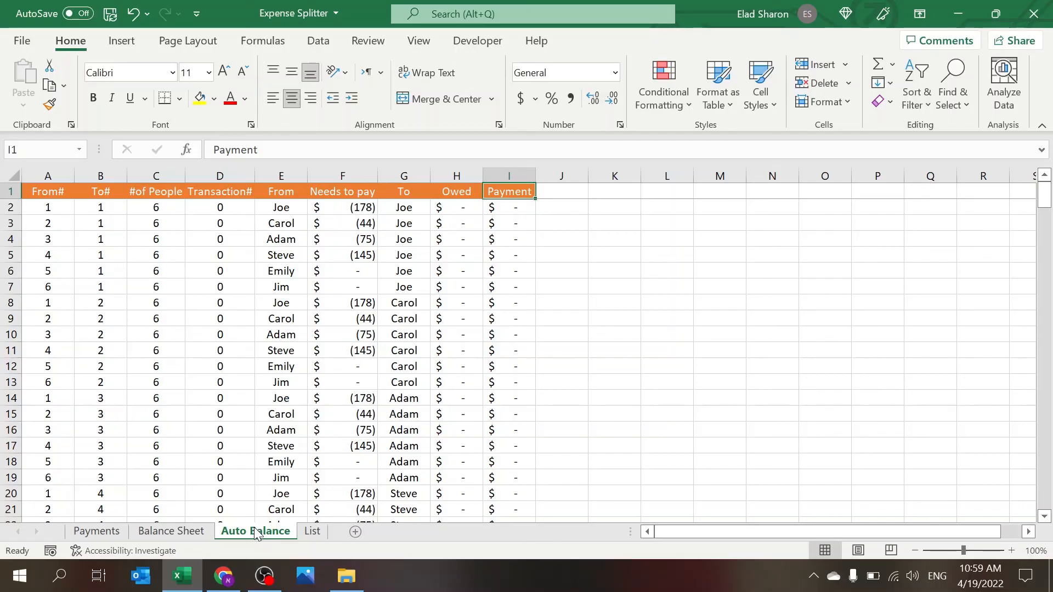
{"action": "left_click", "coordinate": [312, 531]}
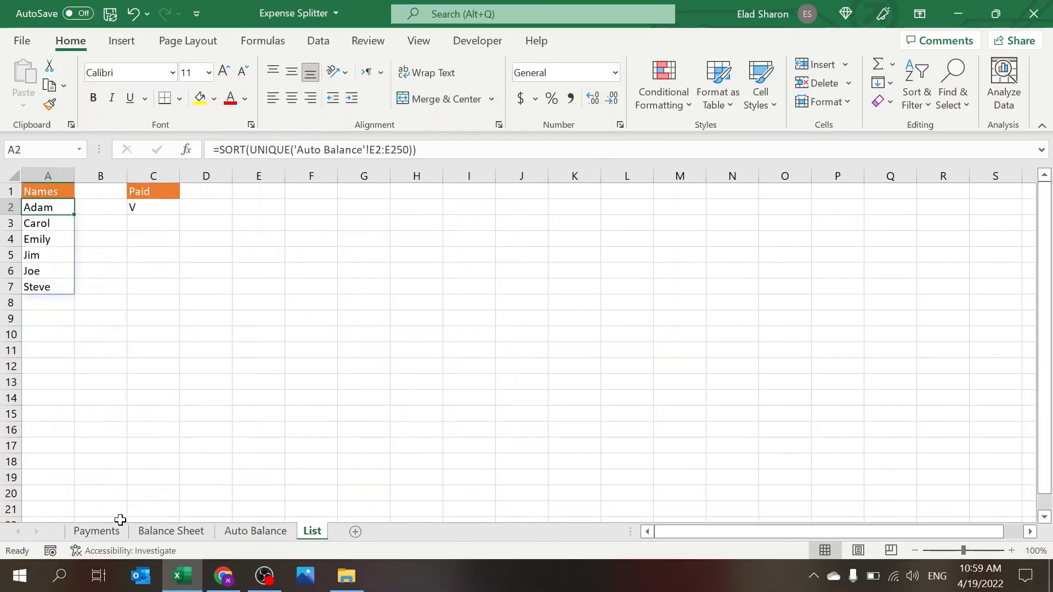
{"action": "left_click", "coordinate": [96, 531]}
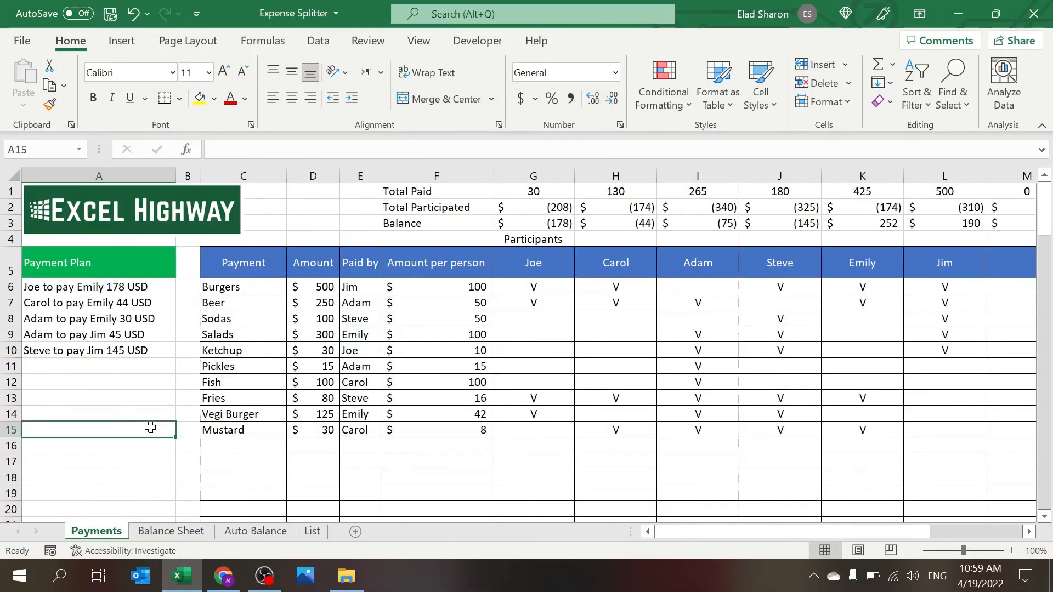